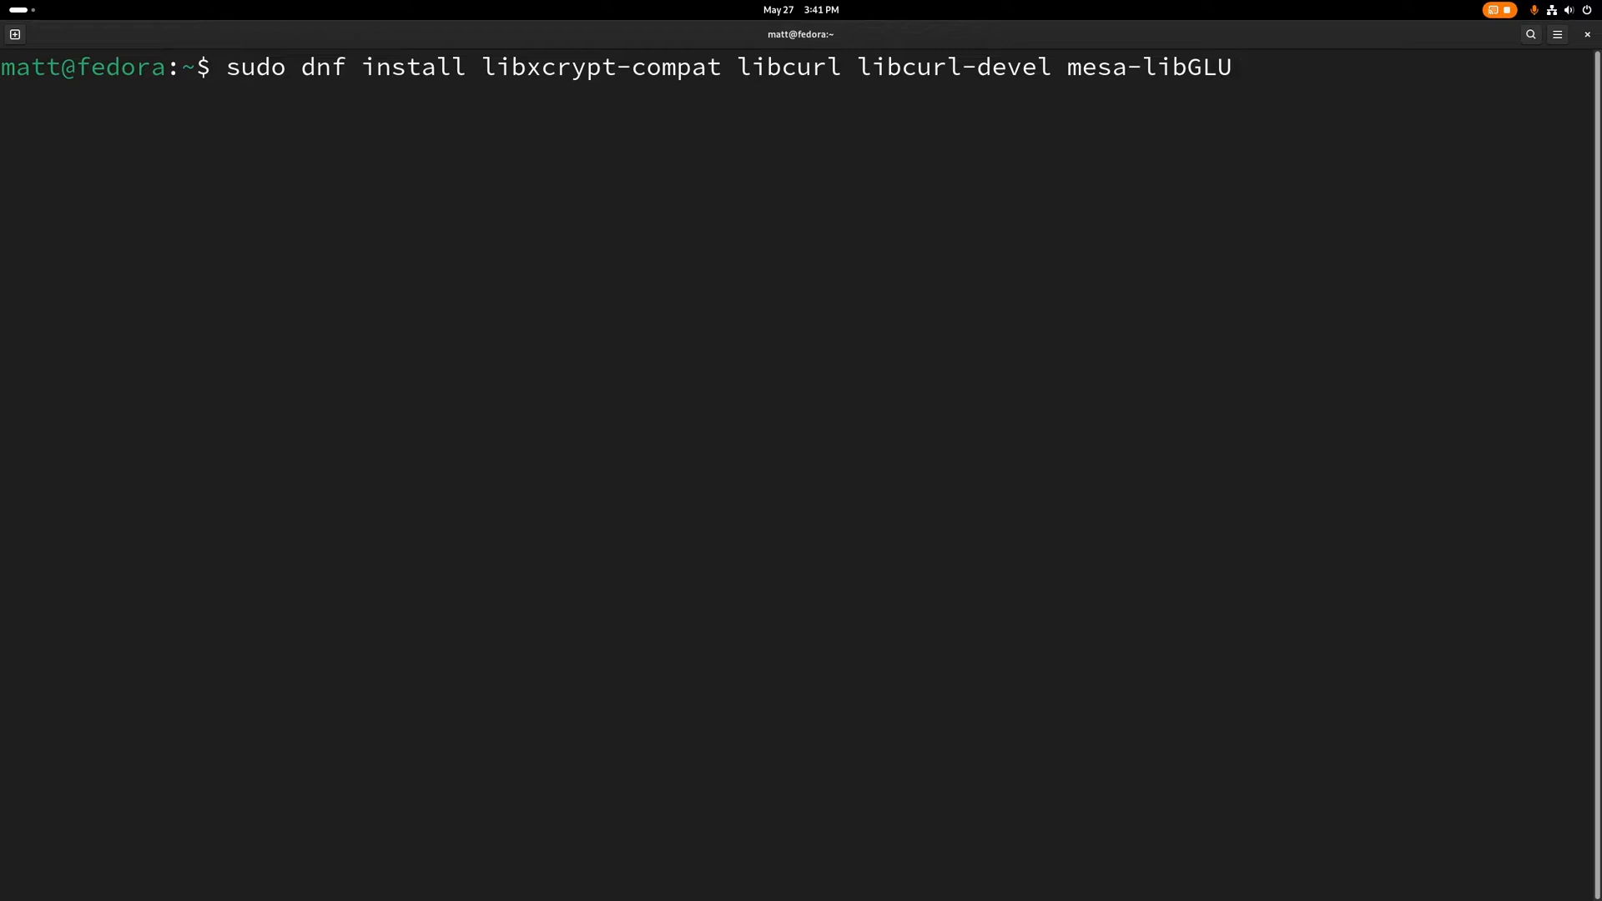
Step: Run the dnf install with '--allowerasing' appended and confirm at the password prompt
text(--al)
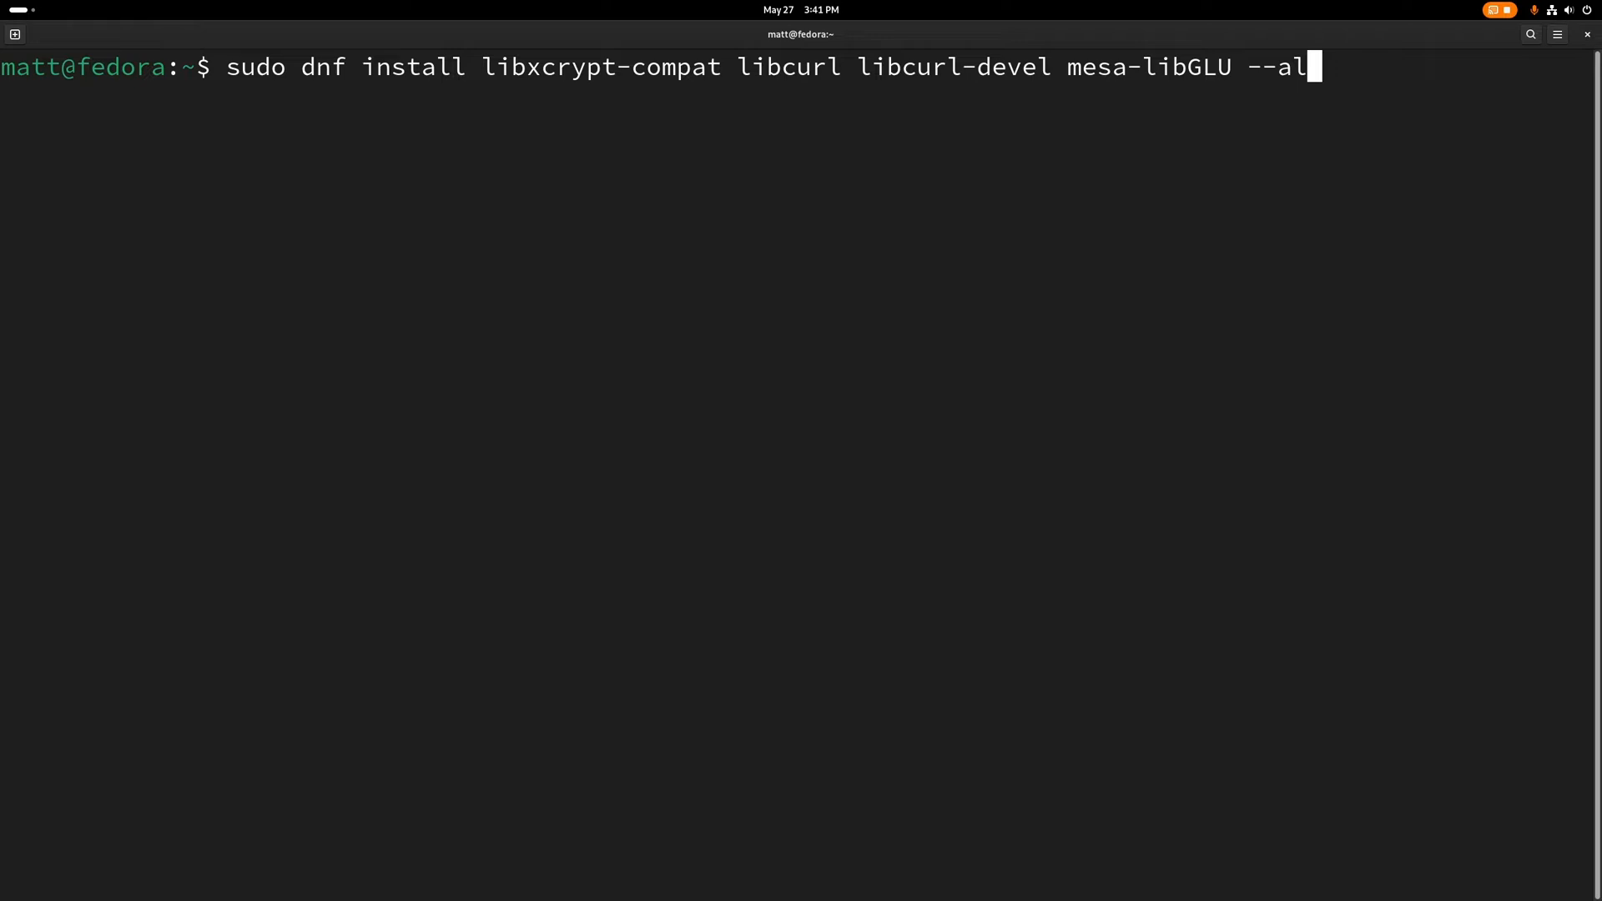
text(lowerasing)
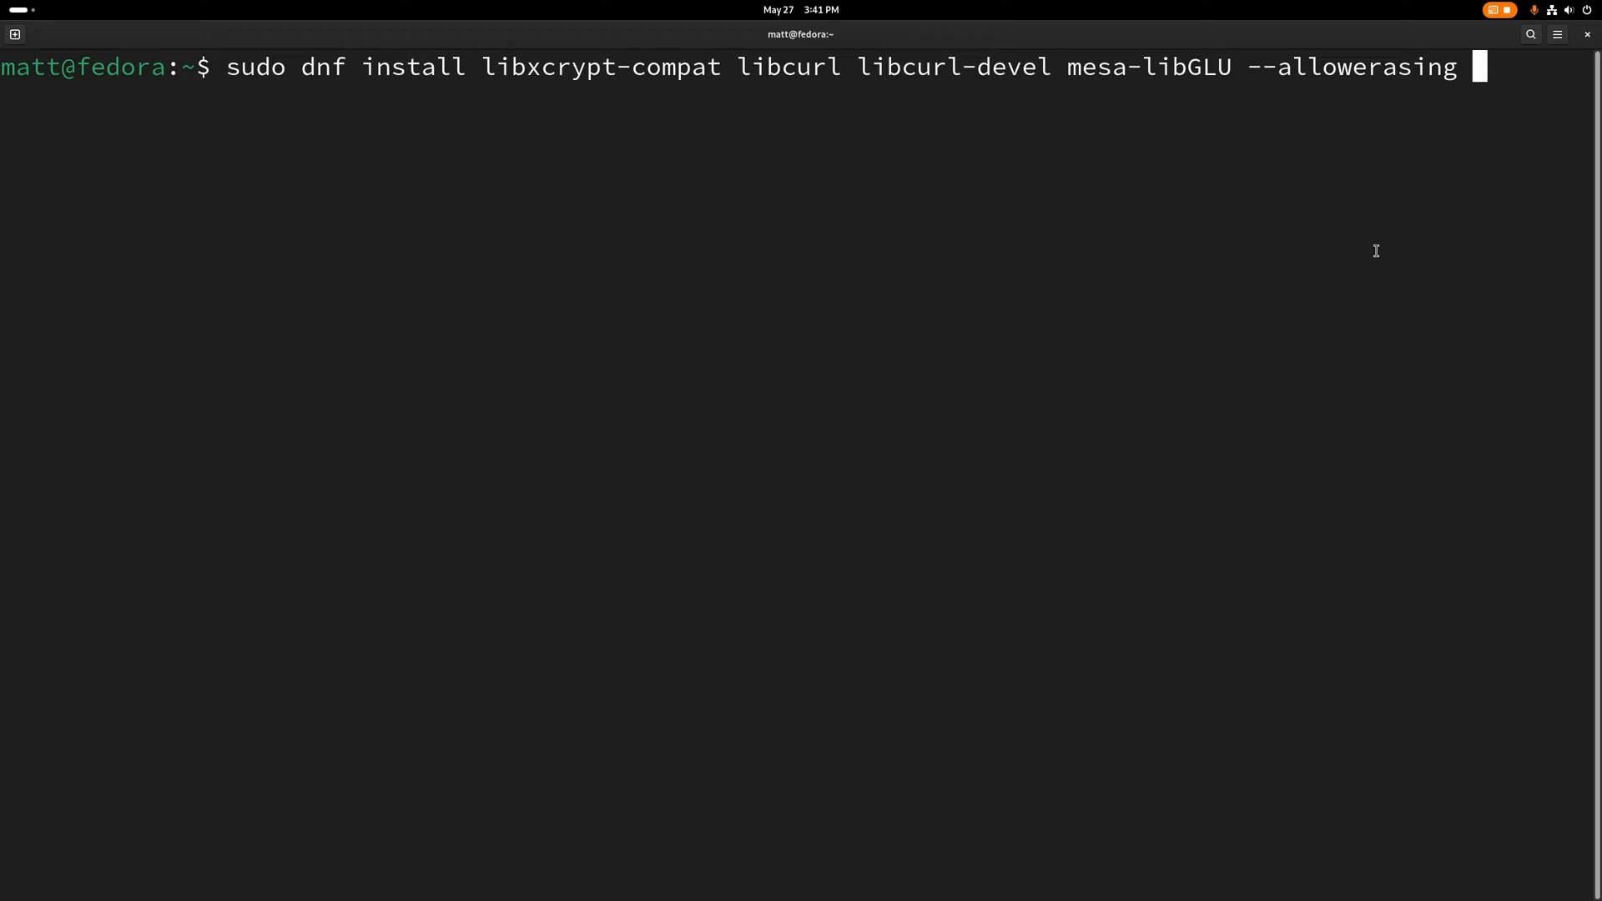
mouse_move(631, 102)
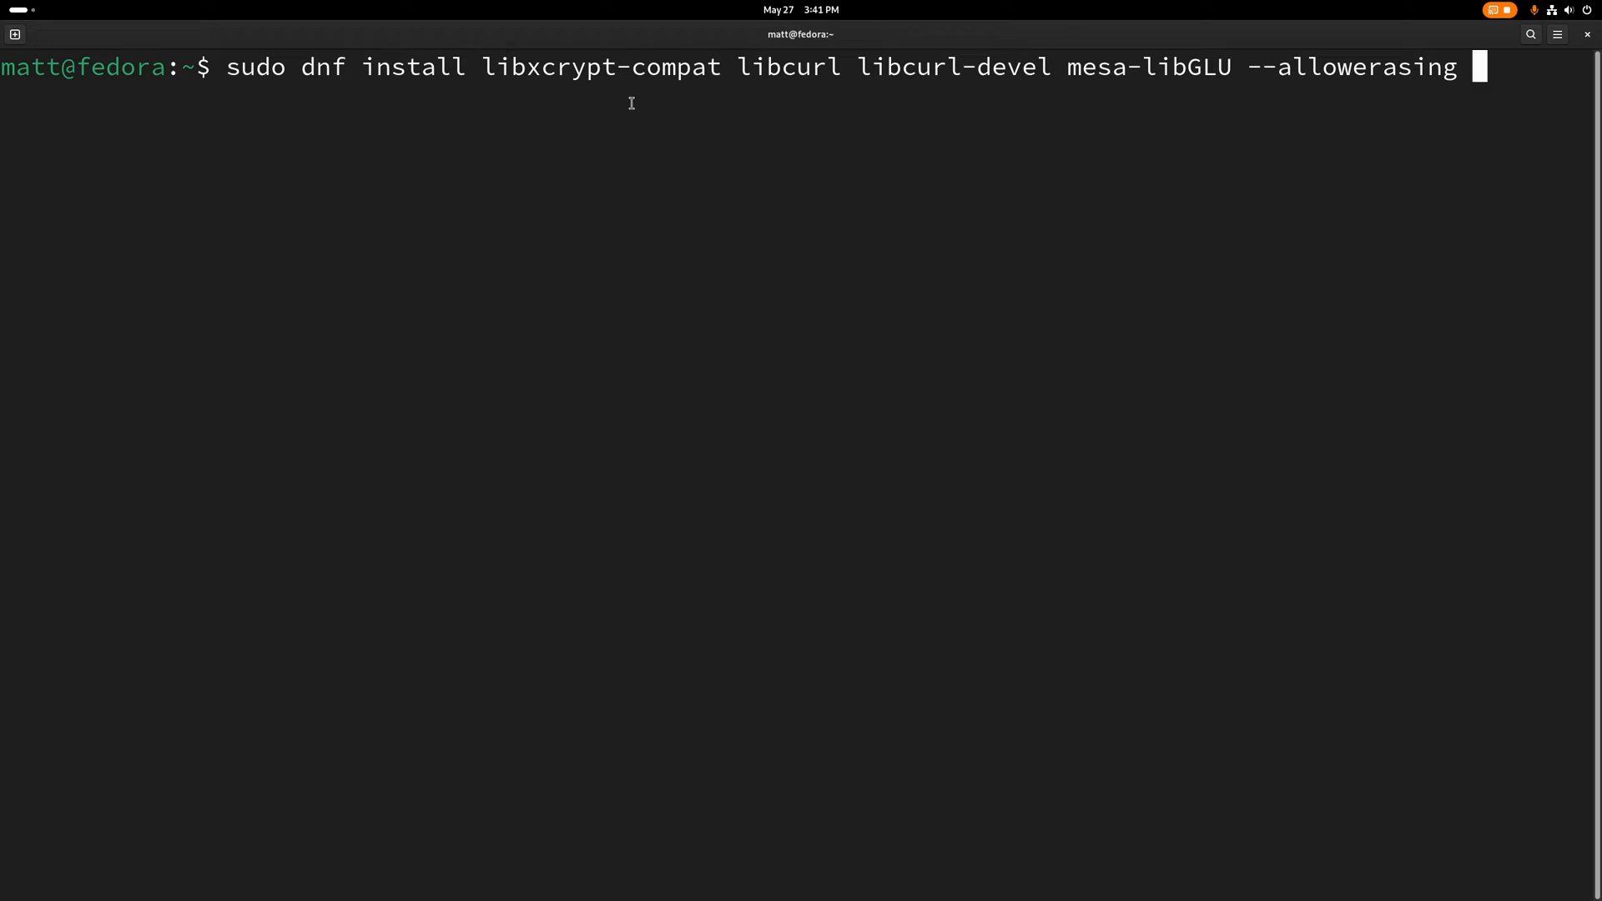
key(Return)
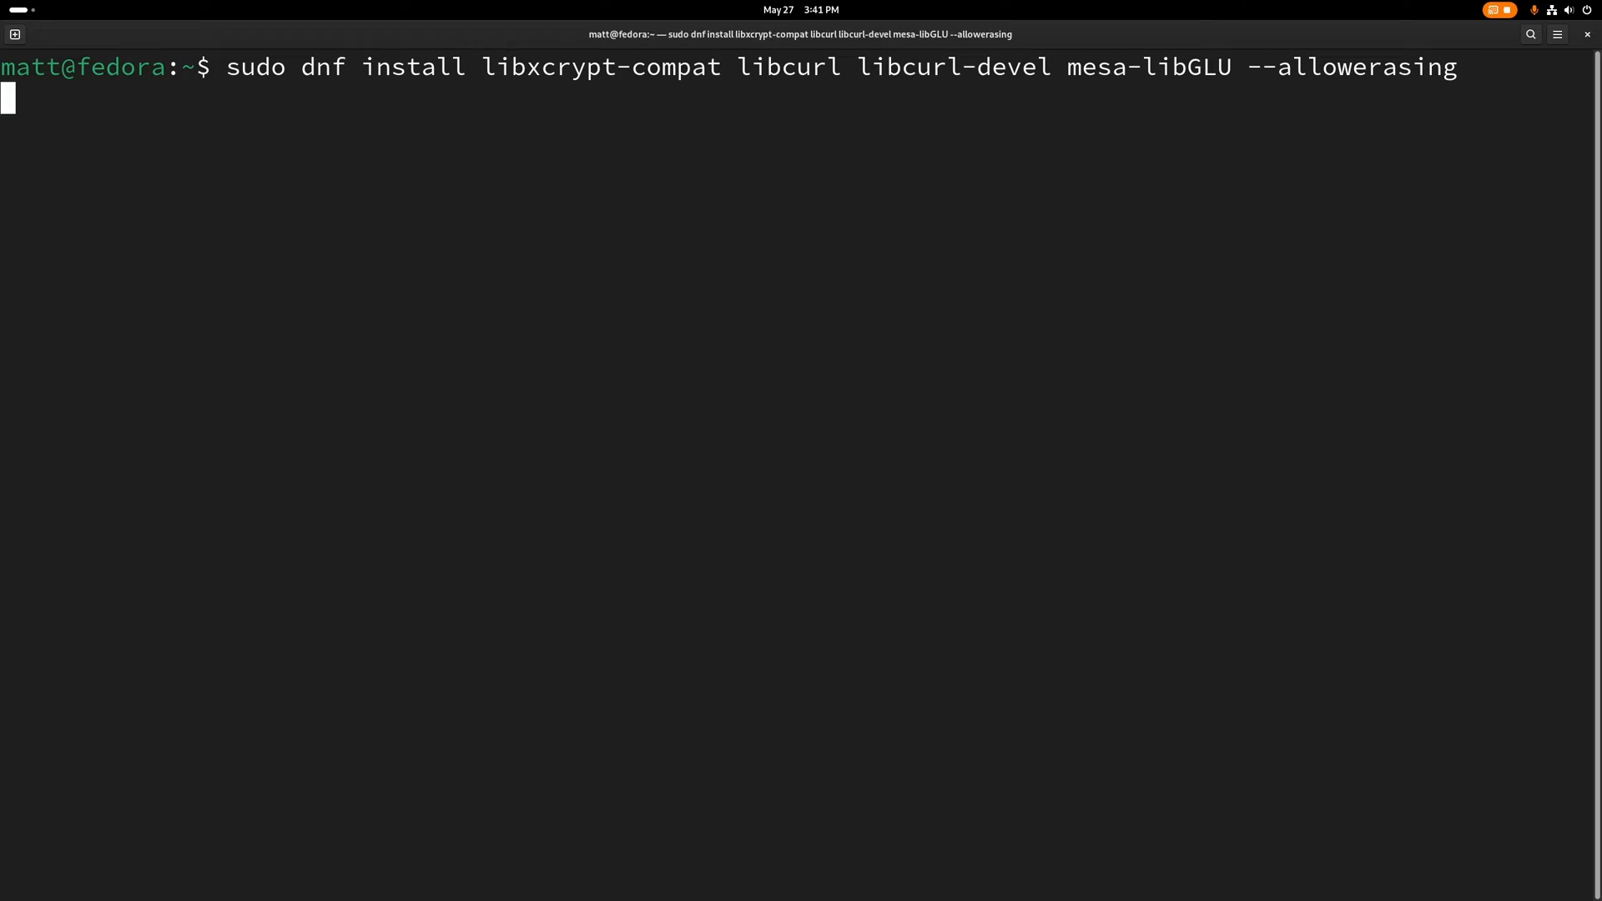
key(Return)
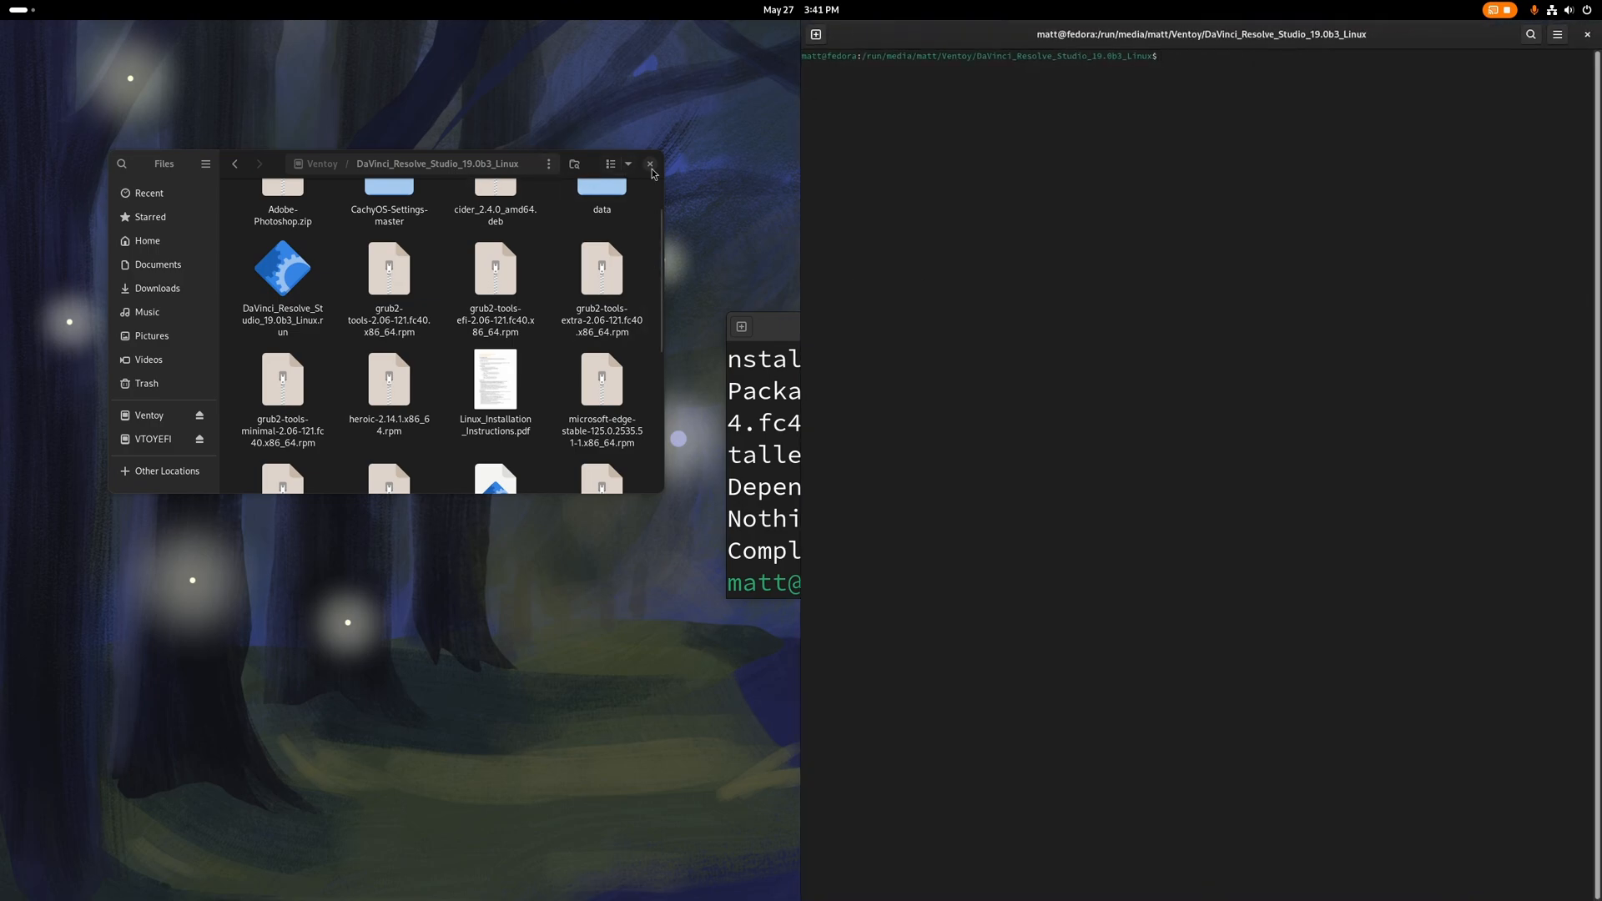
Step: Close the Files window of the DaVinci_Resolve_Studio_19.0b3_Linux folder
click(650, 163)
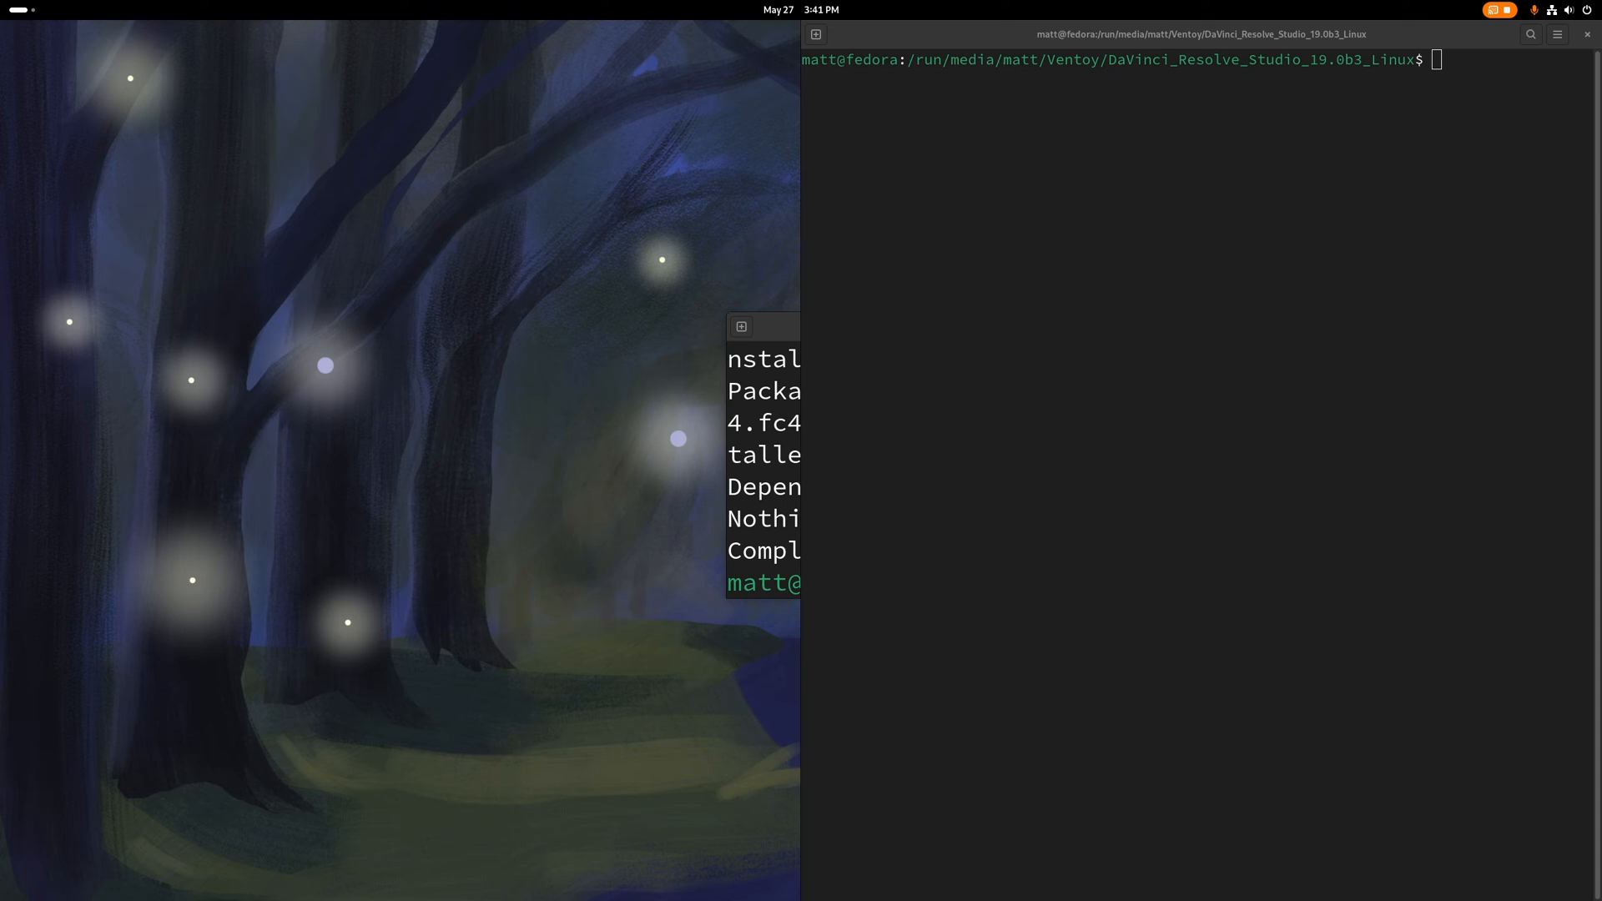
Step: Launch ./DaVinci_Resolve_Studio_19.0b3_Linux.run with SKIP_PACKAGE_CHECK=1 from the terminal
text(SKIP_PACKAGE_CHECK=1)
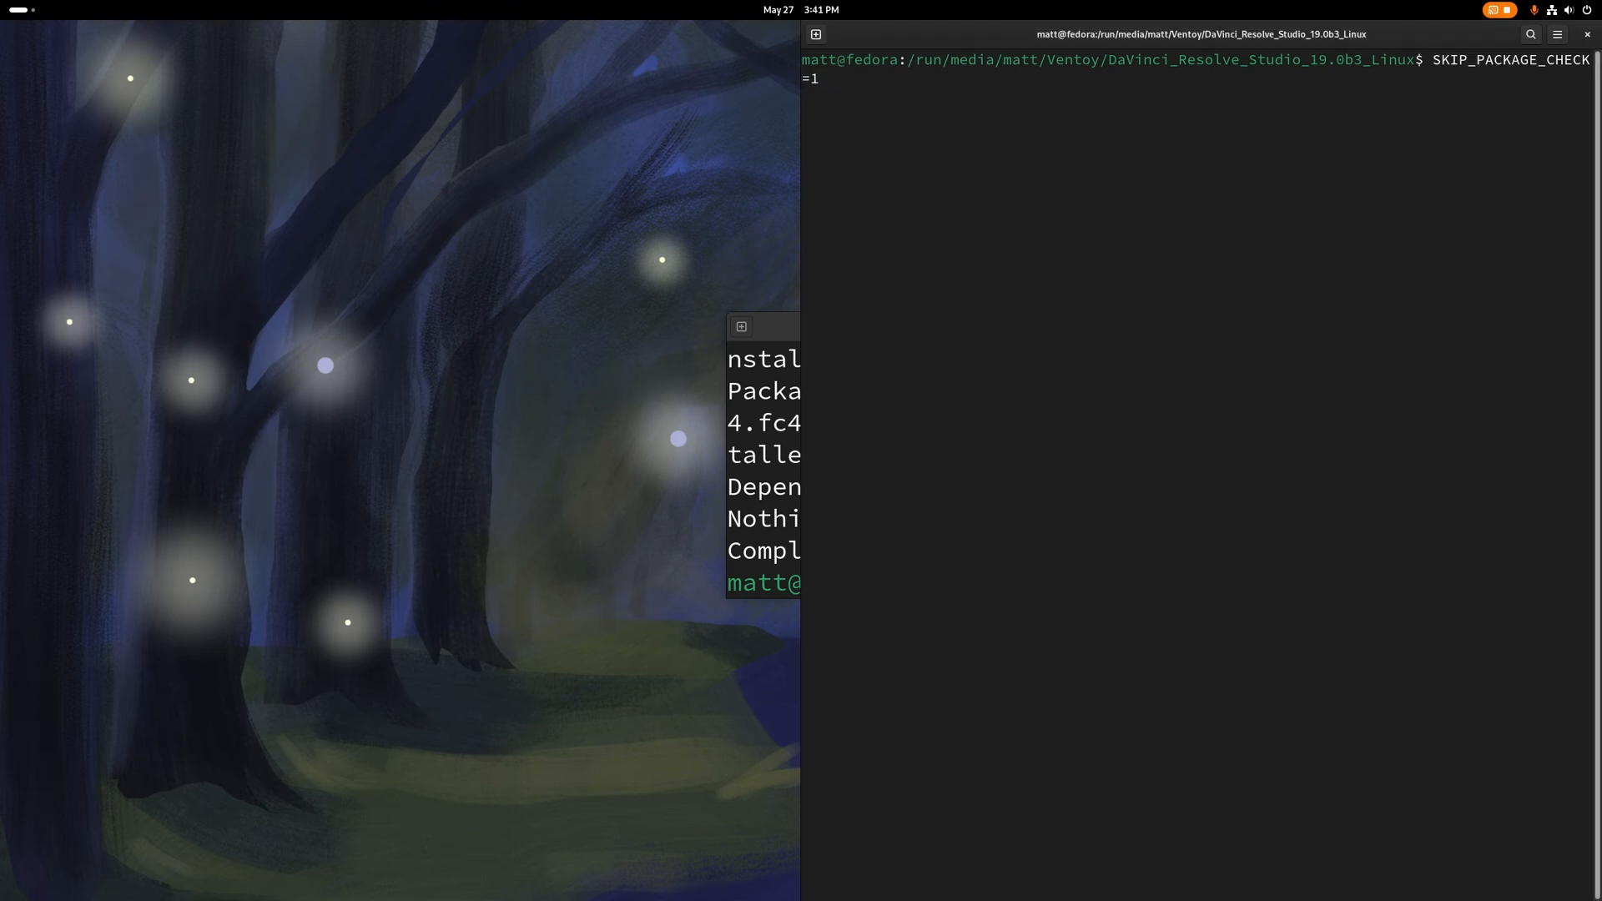
text(./D)
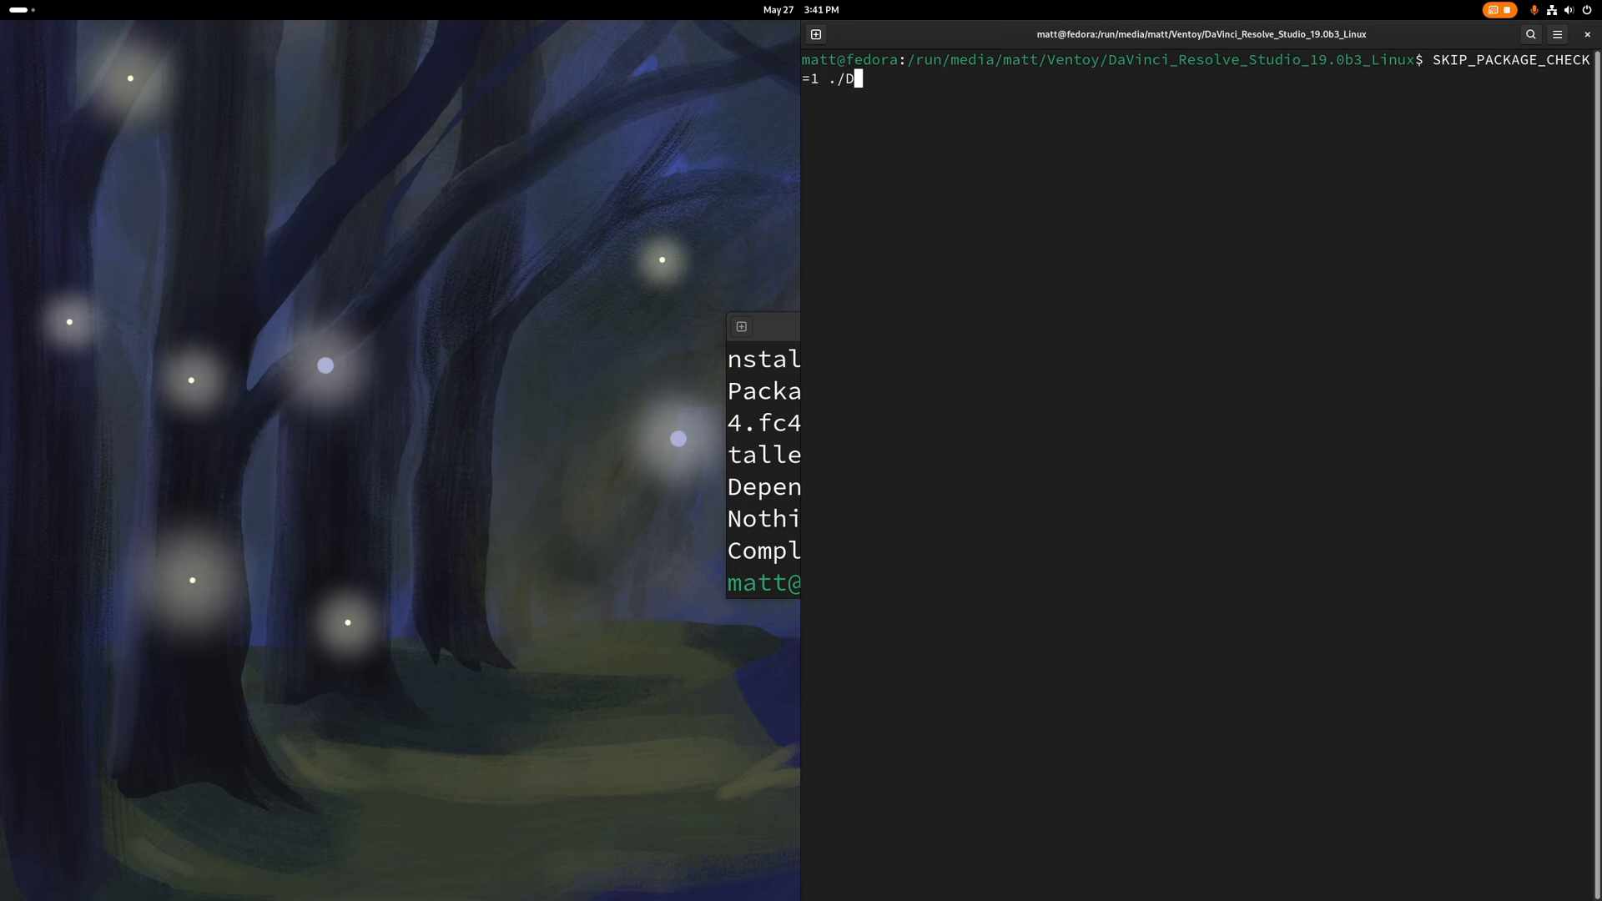
key(Return)
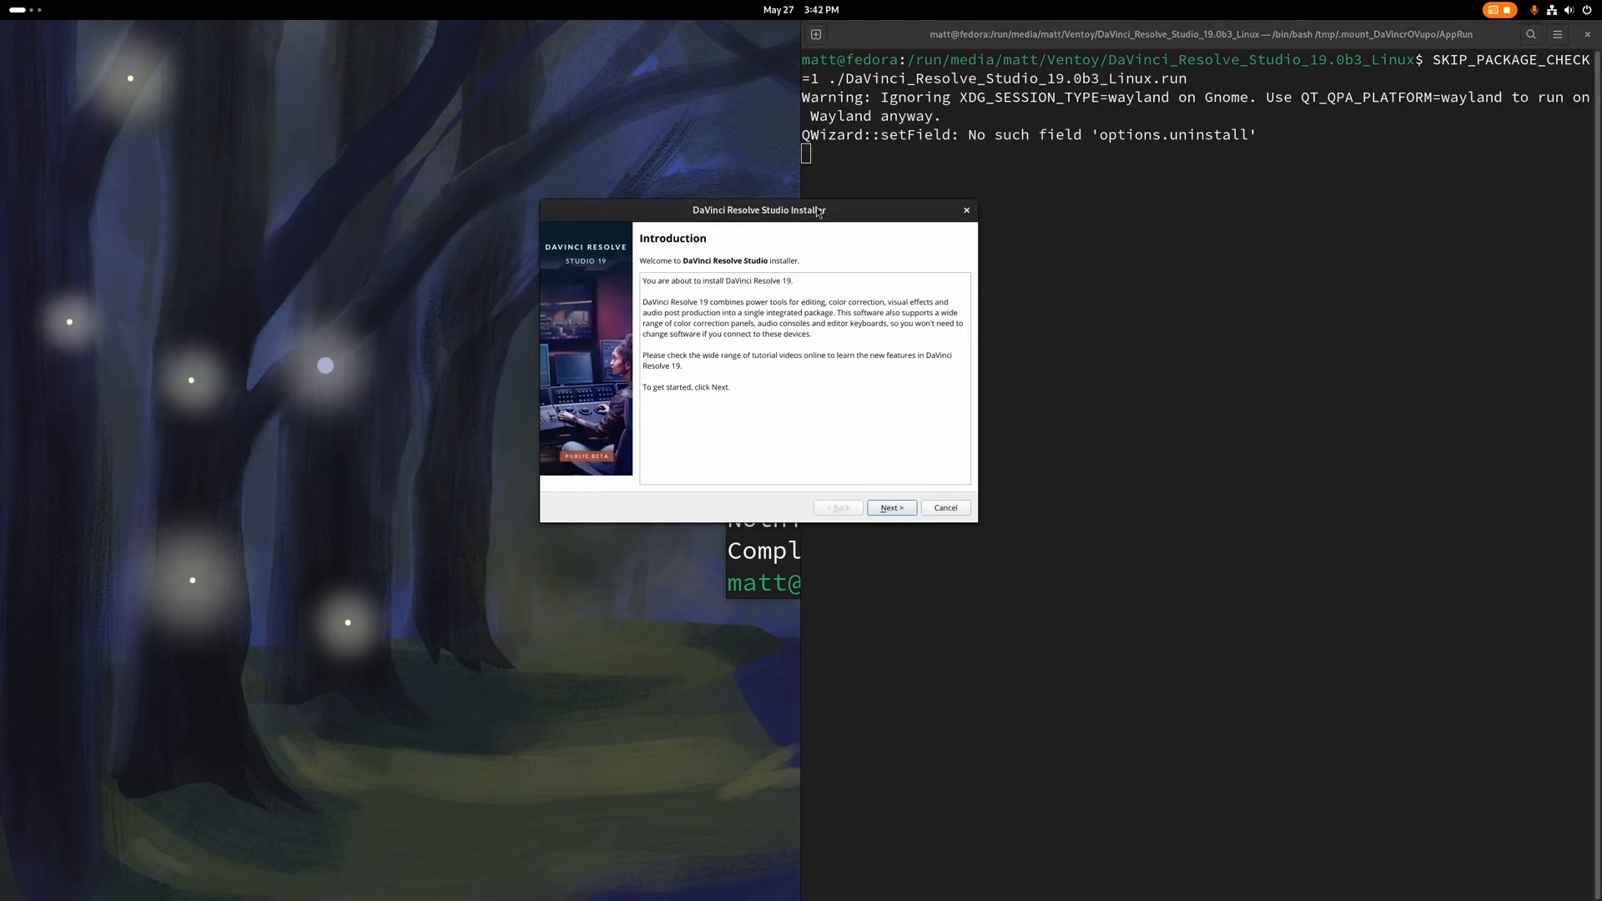
Step: Advance the installer through Introduction and components, accept the licence and start the install
click(890, 508)
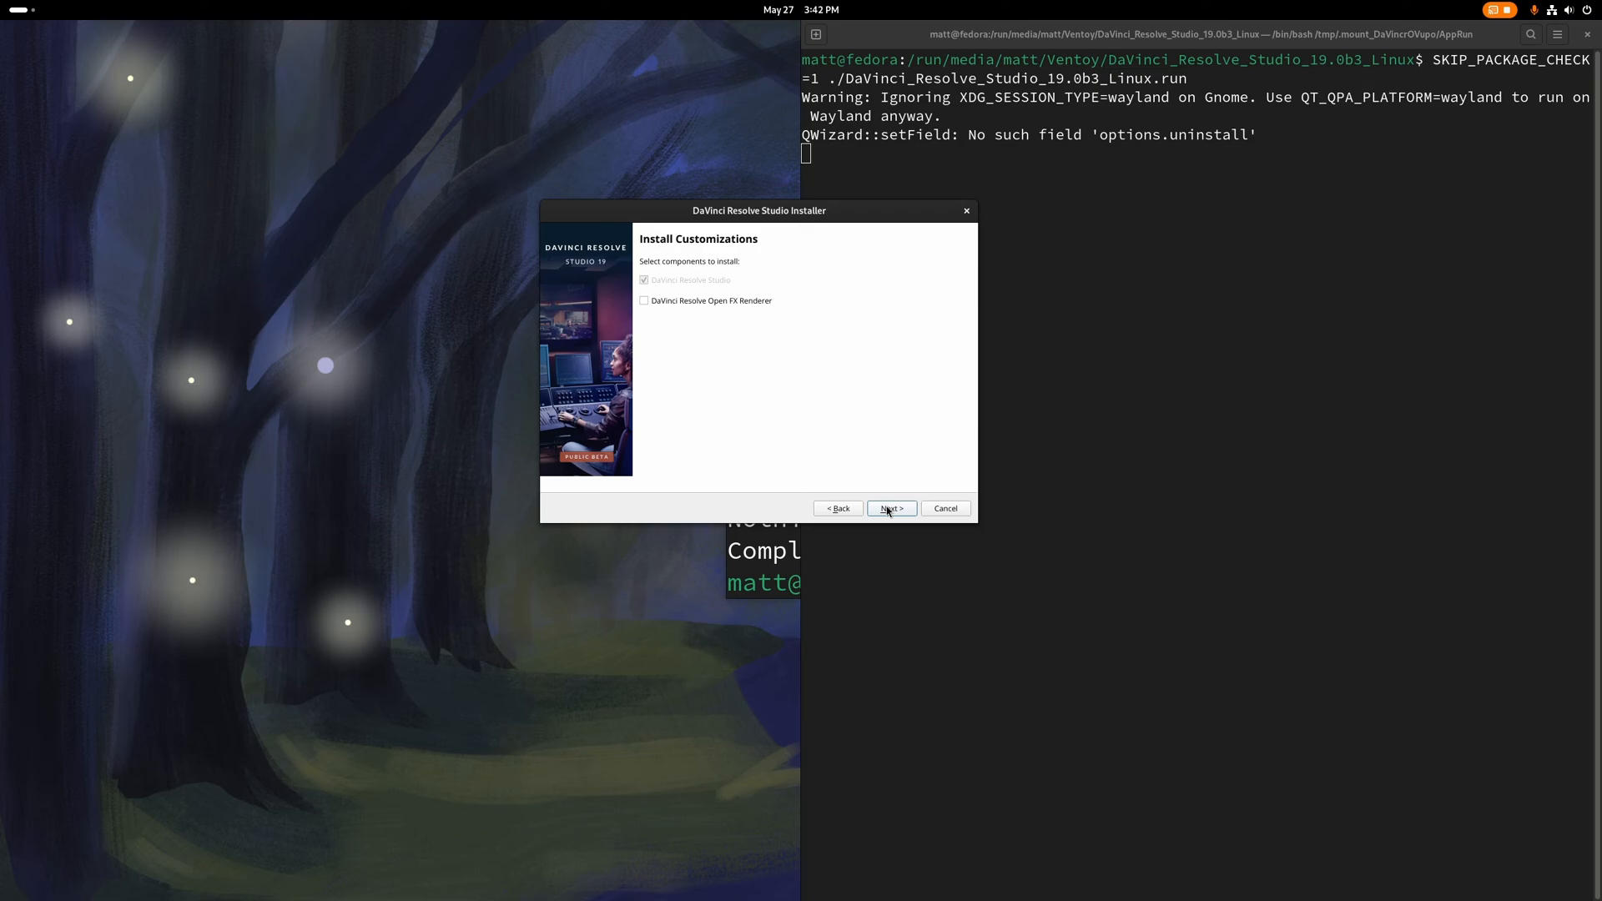
click(889, 507)
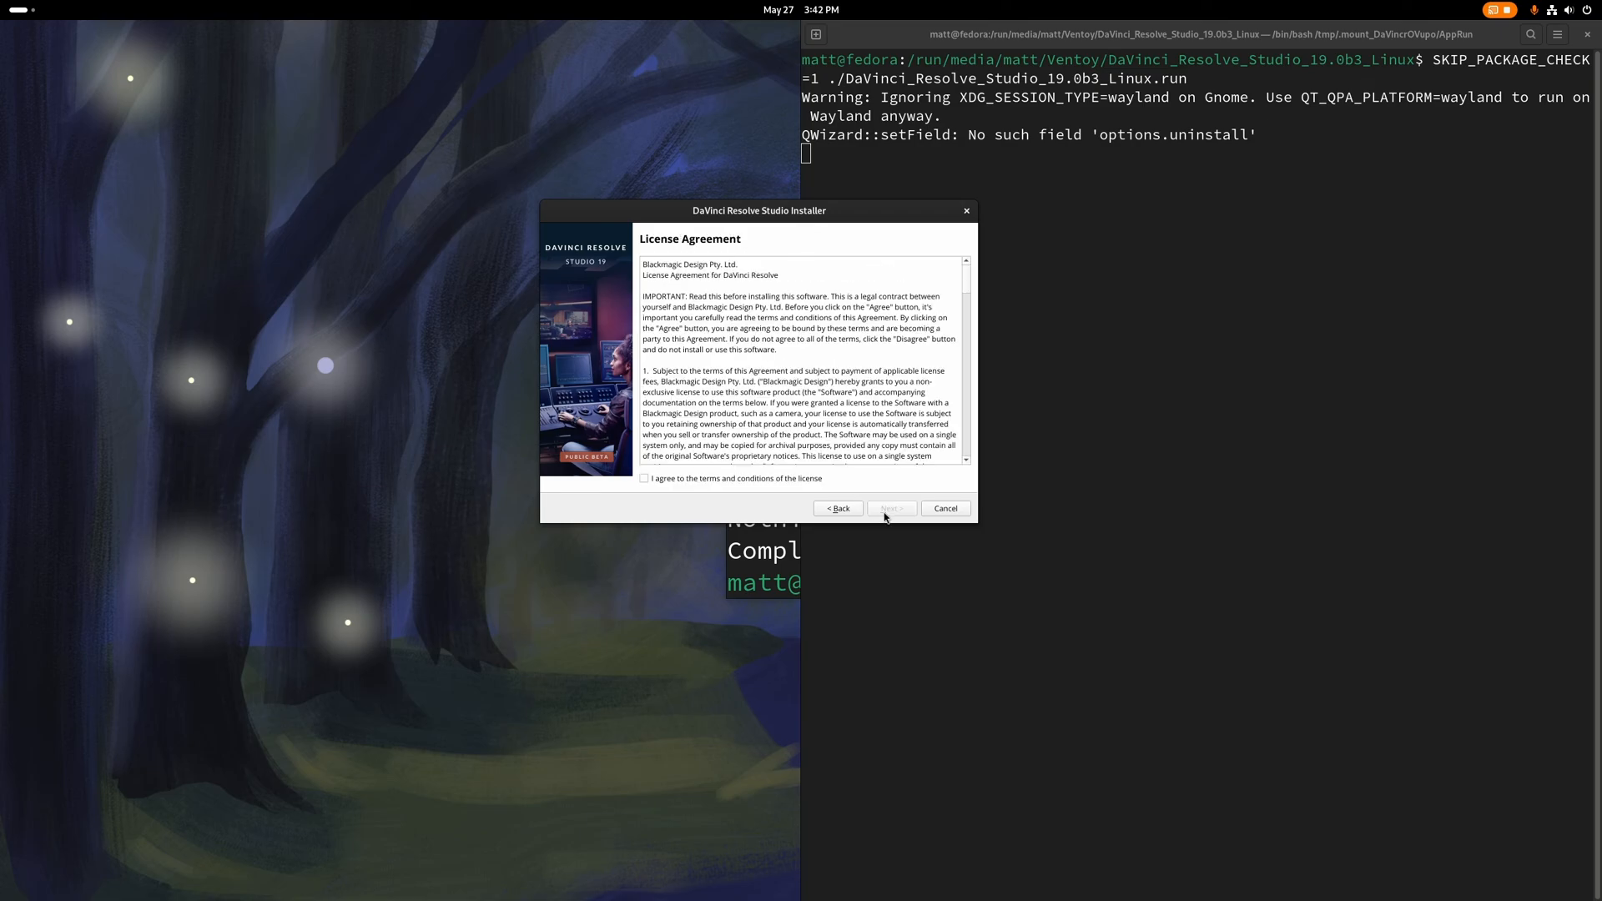
click(890, 508)
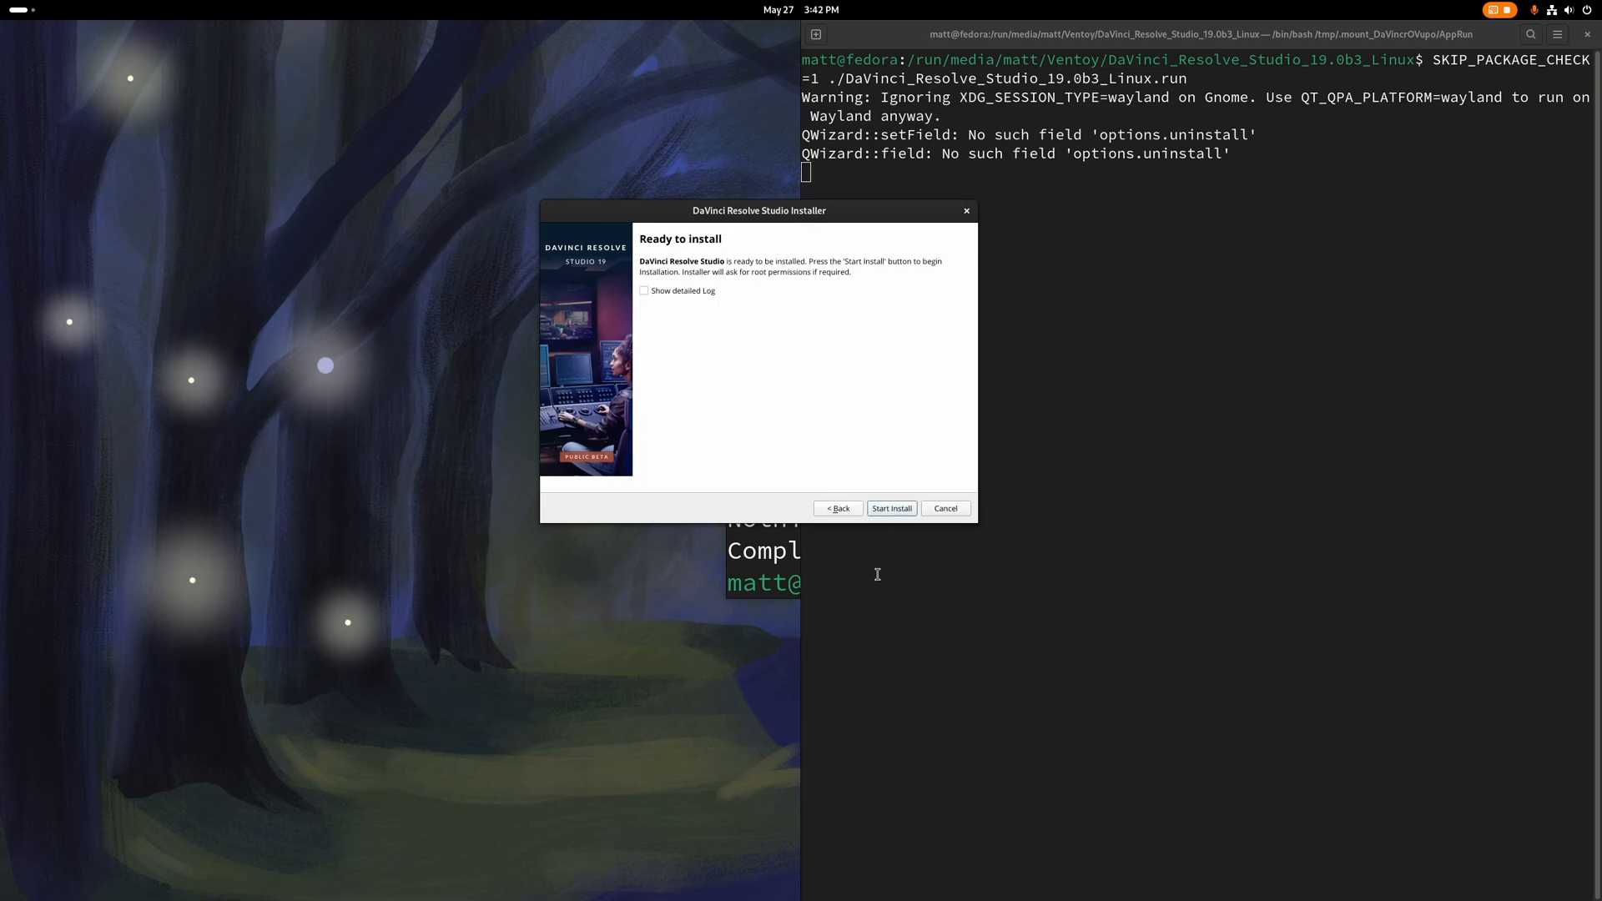
click(891, 507)
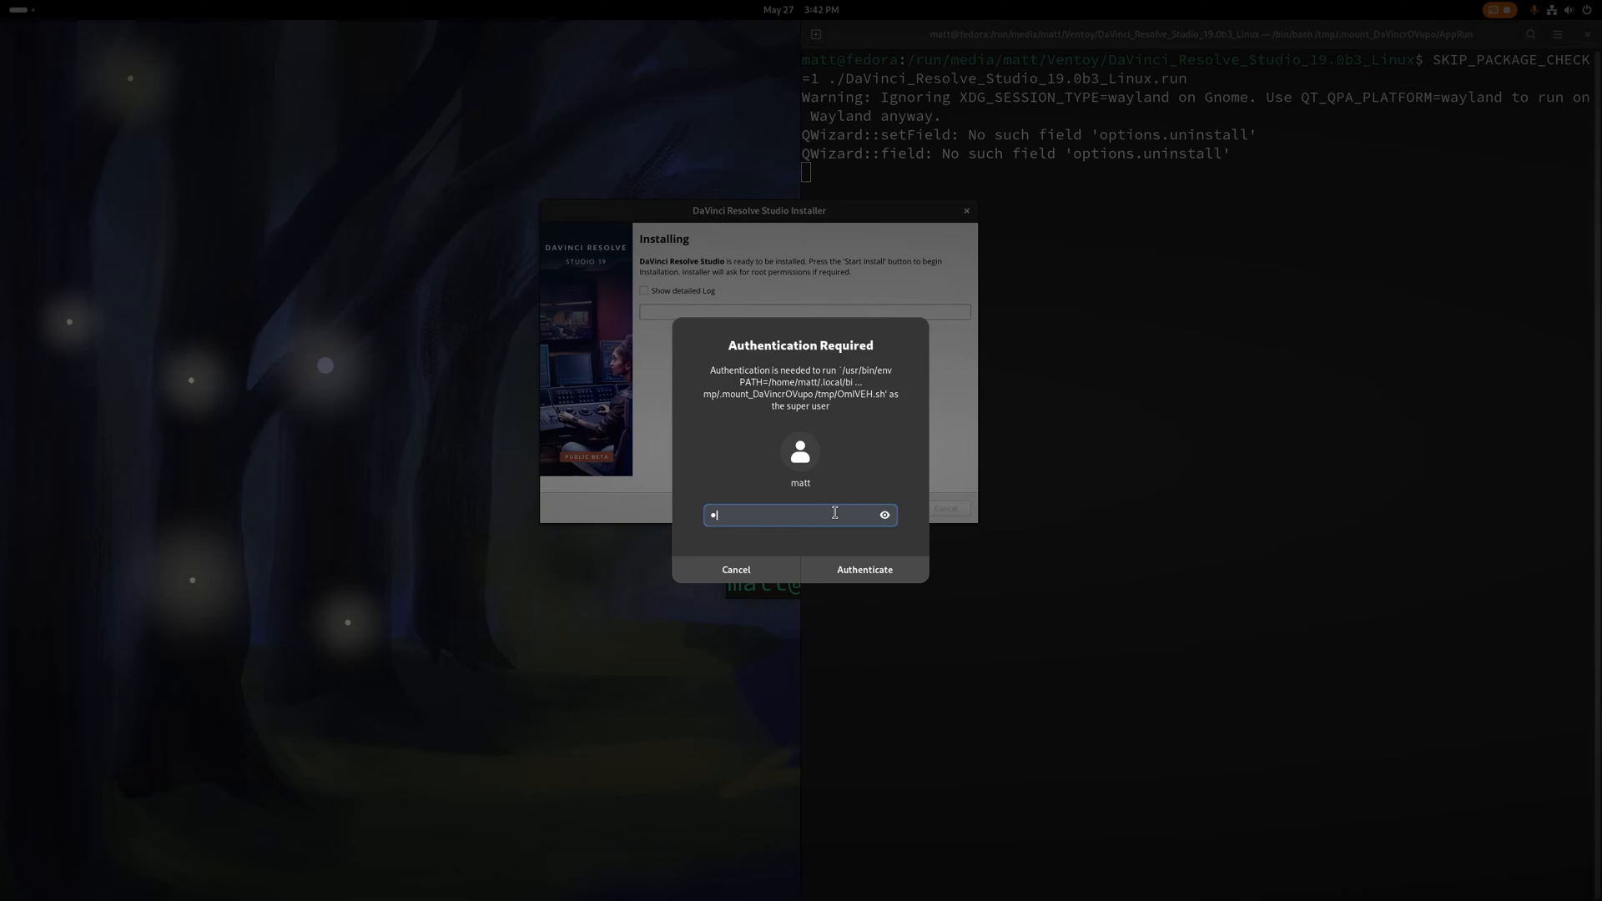
Step: Authenticate both root permission prompts until the installer reports Done
click(863, 569)
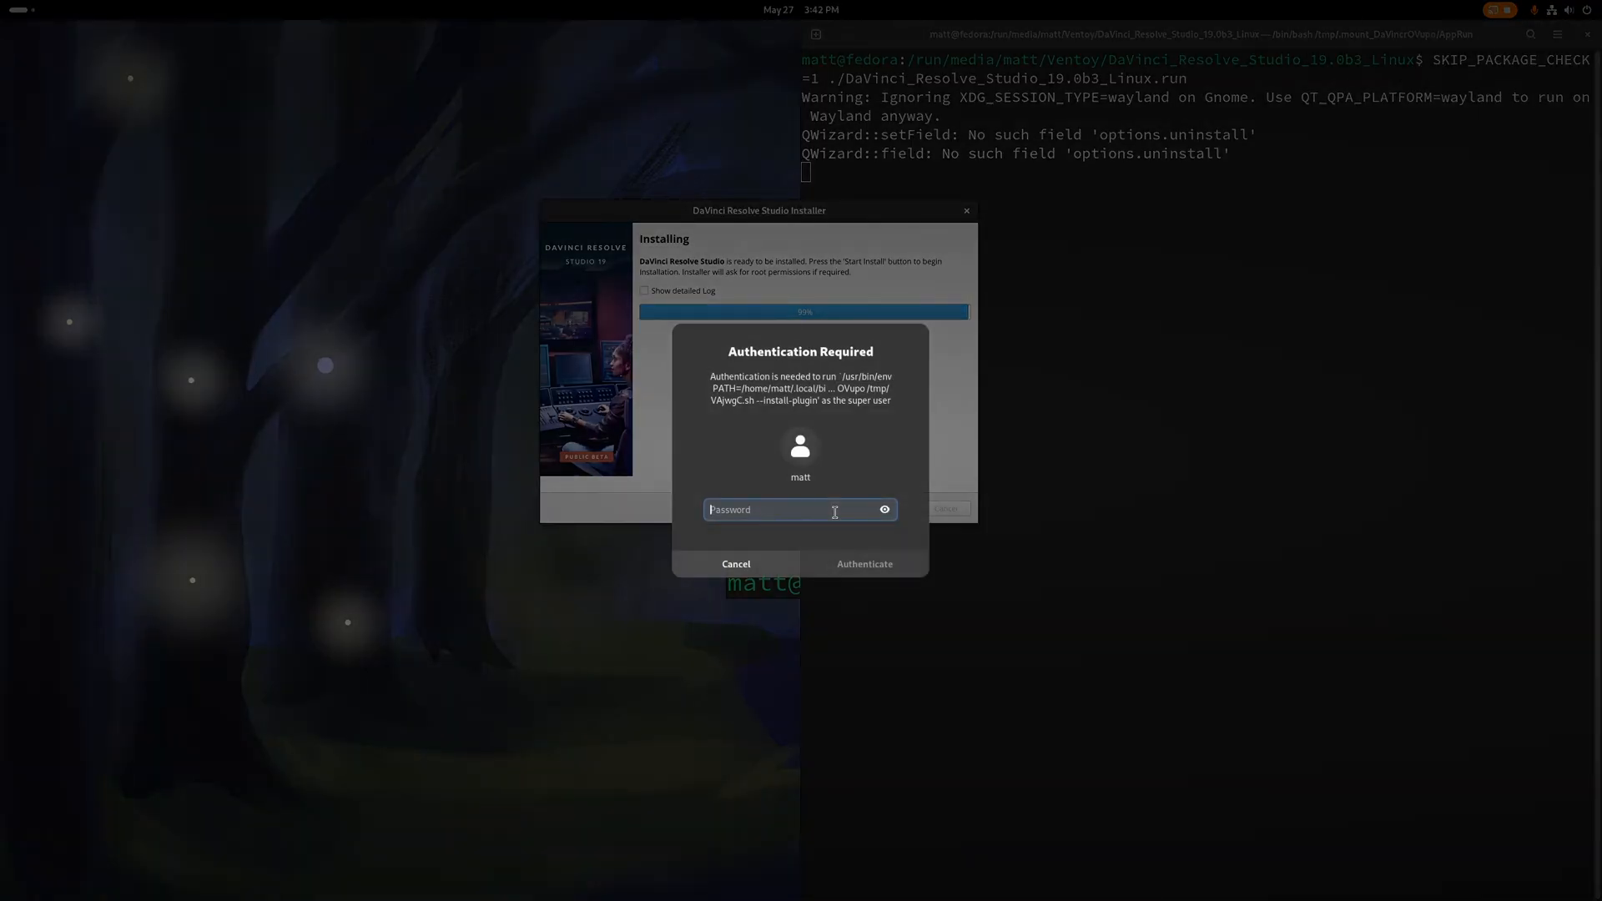
click(863, 562)
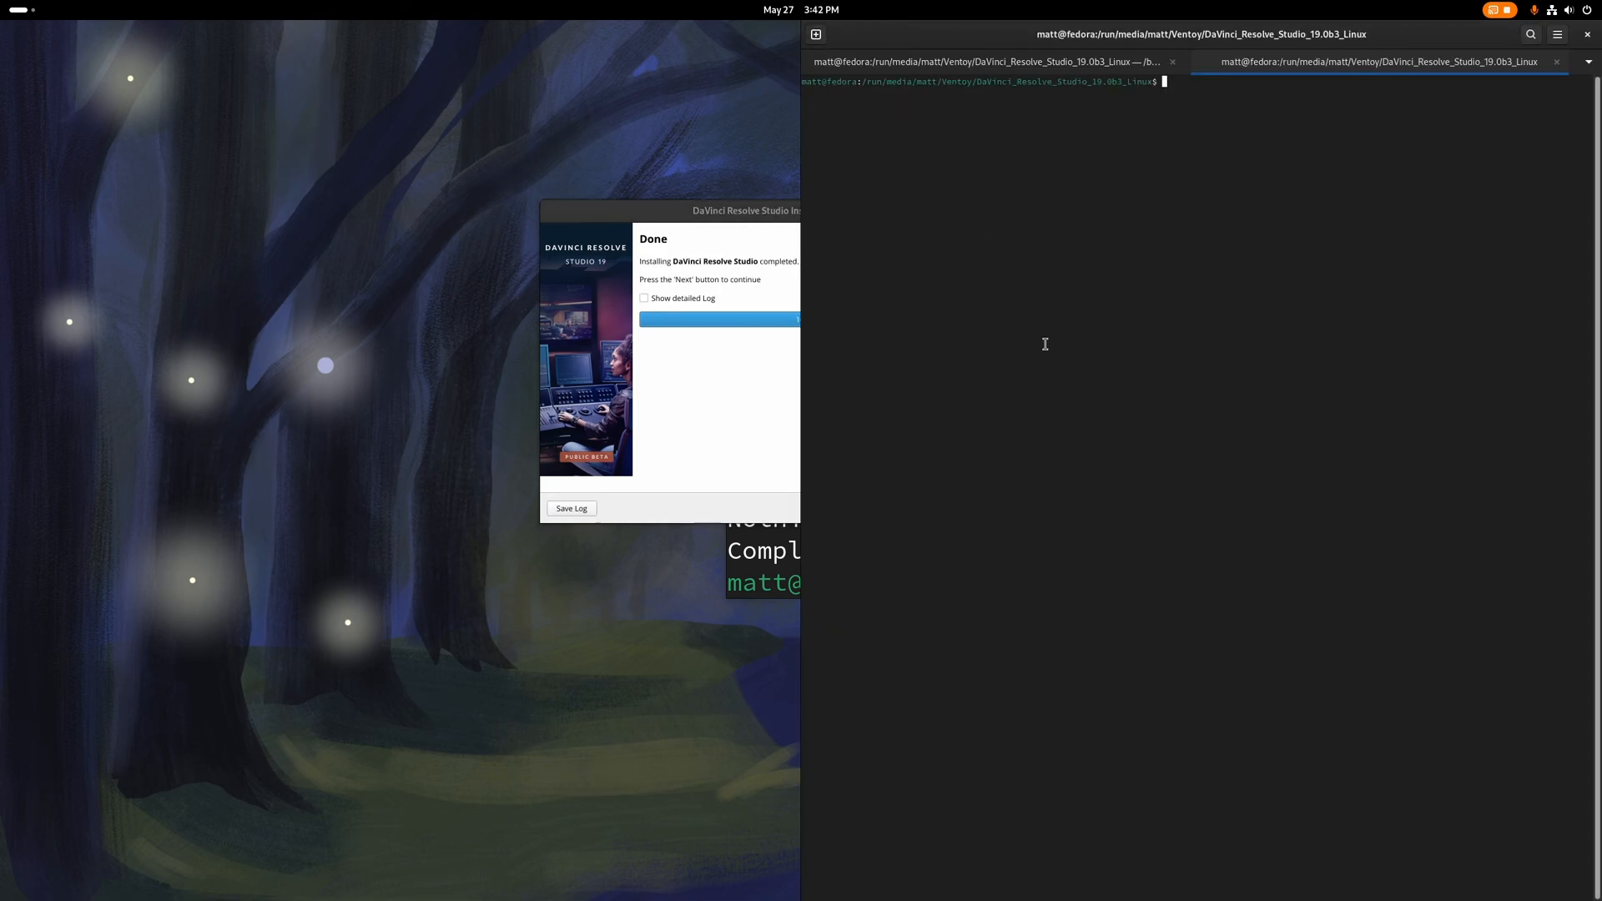
Step: Close the installer-folder terminal and clear the remaining home-directory terminal
text(rocm)
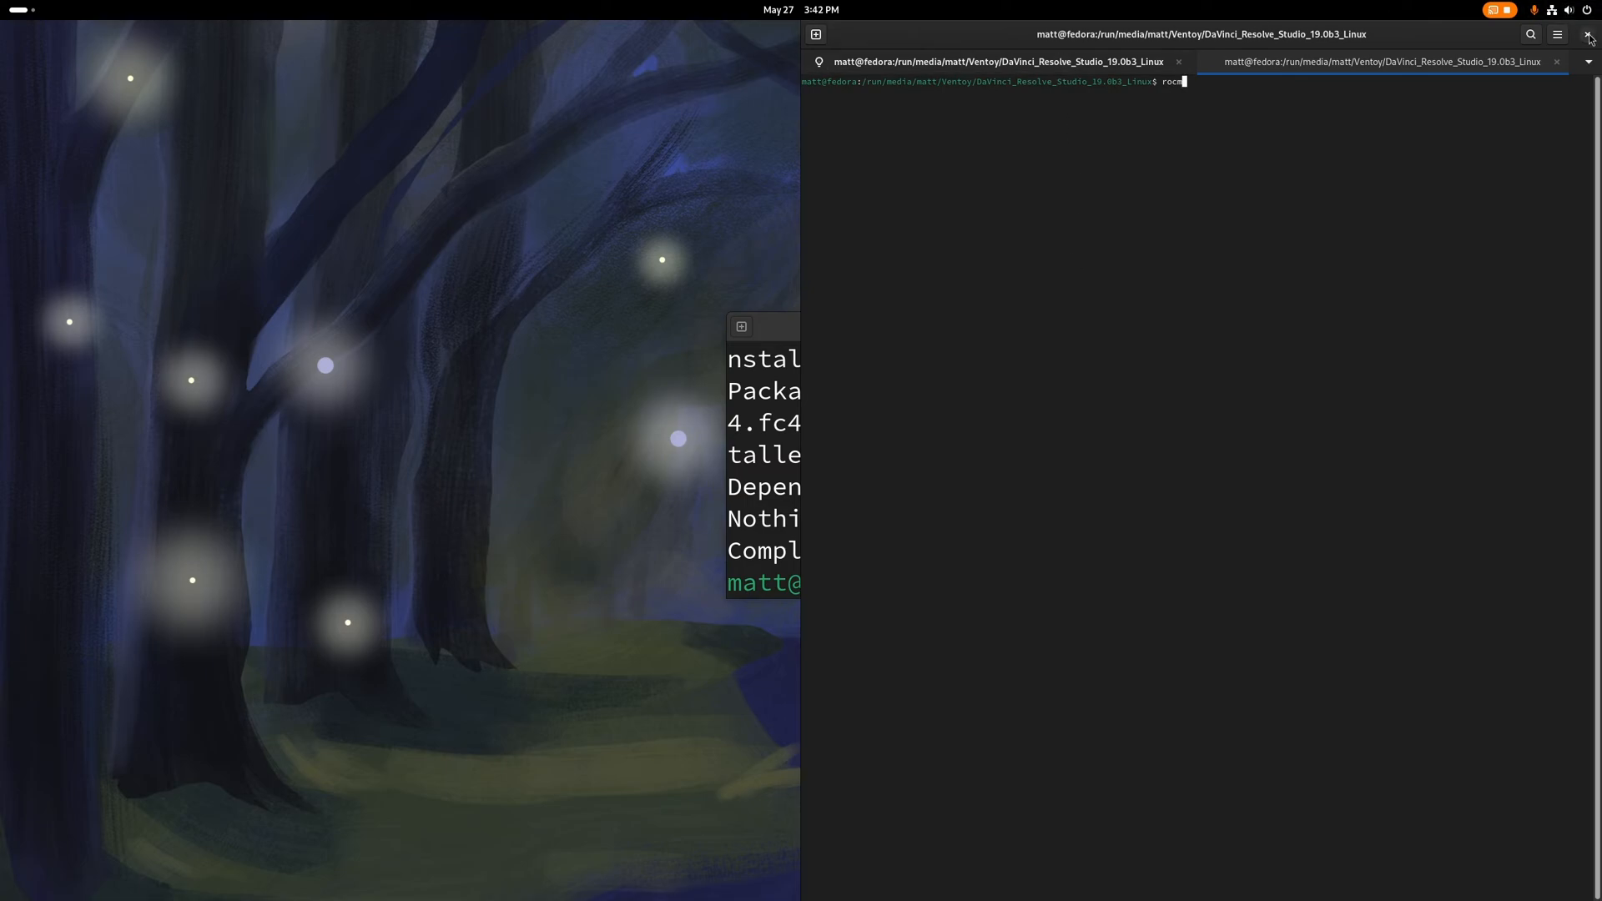
click(1591, 34)
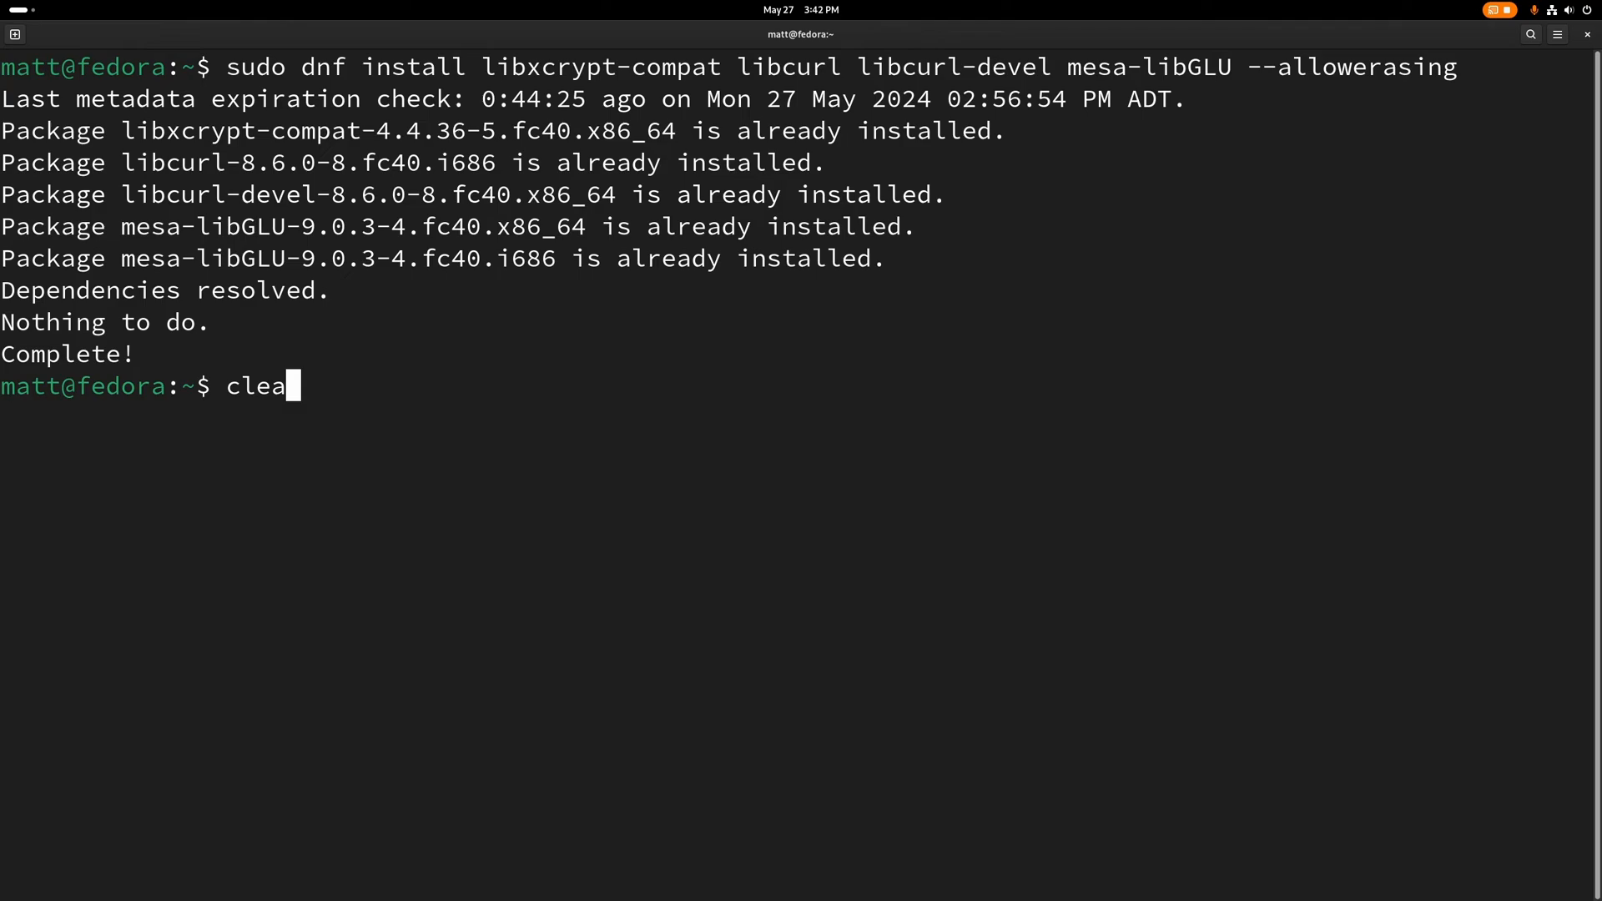
key(Return)
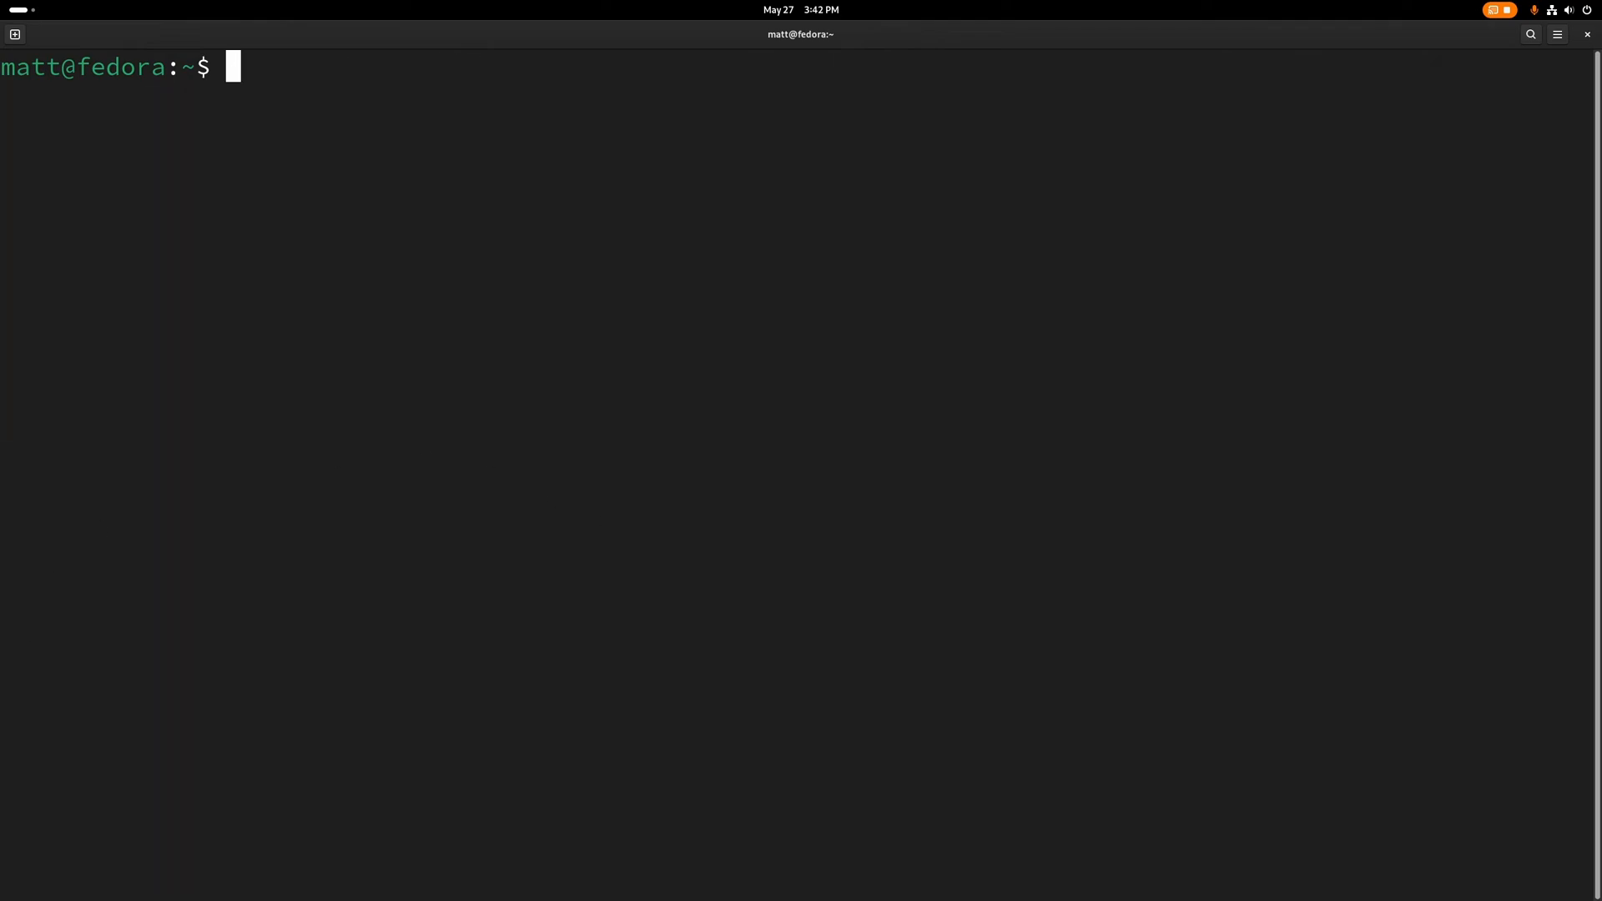
Step: Change into /opt/resolve/libs and create a disabled-libraries folder with sudo
text(cd /opt/resolve/libs)
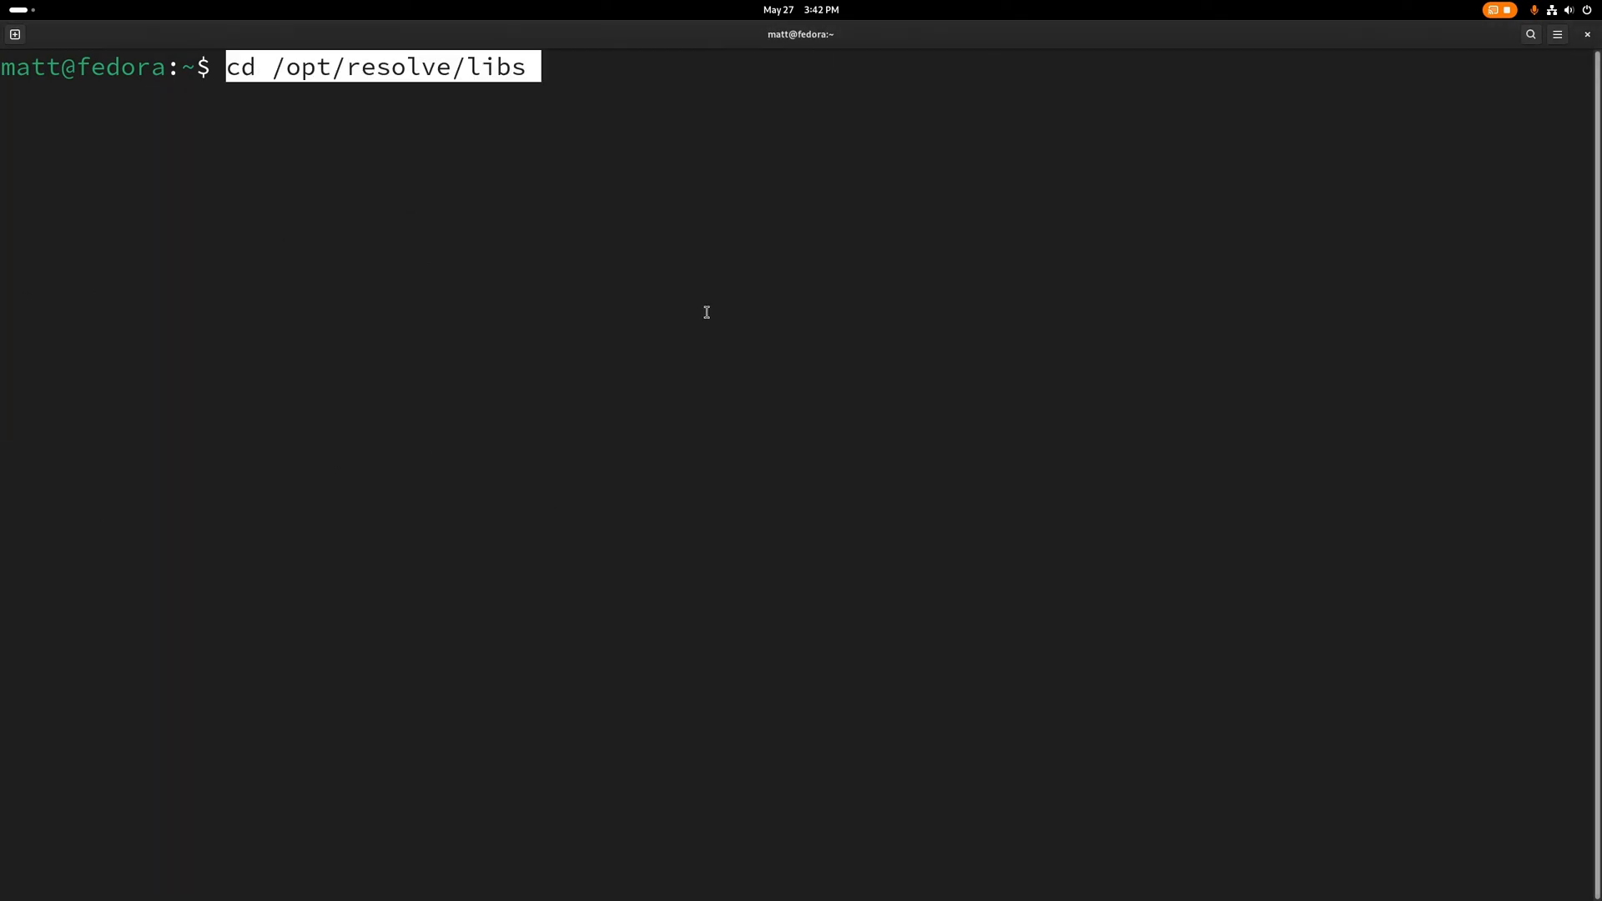
key(Return)
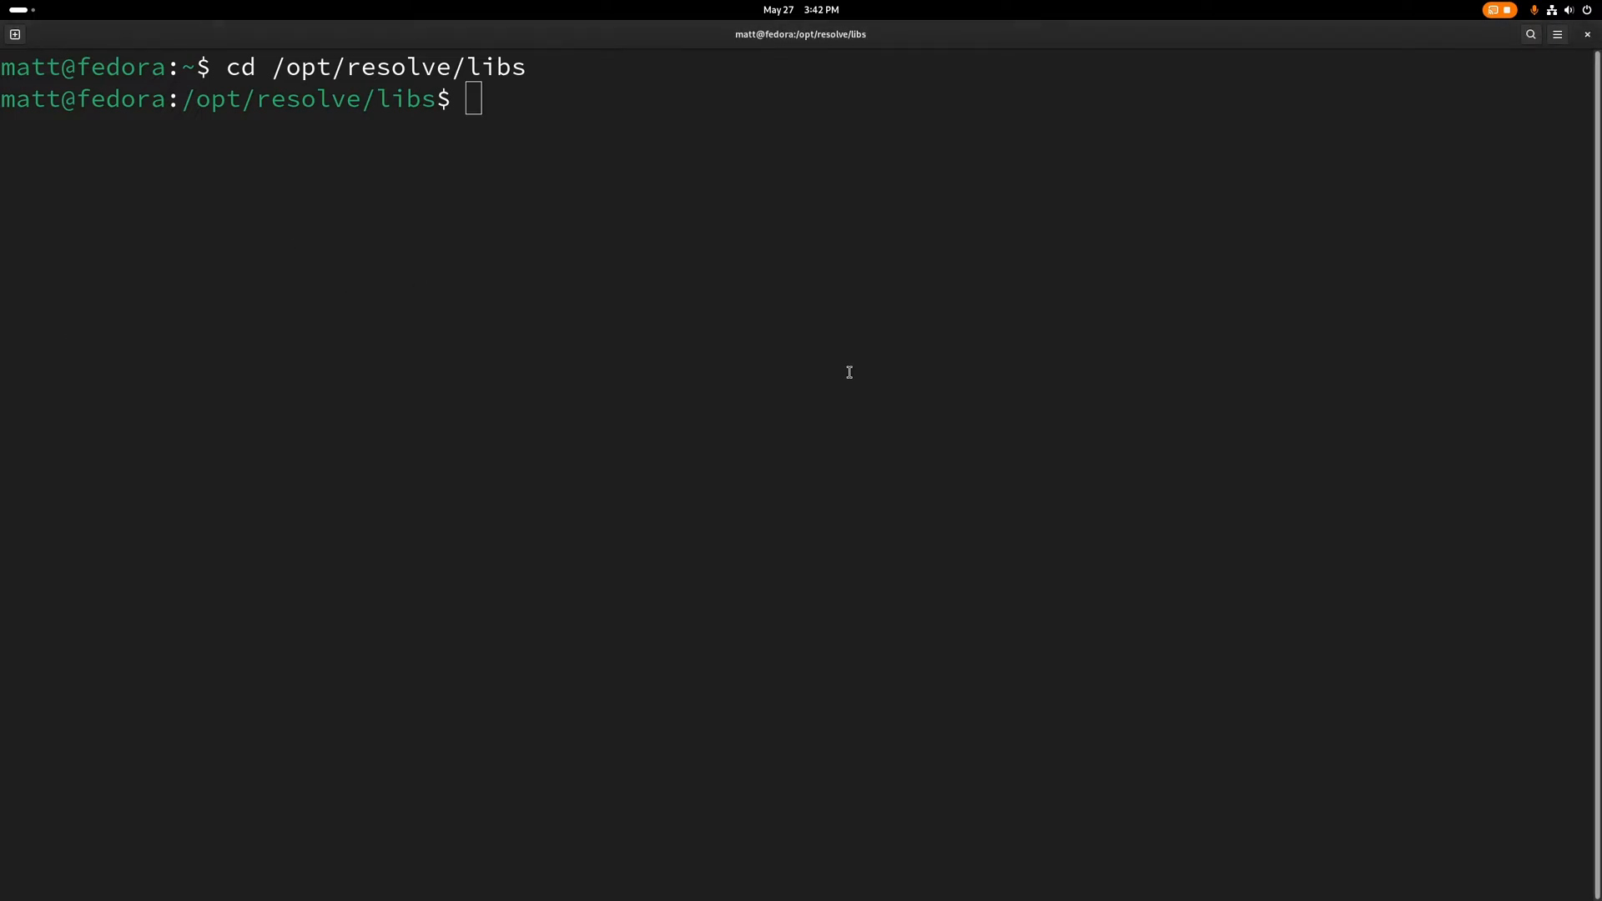
text(sudo mkdir disabled-libraries)
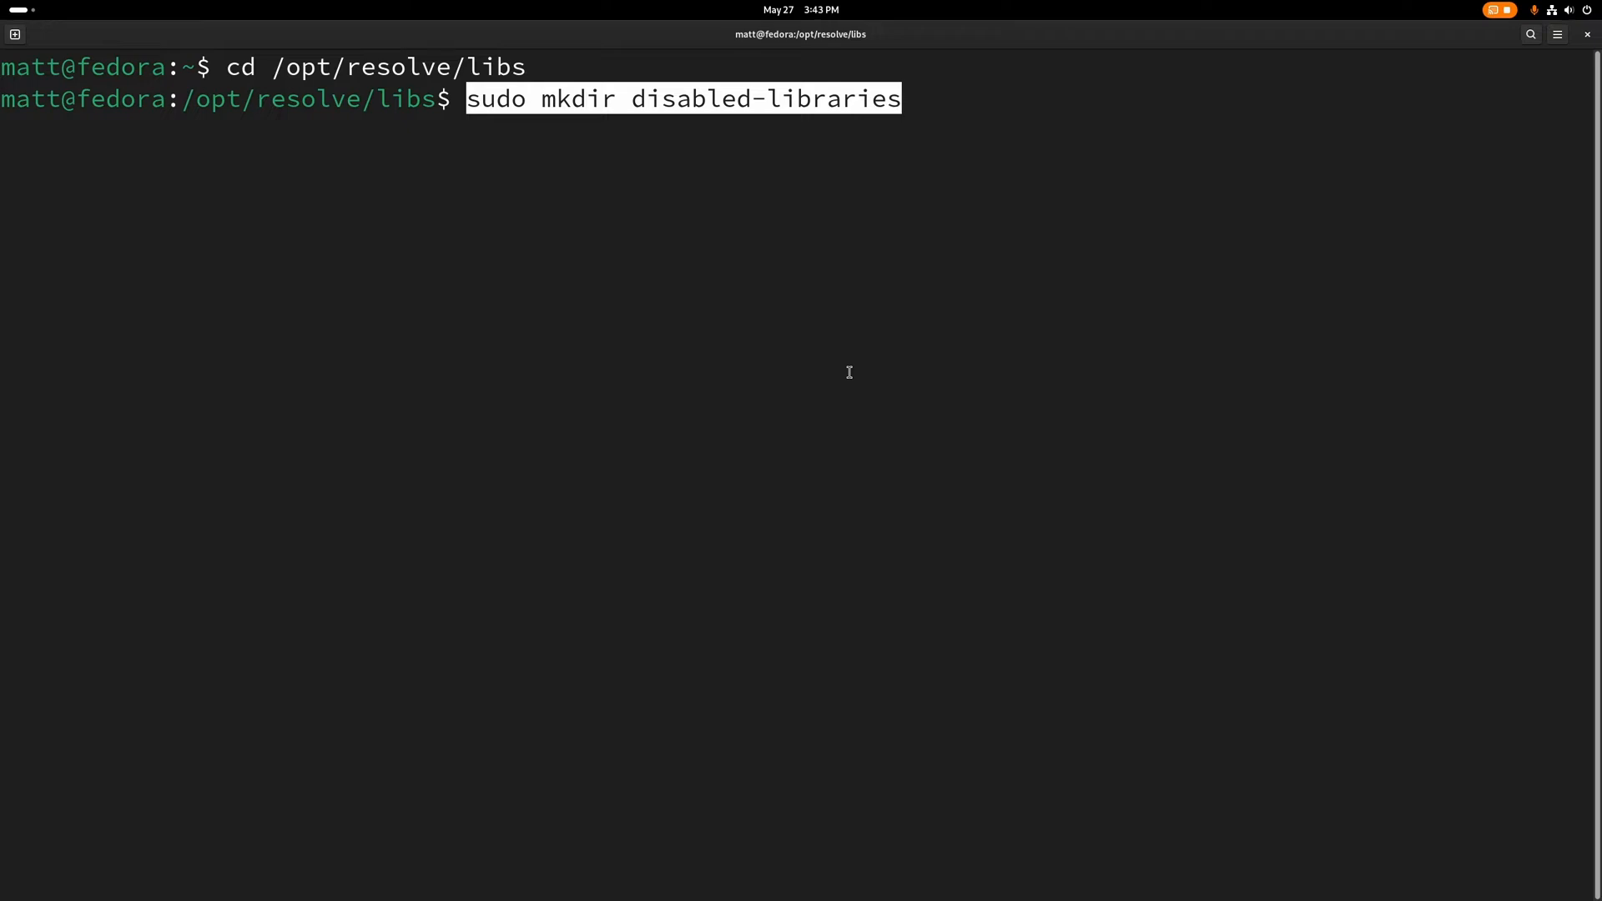
key(Return)
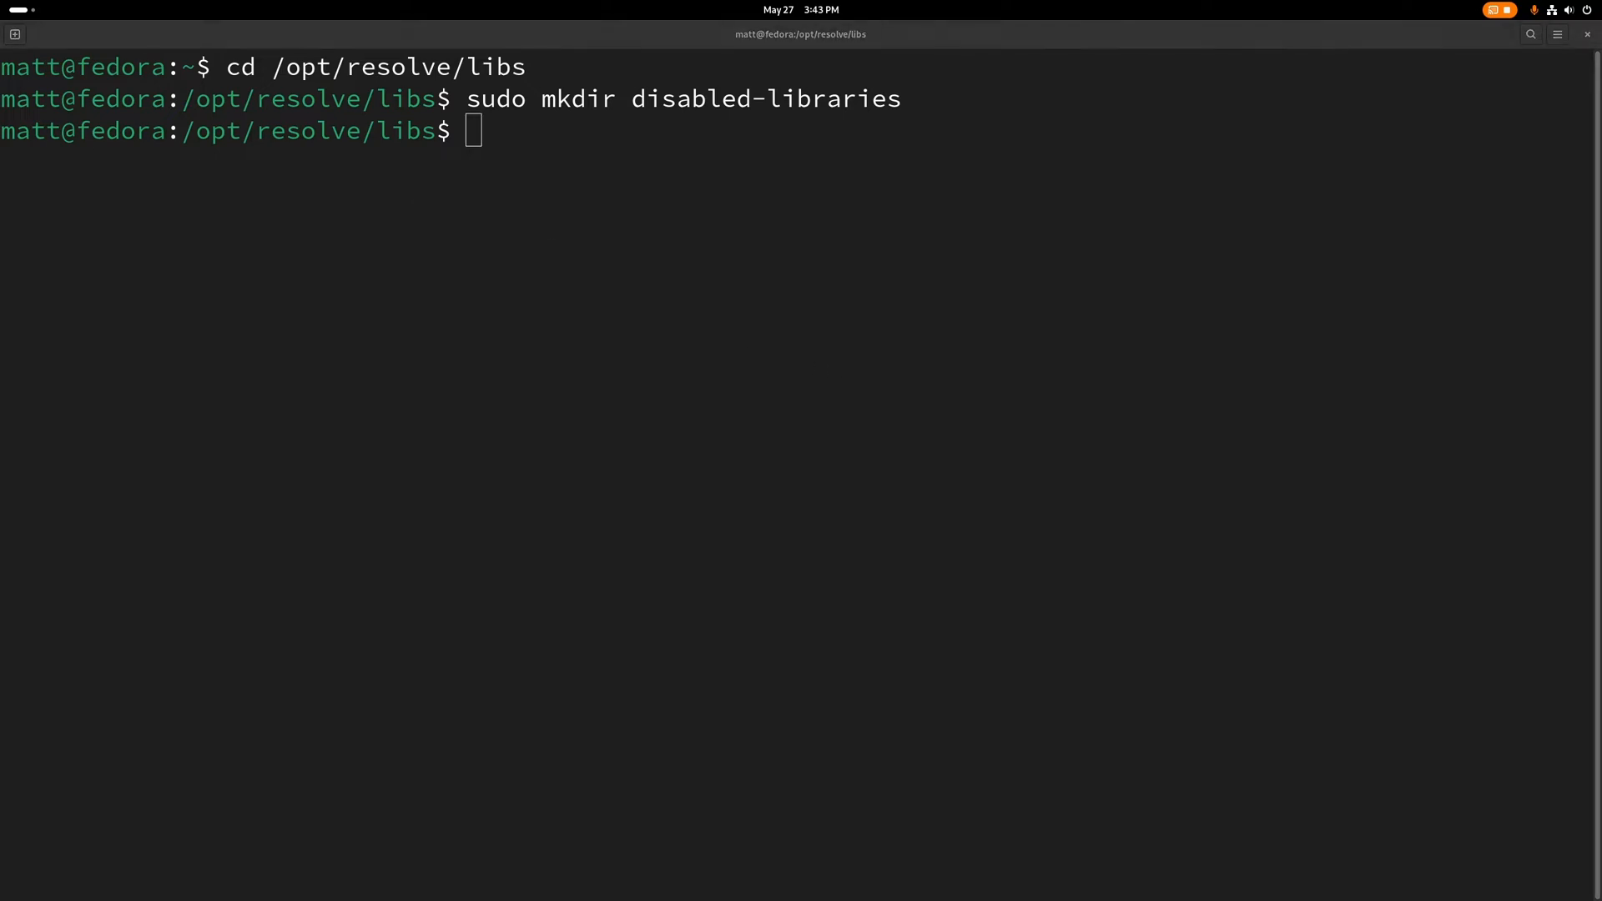
Step: Move libglib*, libgio* and libgmodule* into disabled-libraries with sudo mv
text(sudo mv libglib* disabled-libraries)
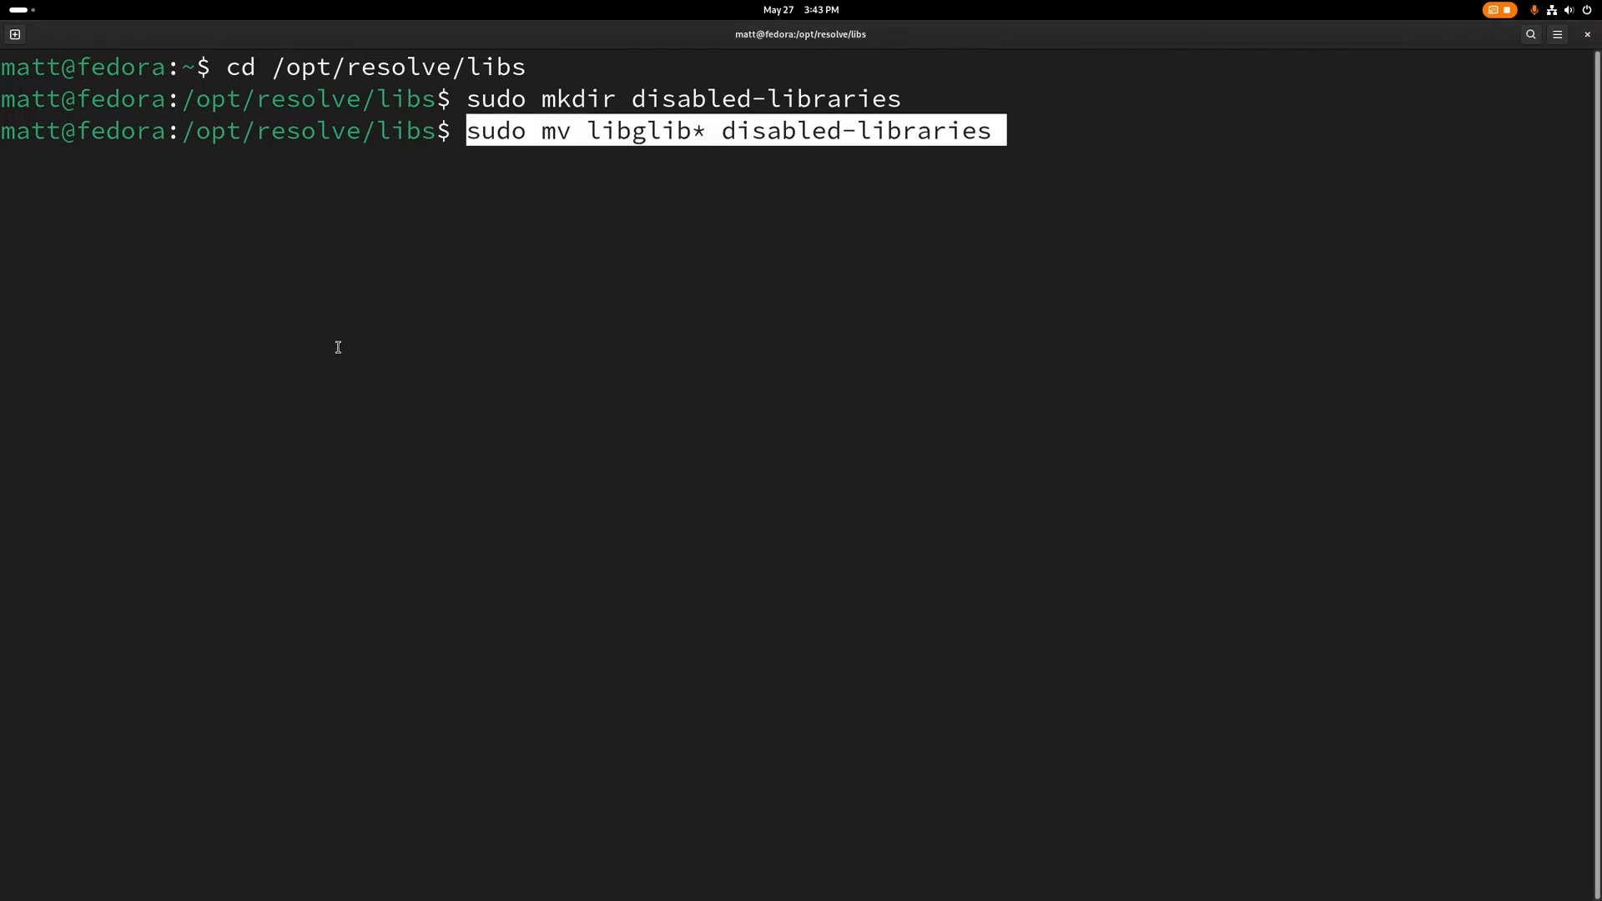
mouse_move(634, 149)
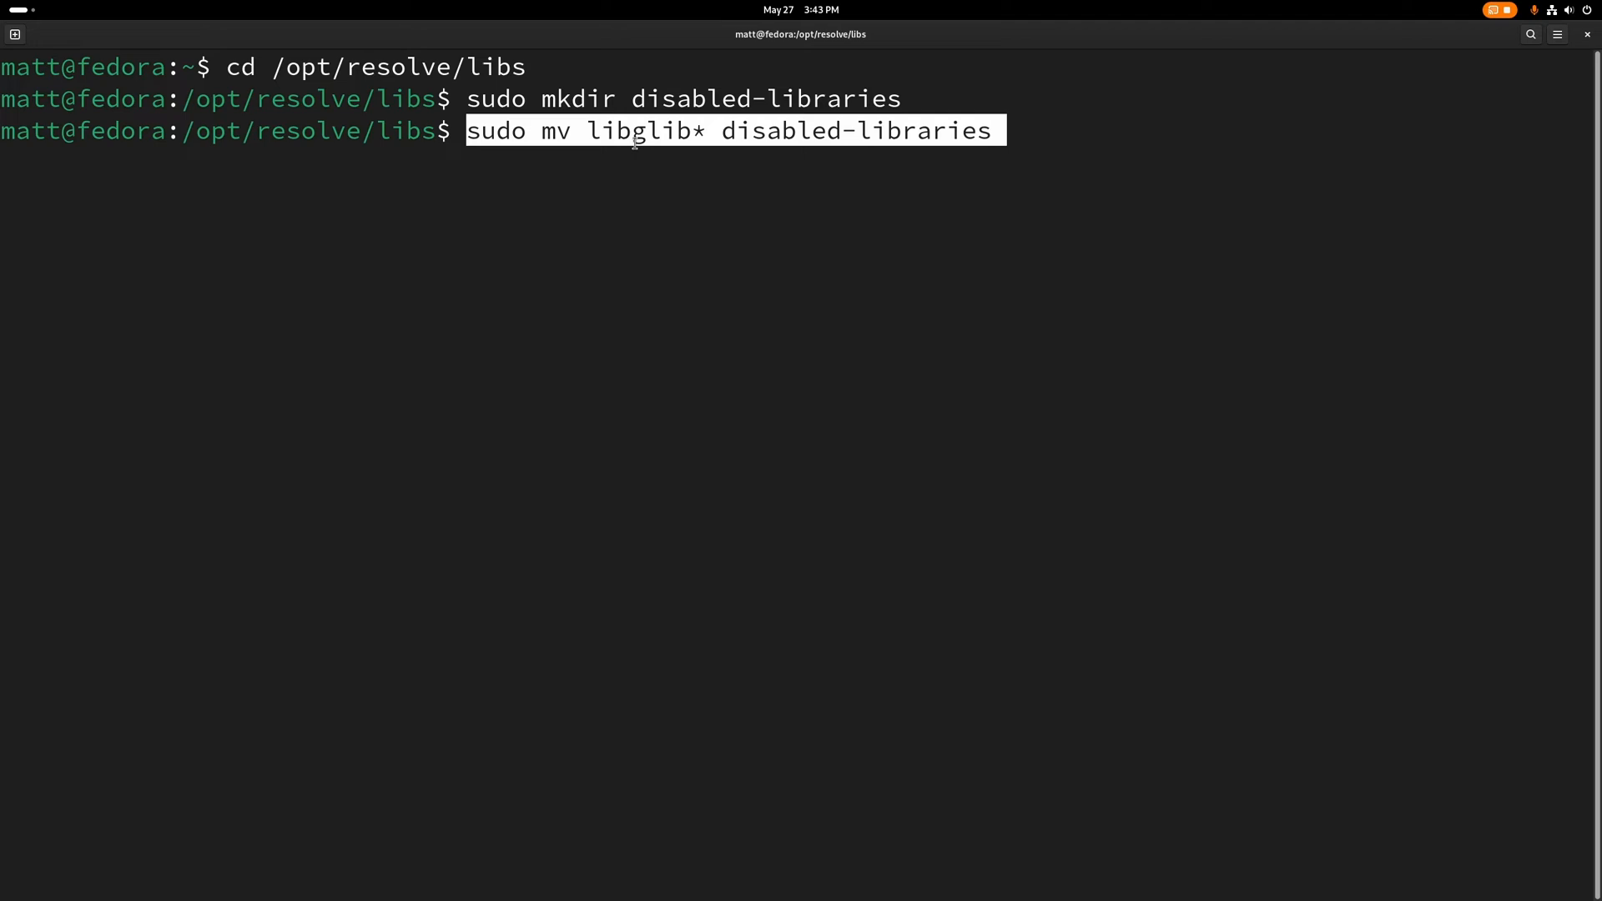
key(Return)
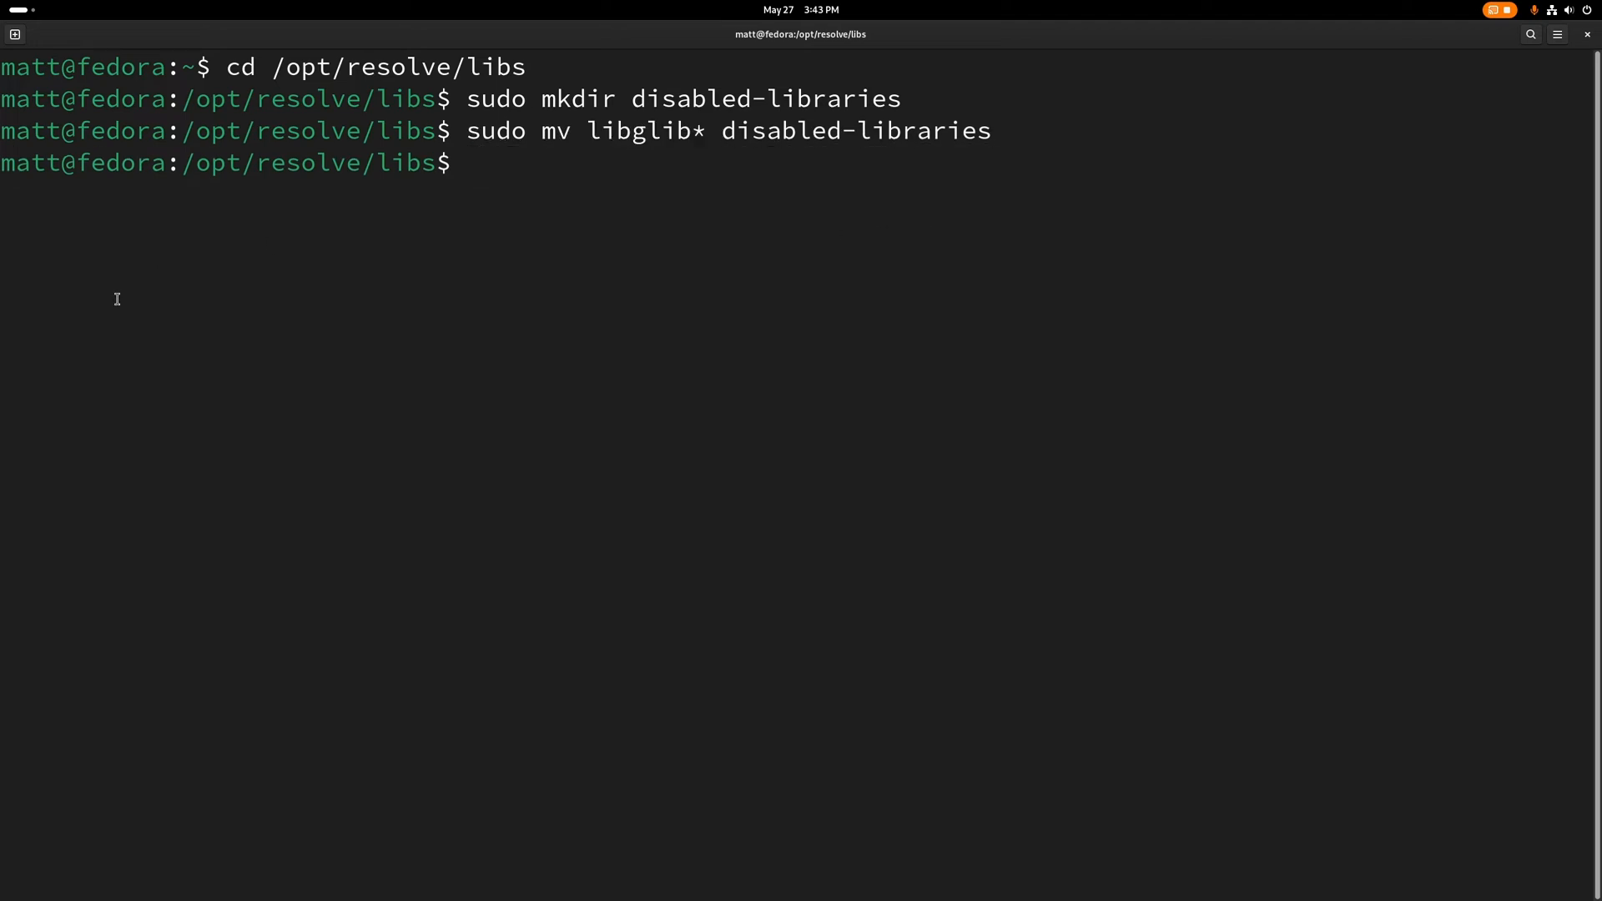
right_click(312, 307)
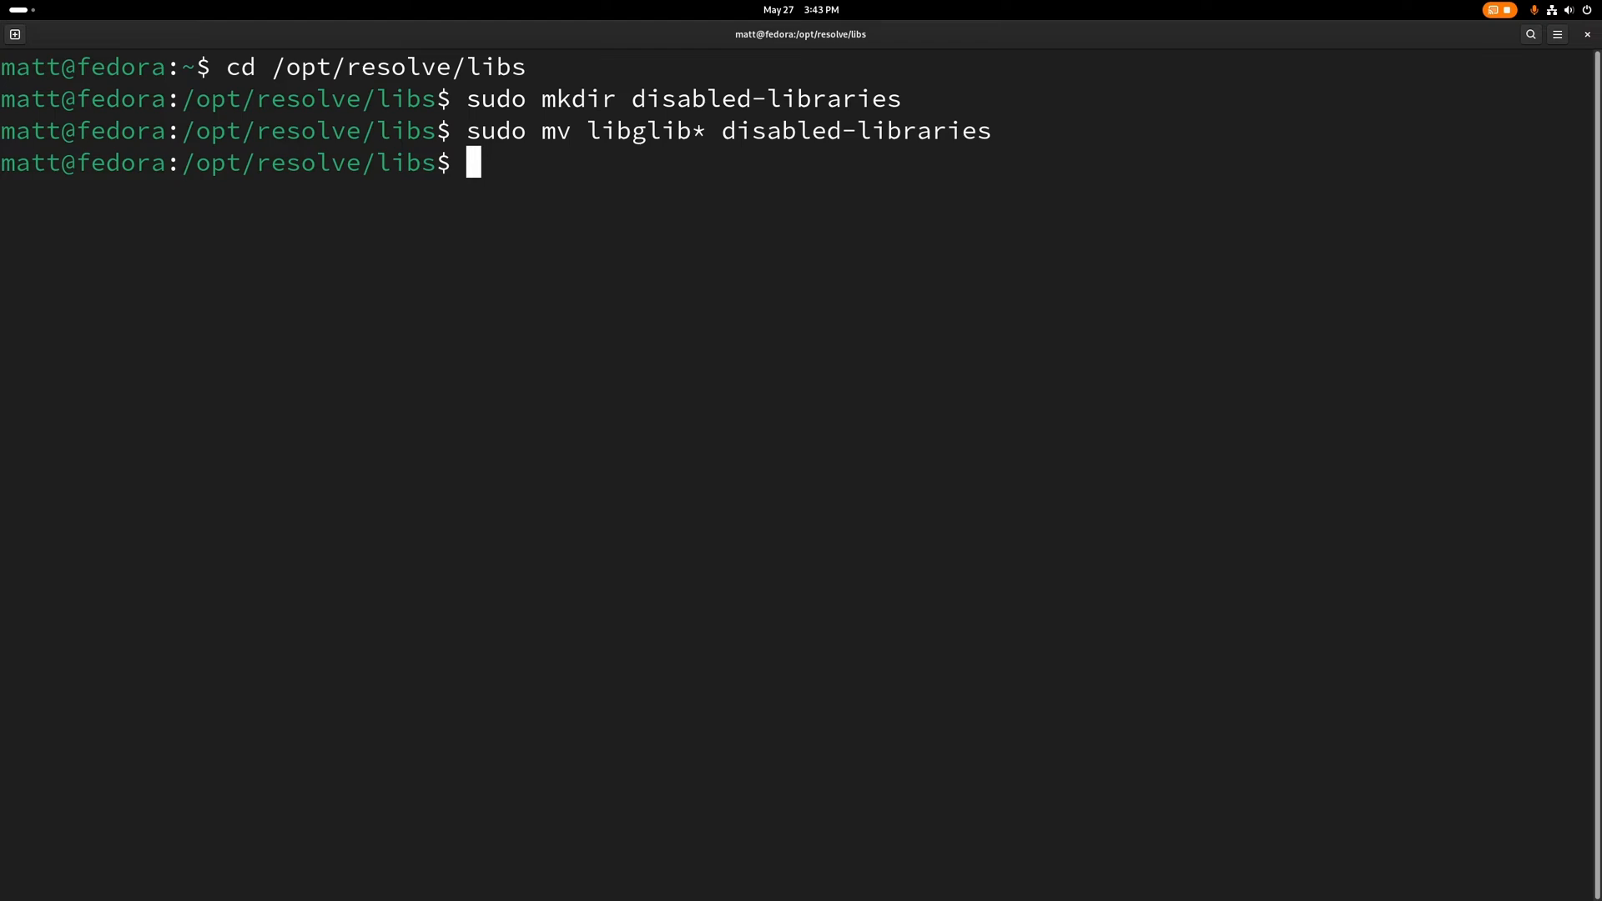
text(sudo mv libgio* disabled-libraries)
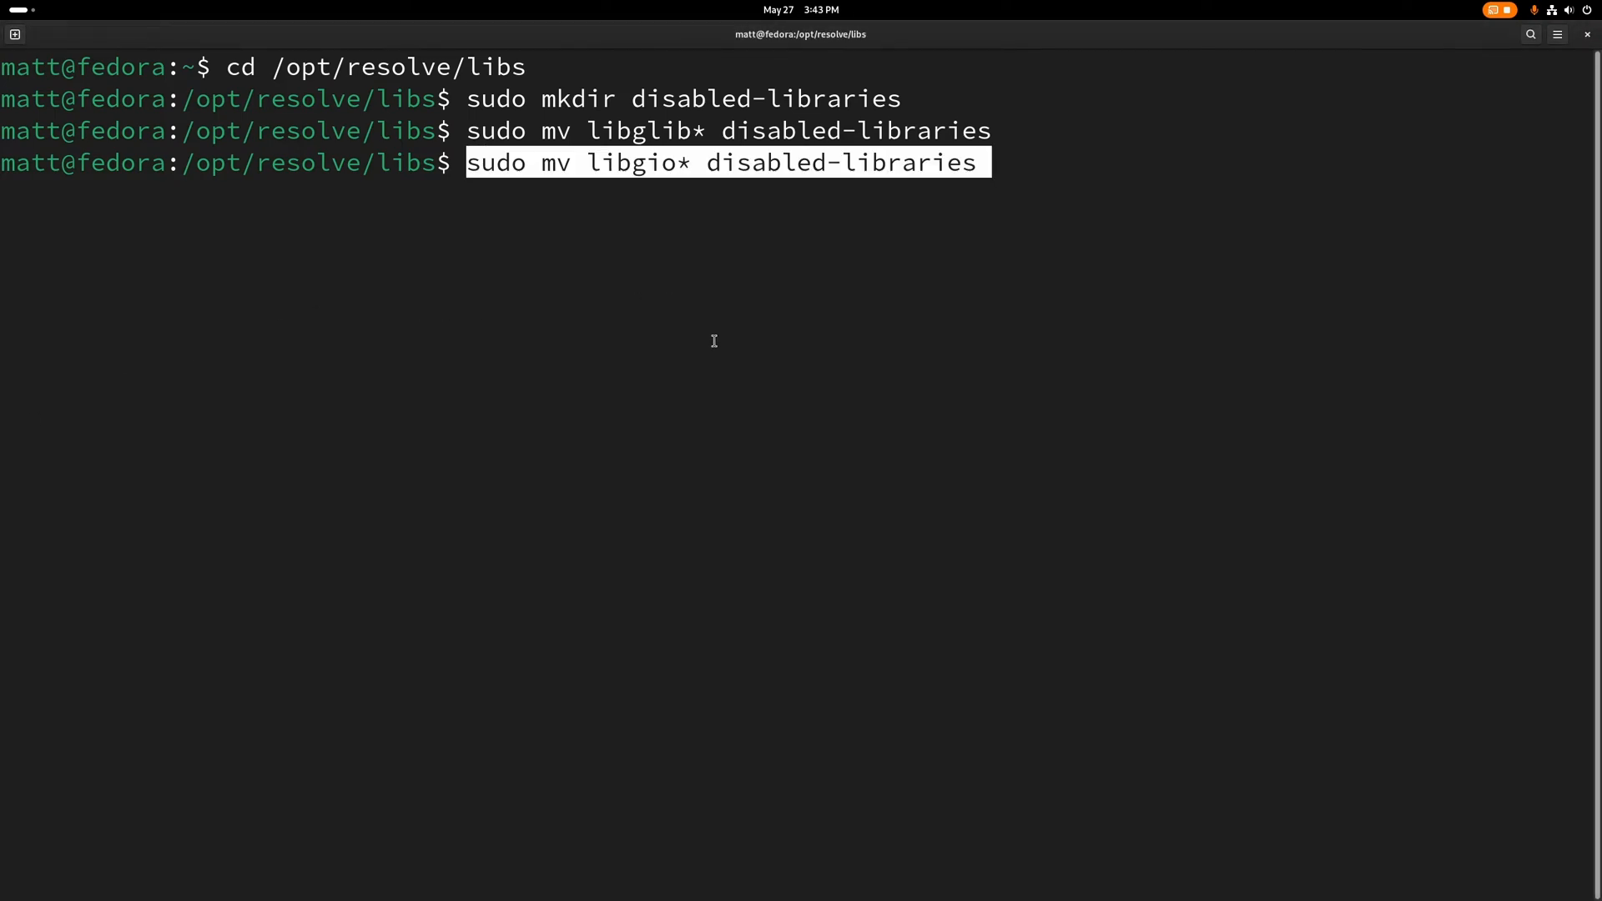
key(Return)
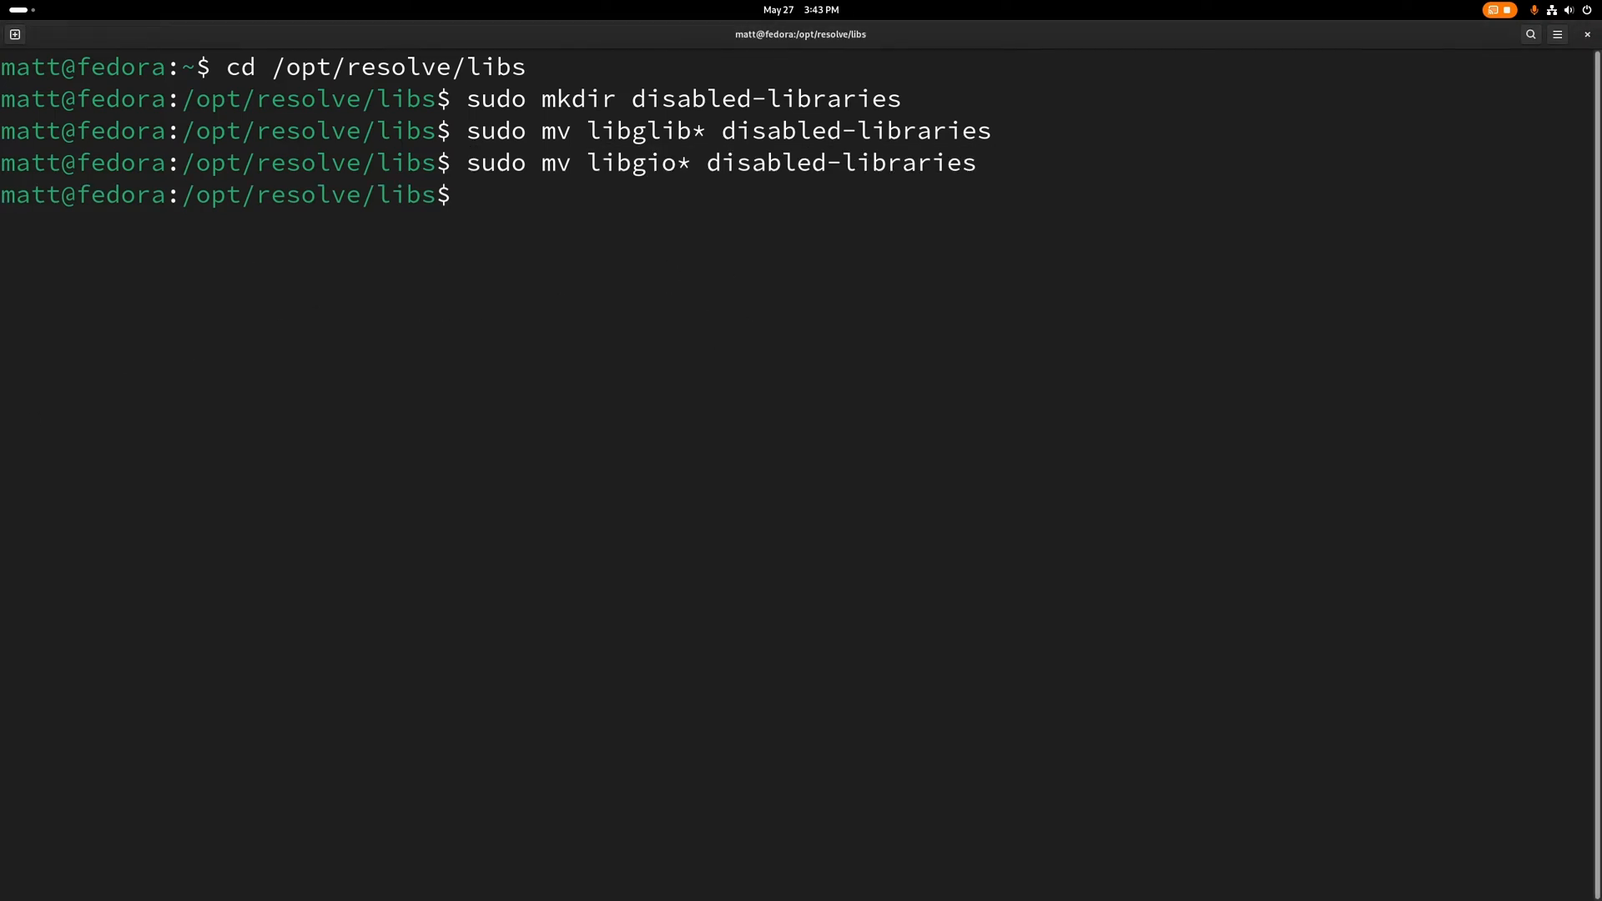
right_click(425, 389)
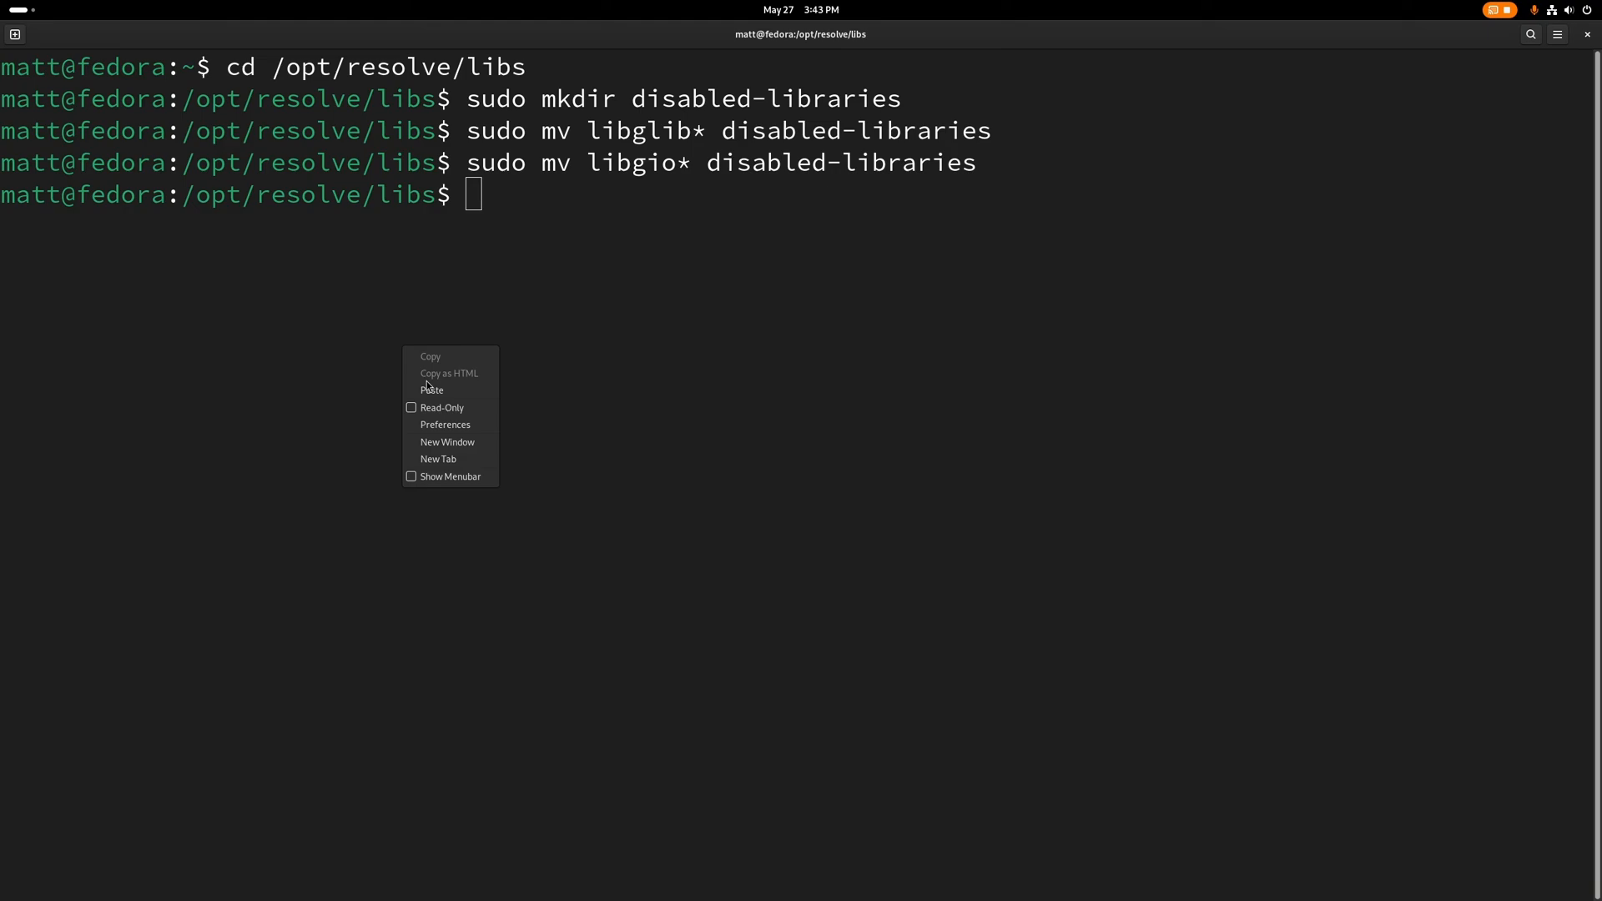
click(431, 389)
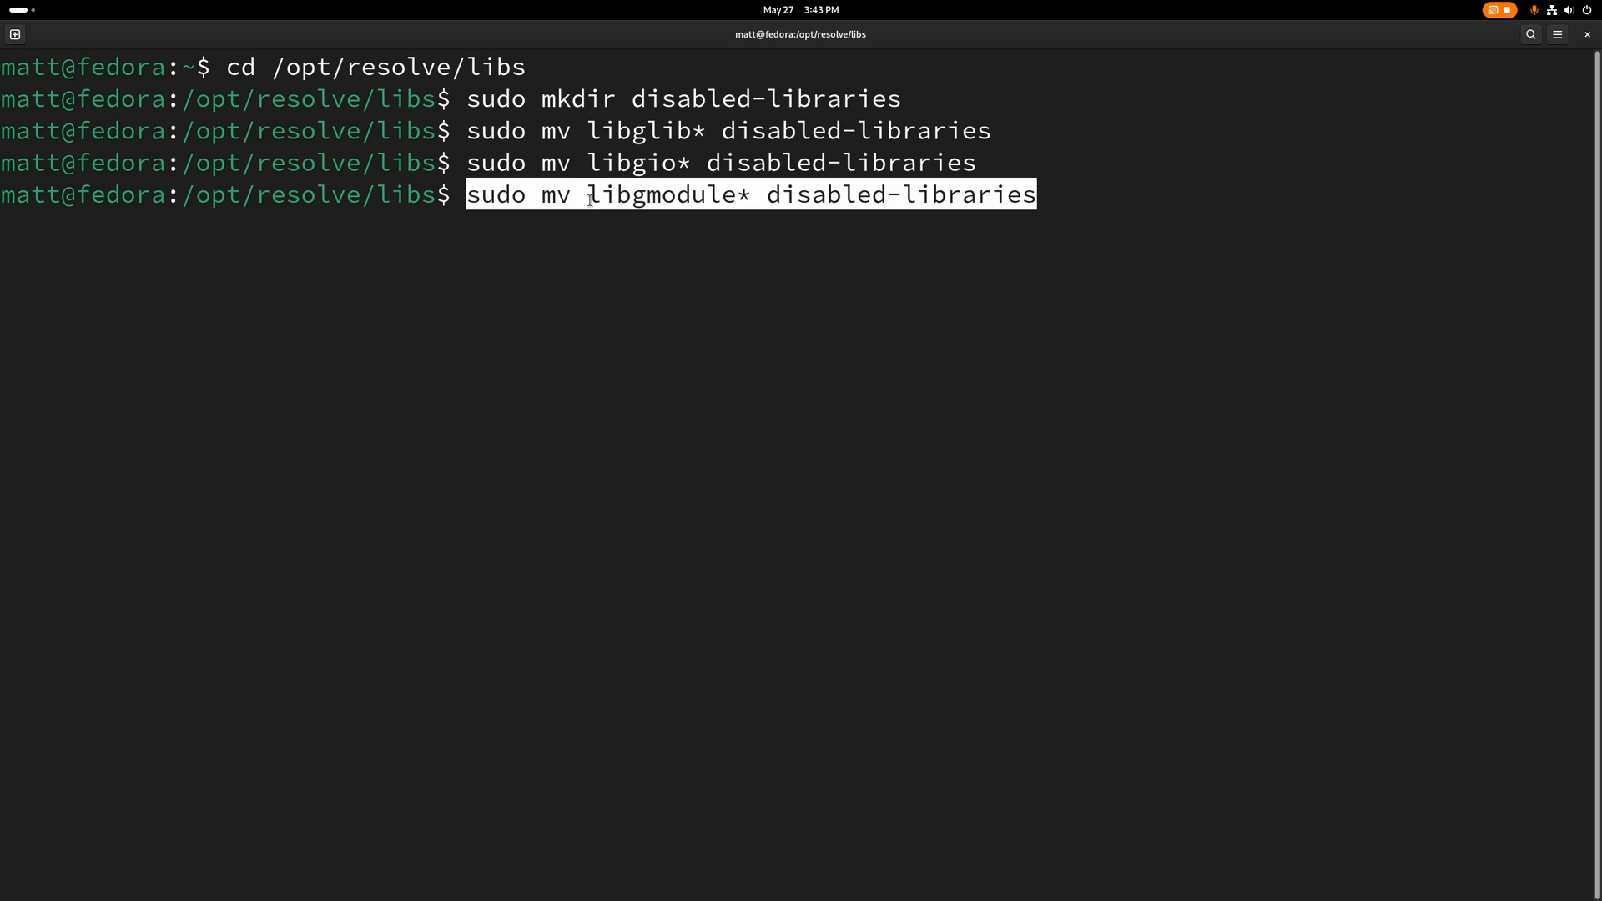
key(Return)
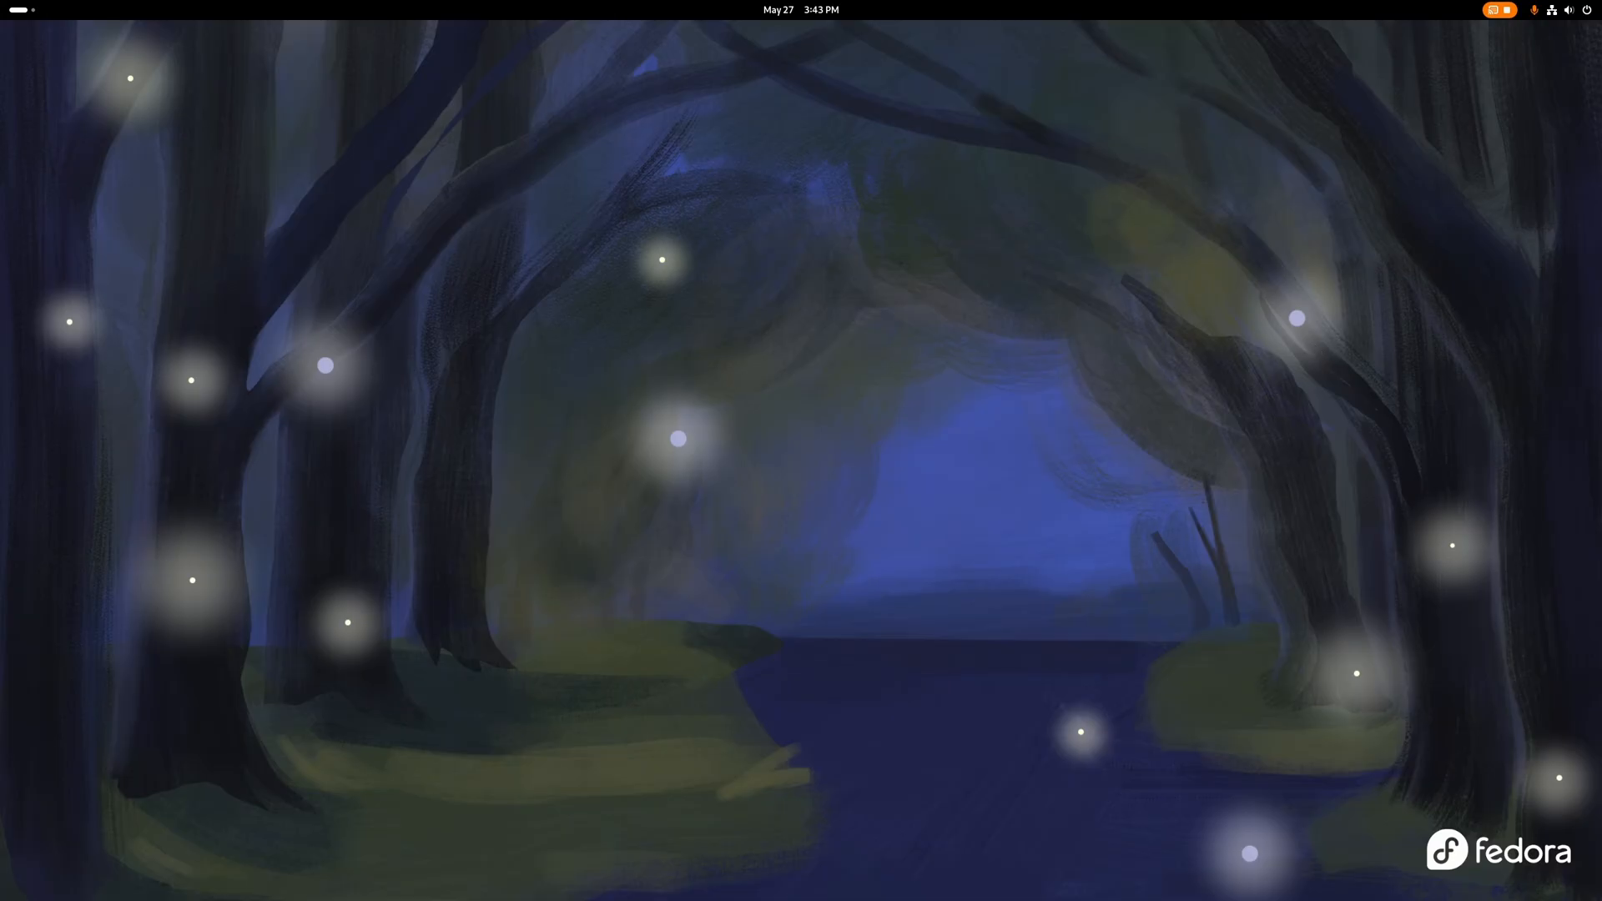
Step: Launch DaVinci Resolve from Activities and skip the What's New and quick setup screens
click(1000, 861)
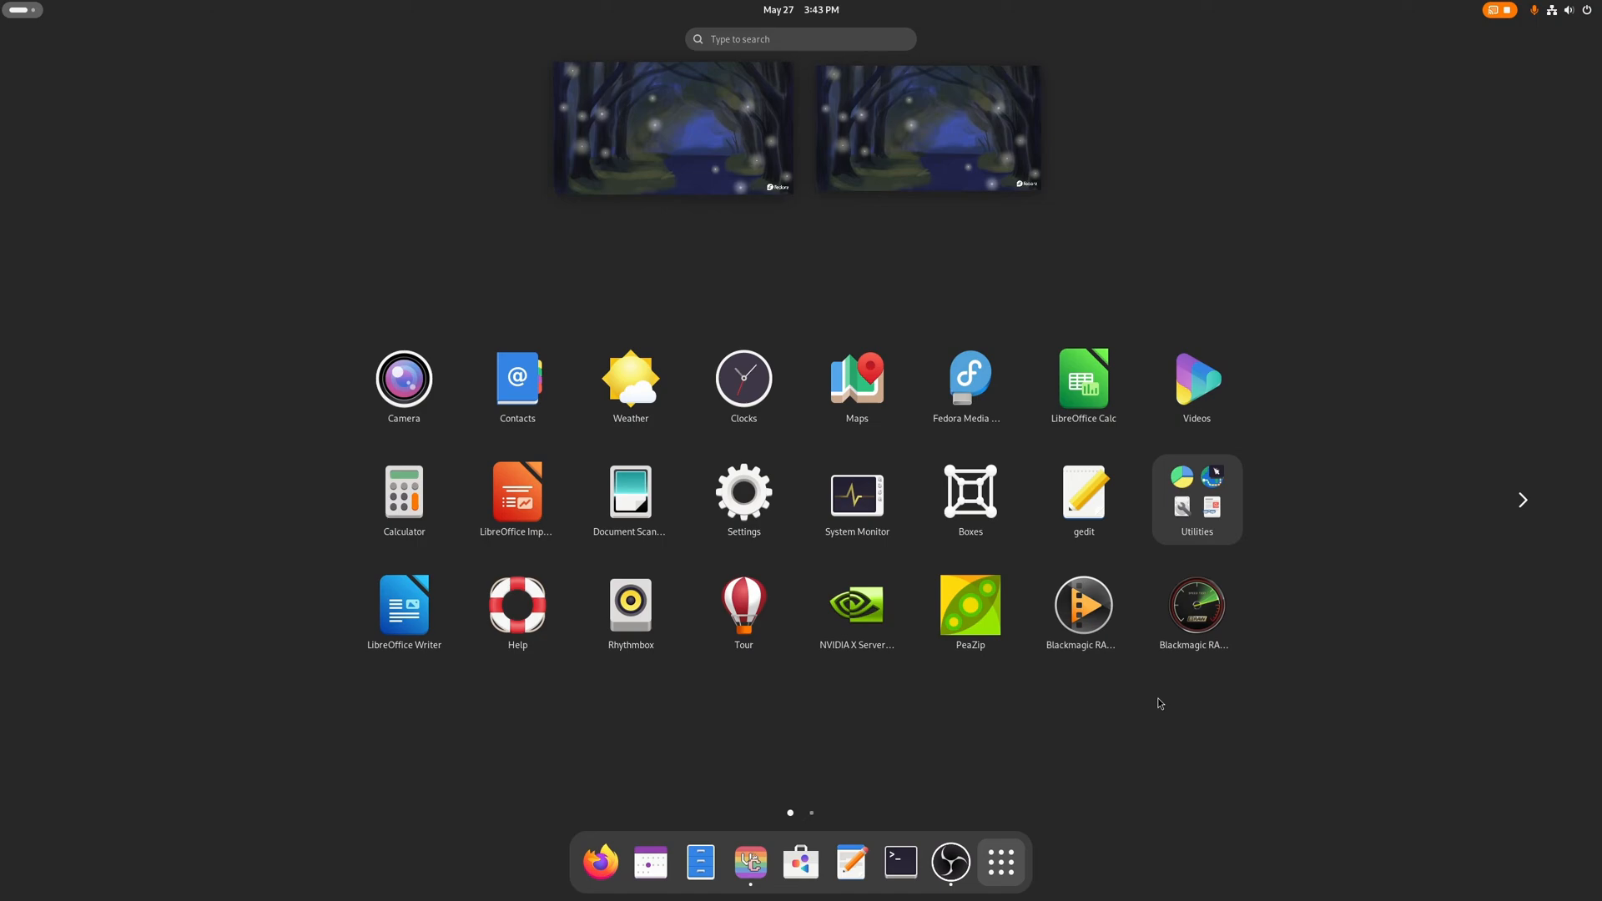
click(1523, 499)
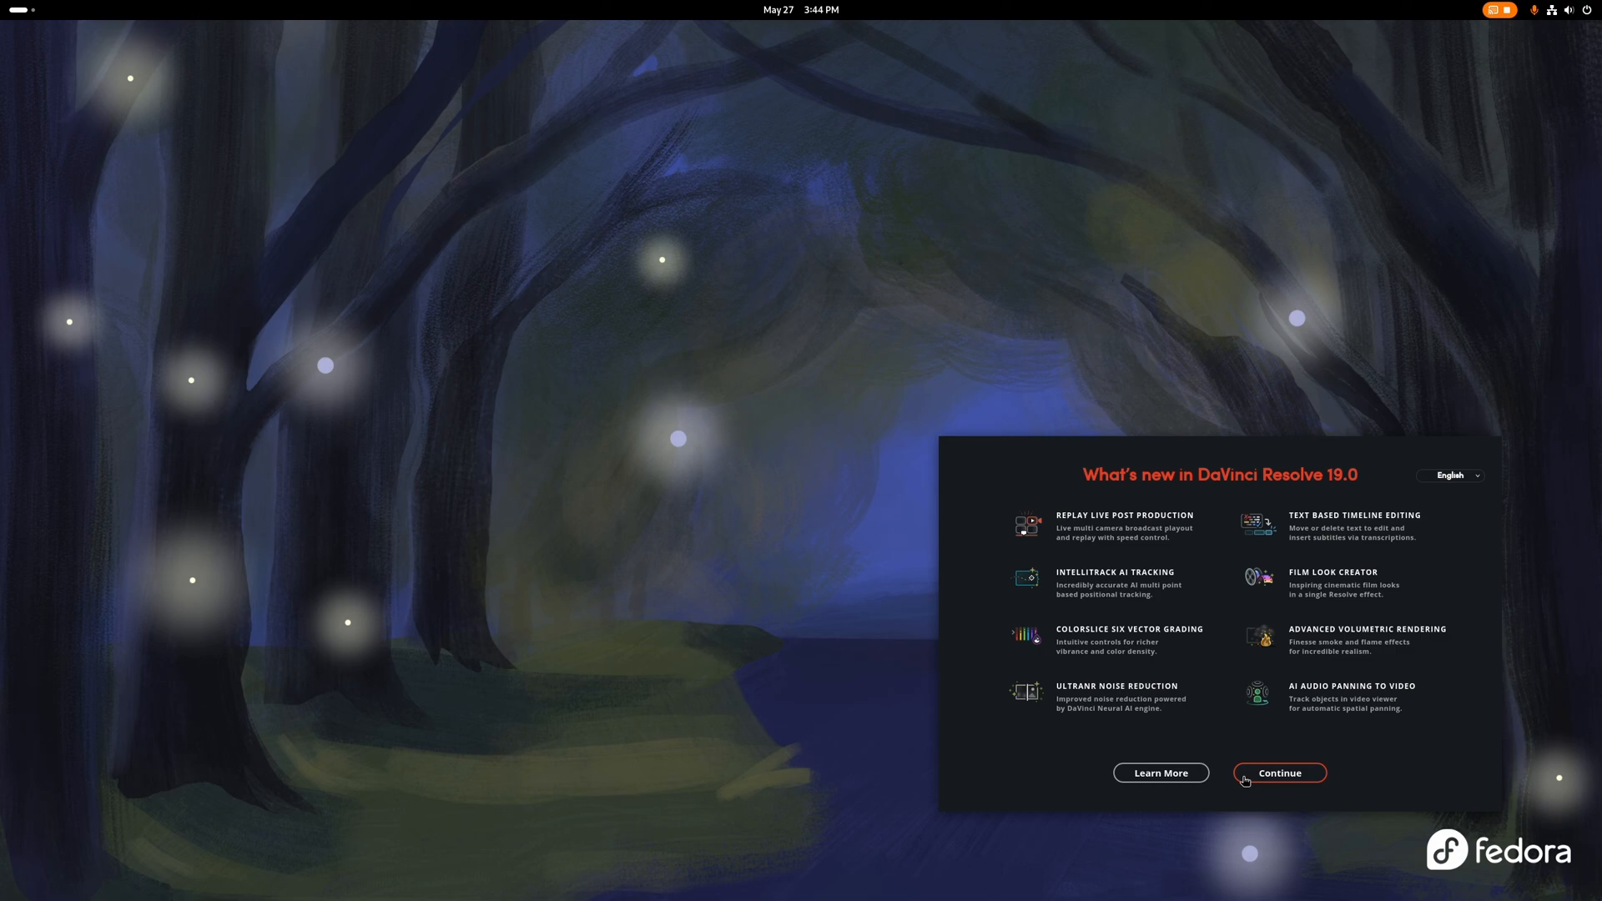
click(1278, 773)
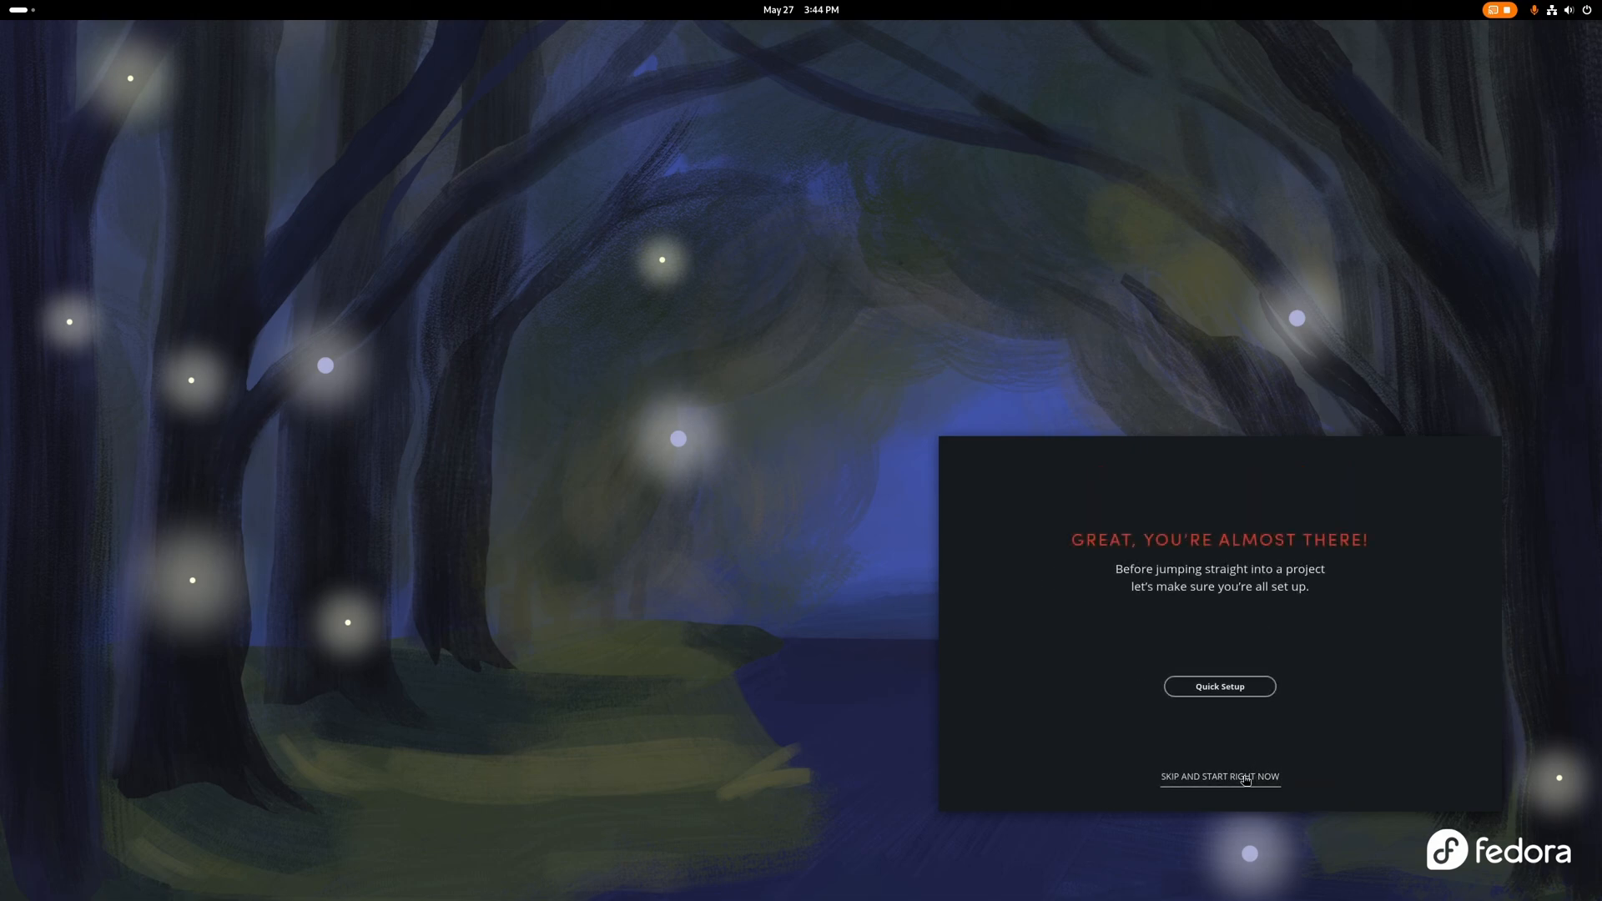
click(1219, 776)
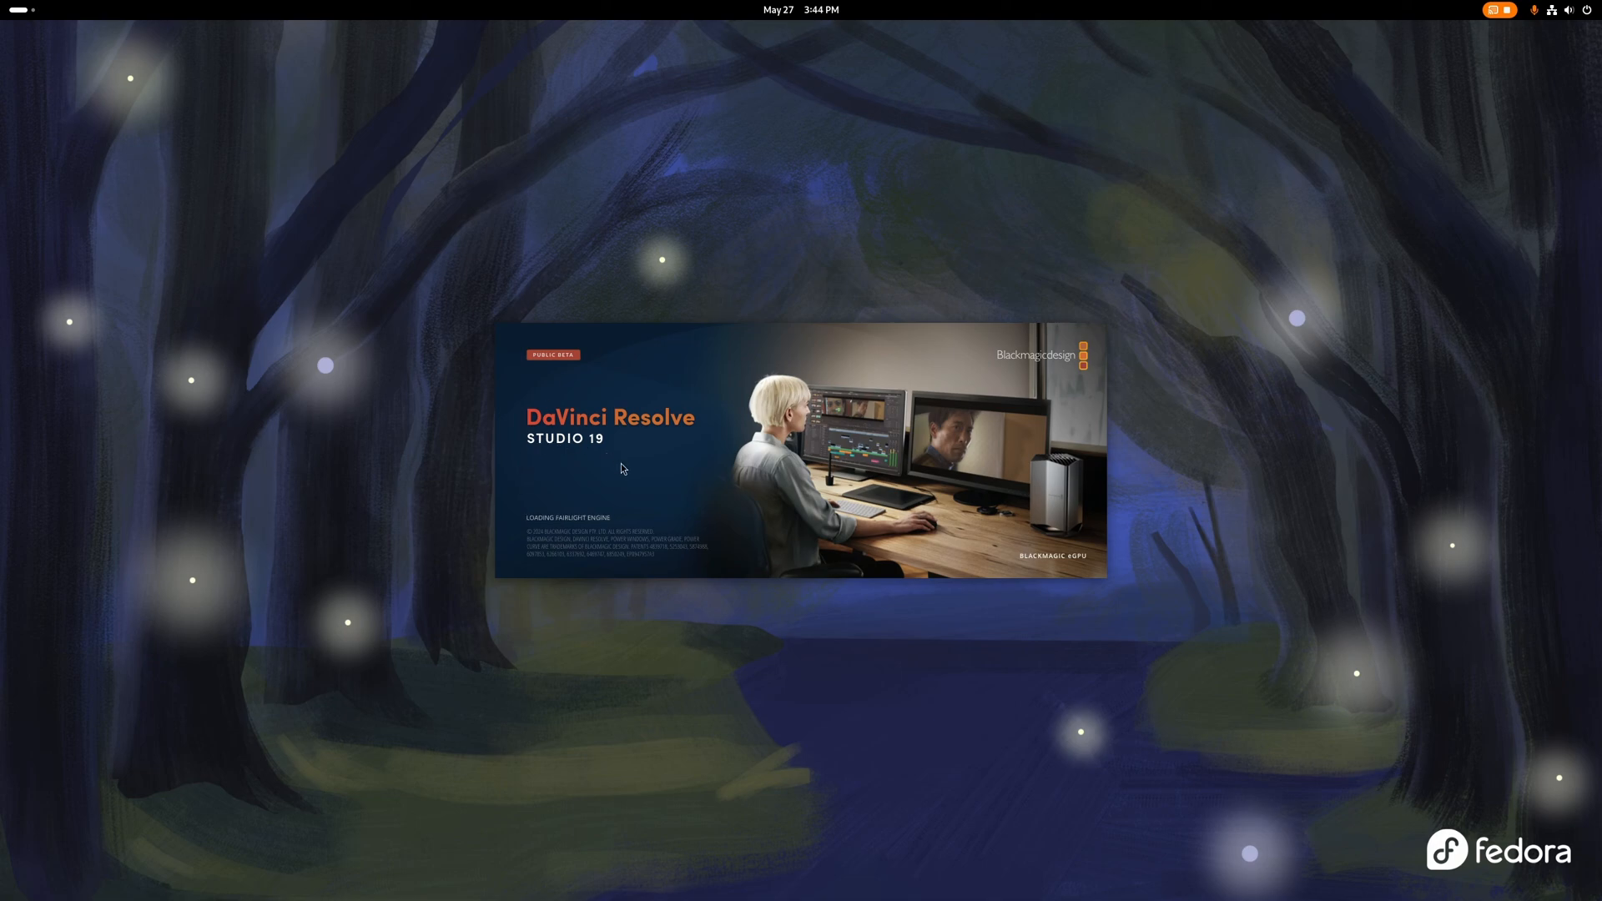
mouse_move(536, 498)
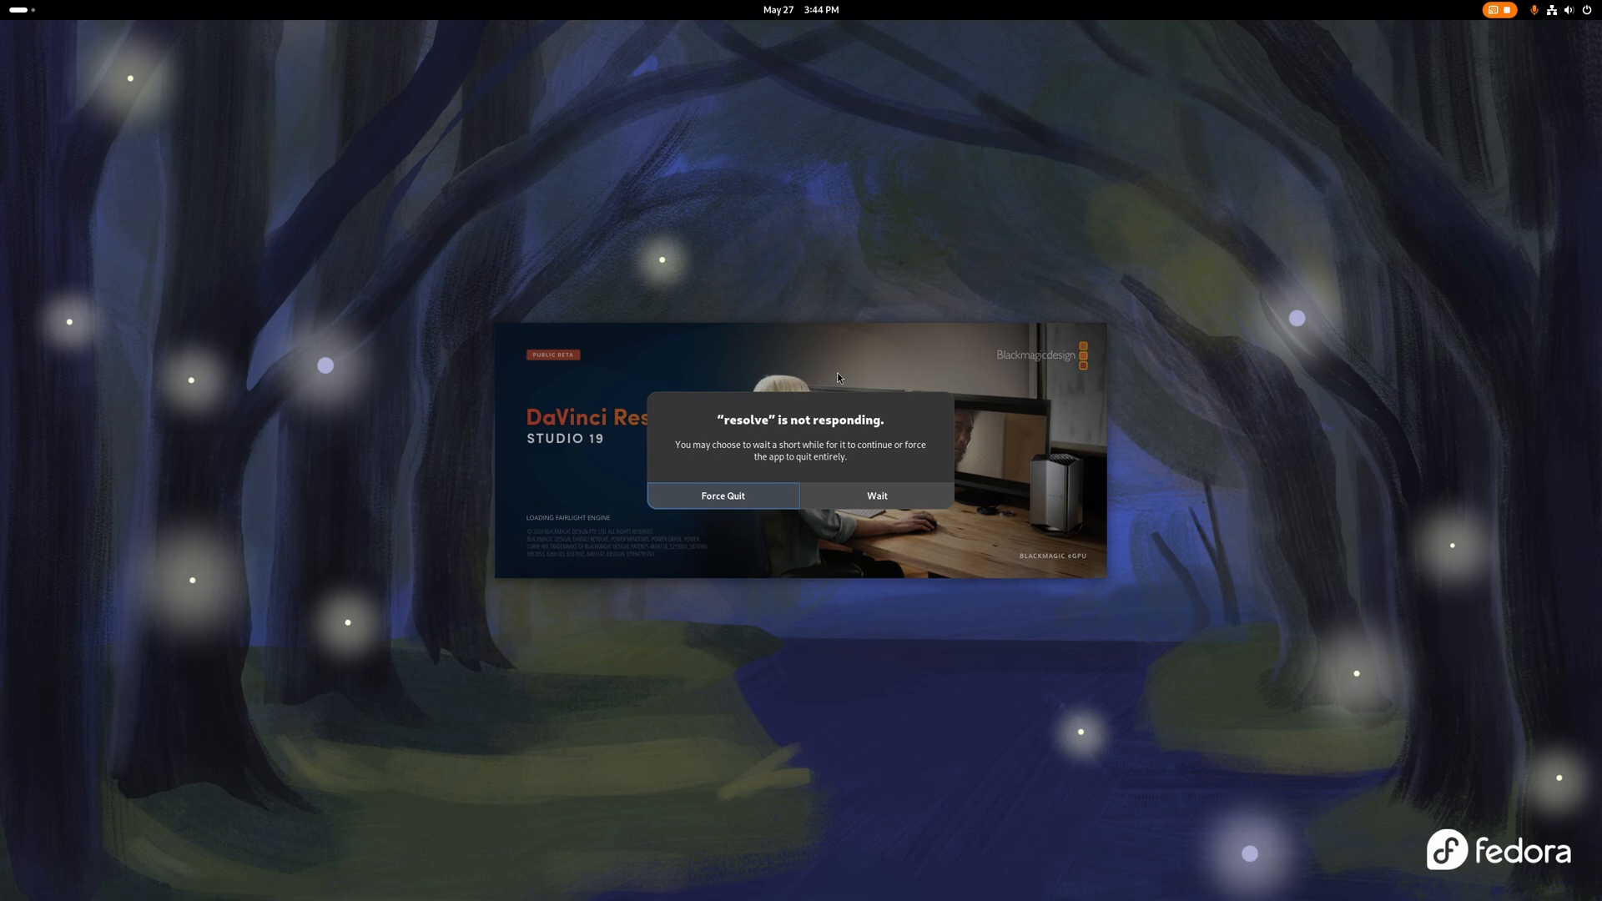
mouse_move(832, 381)
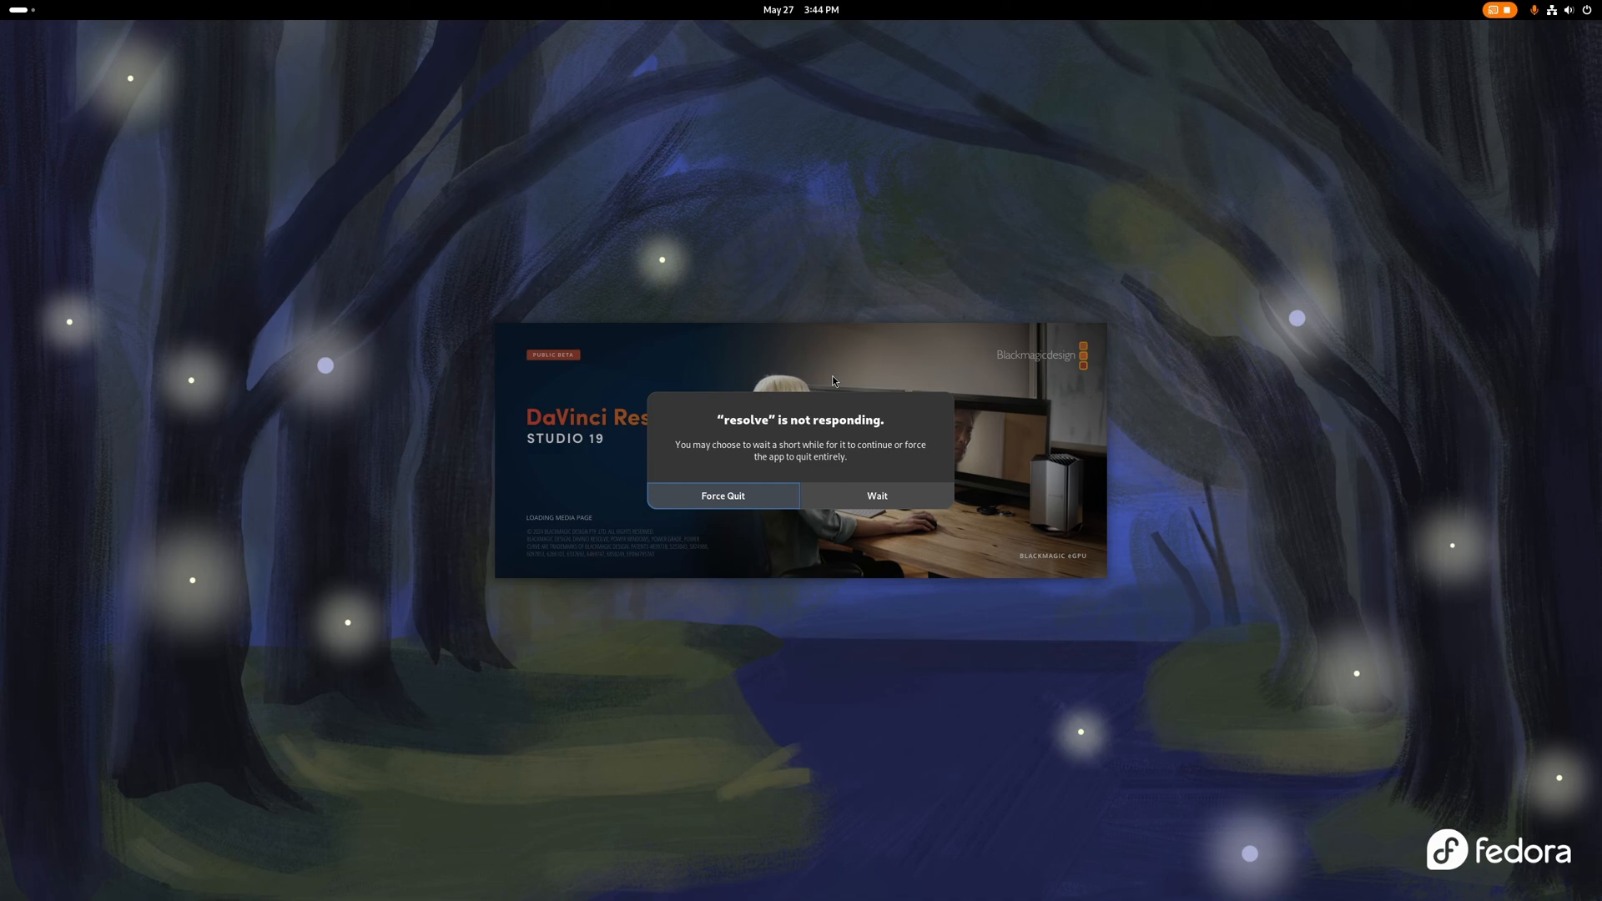
Step: Choose Wait on the 'resolve is not responding' dialog so the Project Manager loads
click(877, 496)
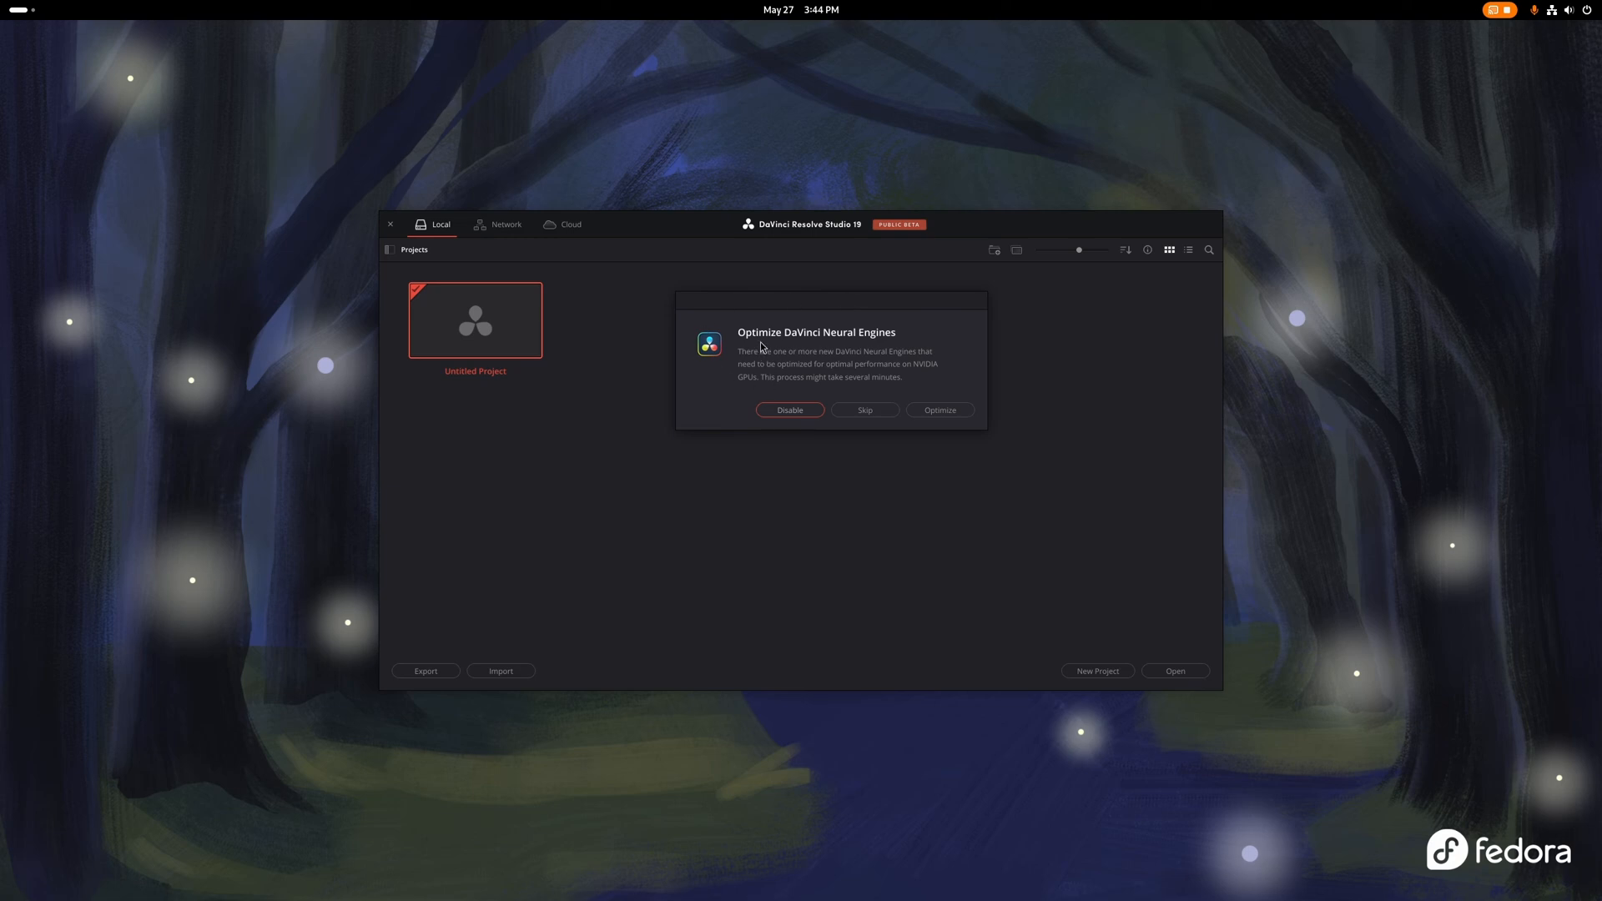
mouse_move(798, 344)
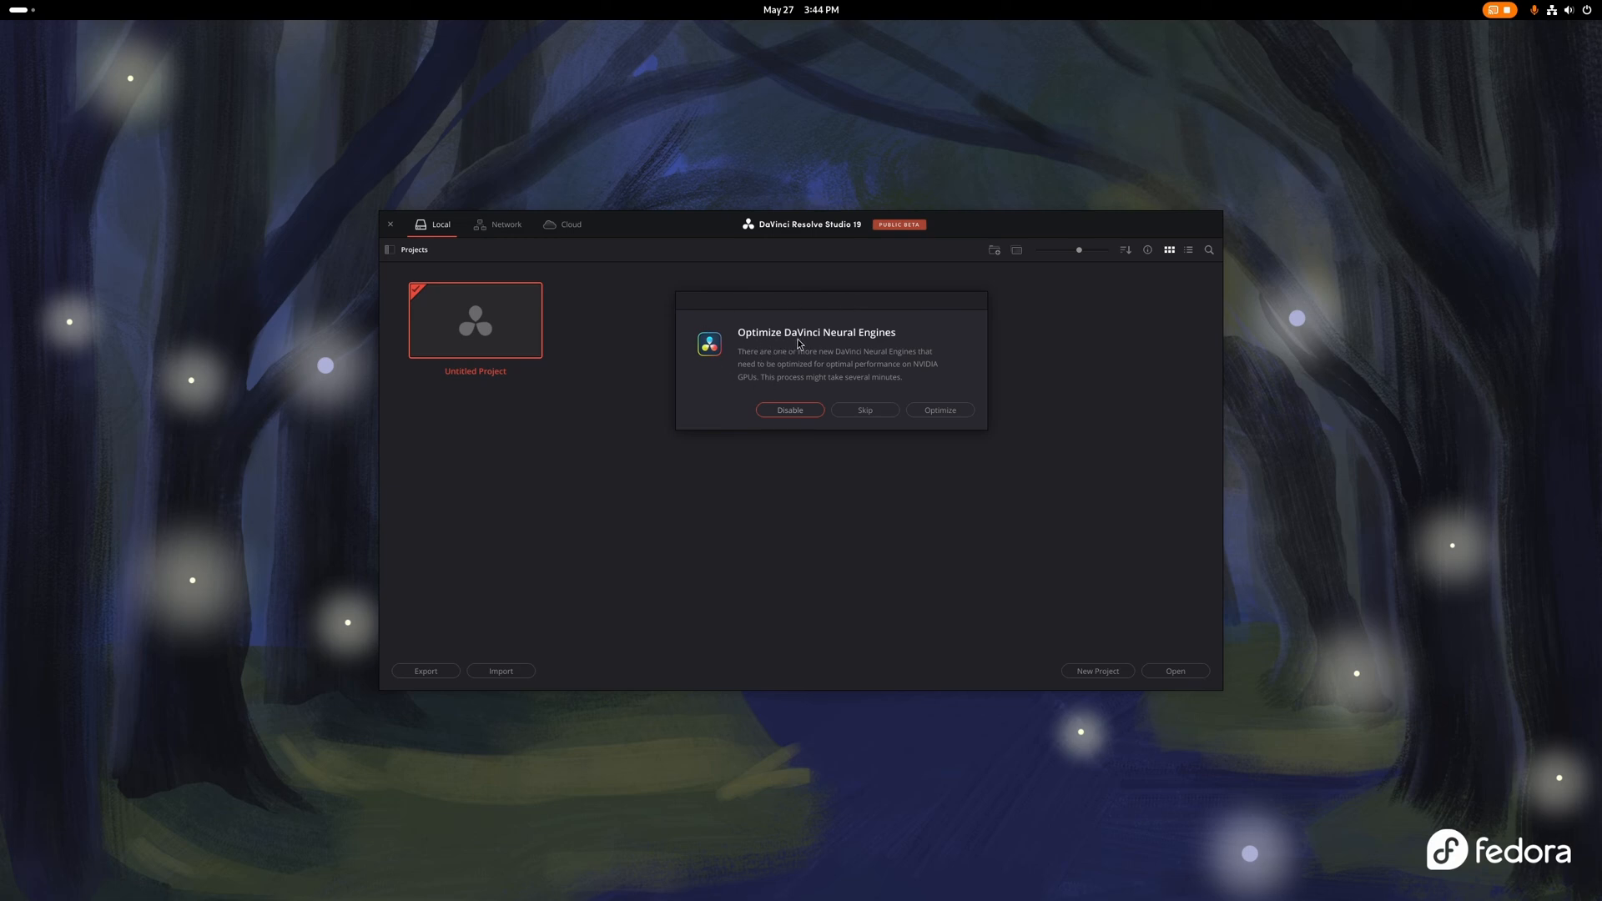
mouse_move(977, 393)
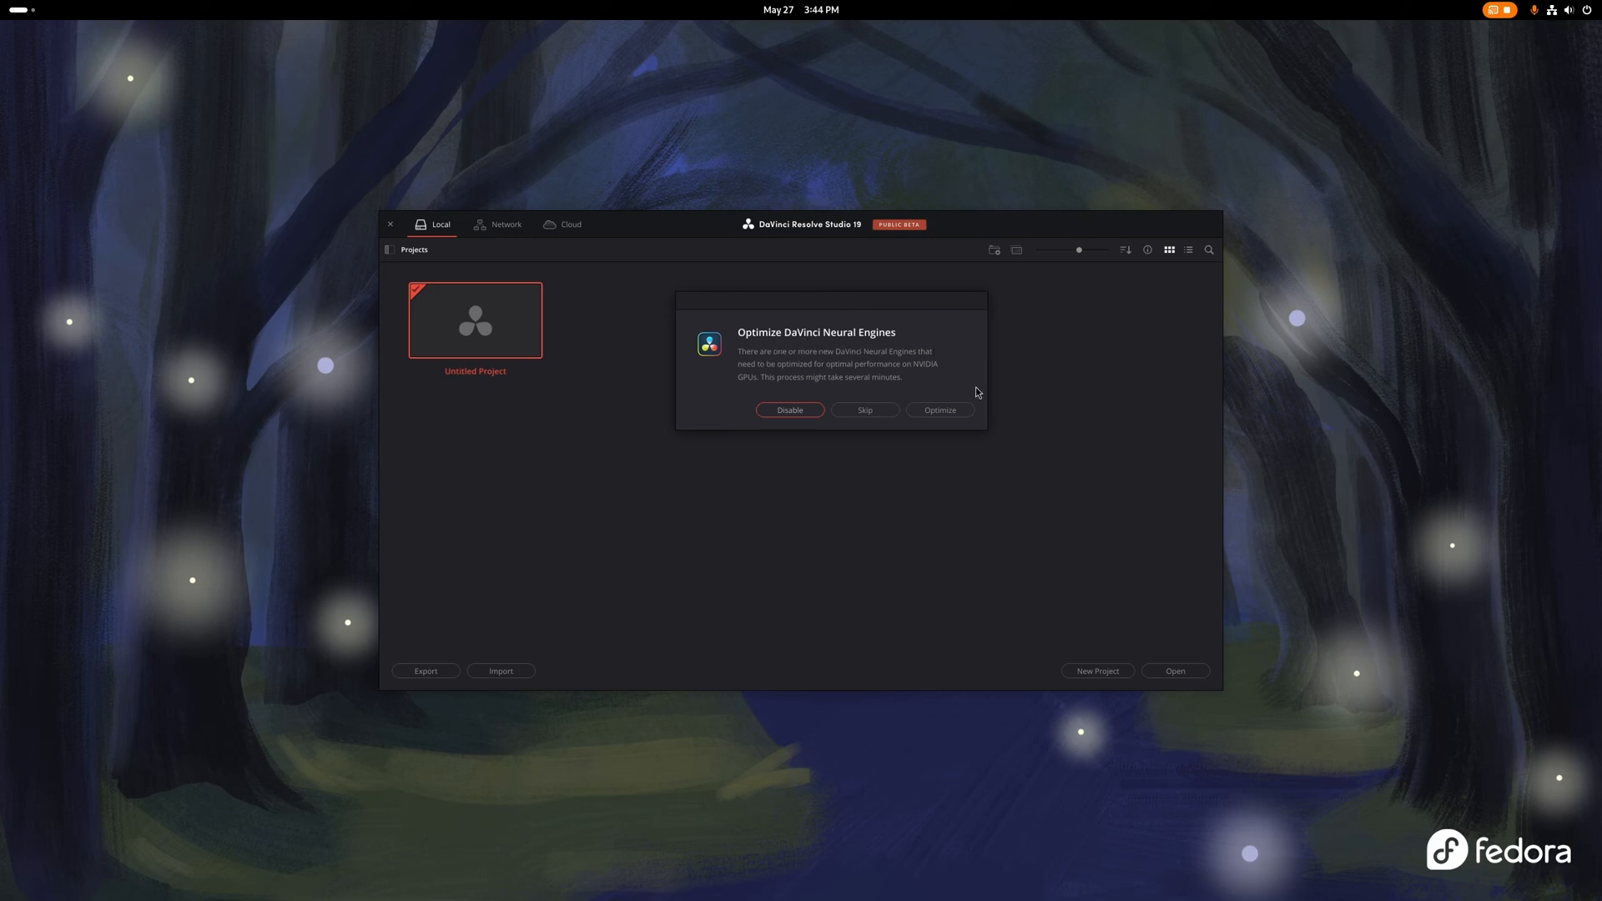
Step: Start the DaVinci Neural Engines optimization (67 engines) from the prompt
click(938, 410)
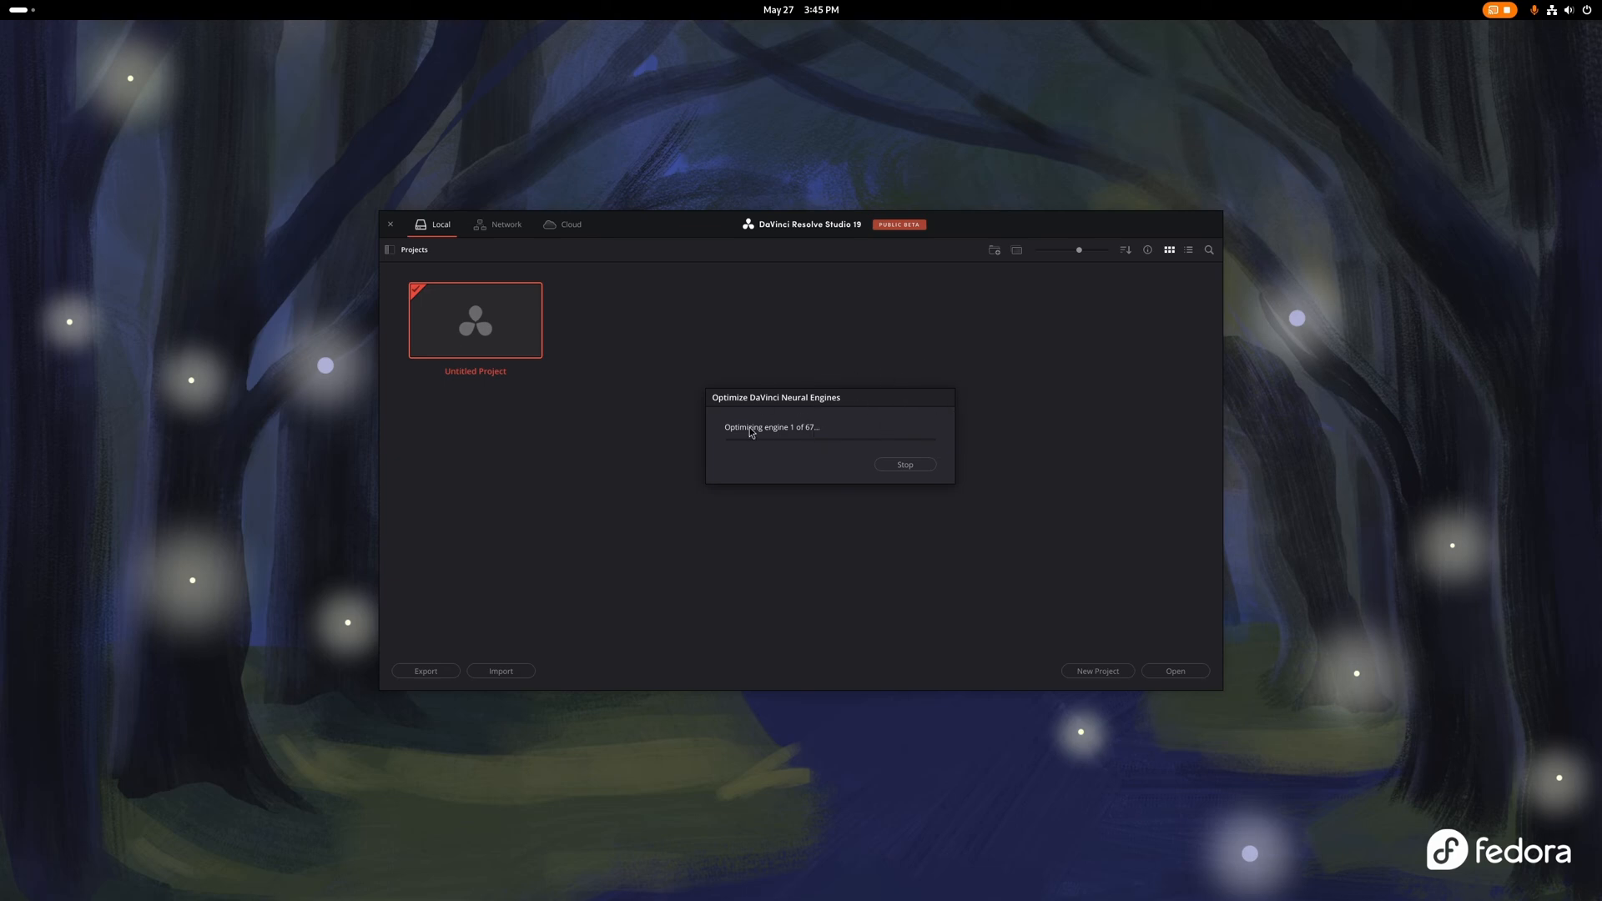
mouse_move(1010, 254)
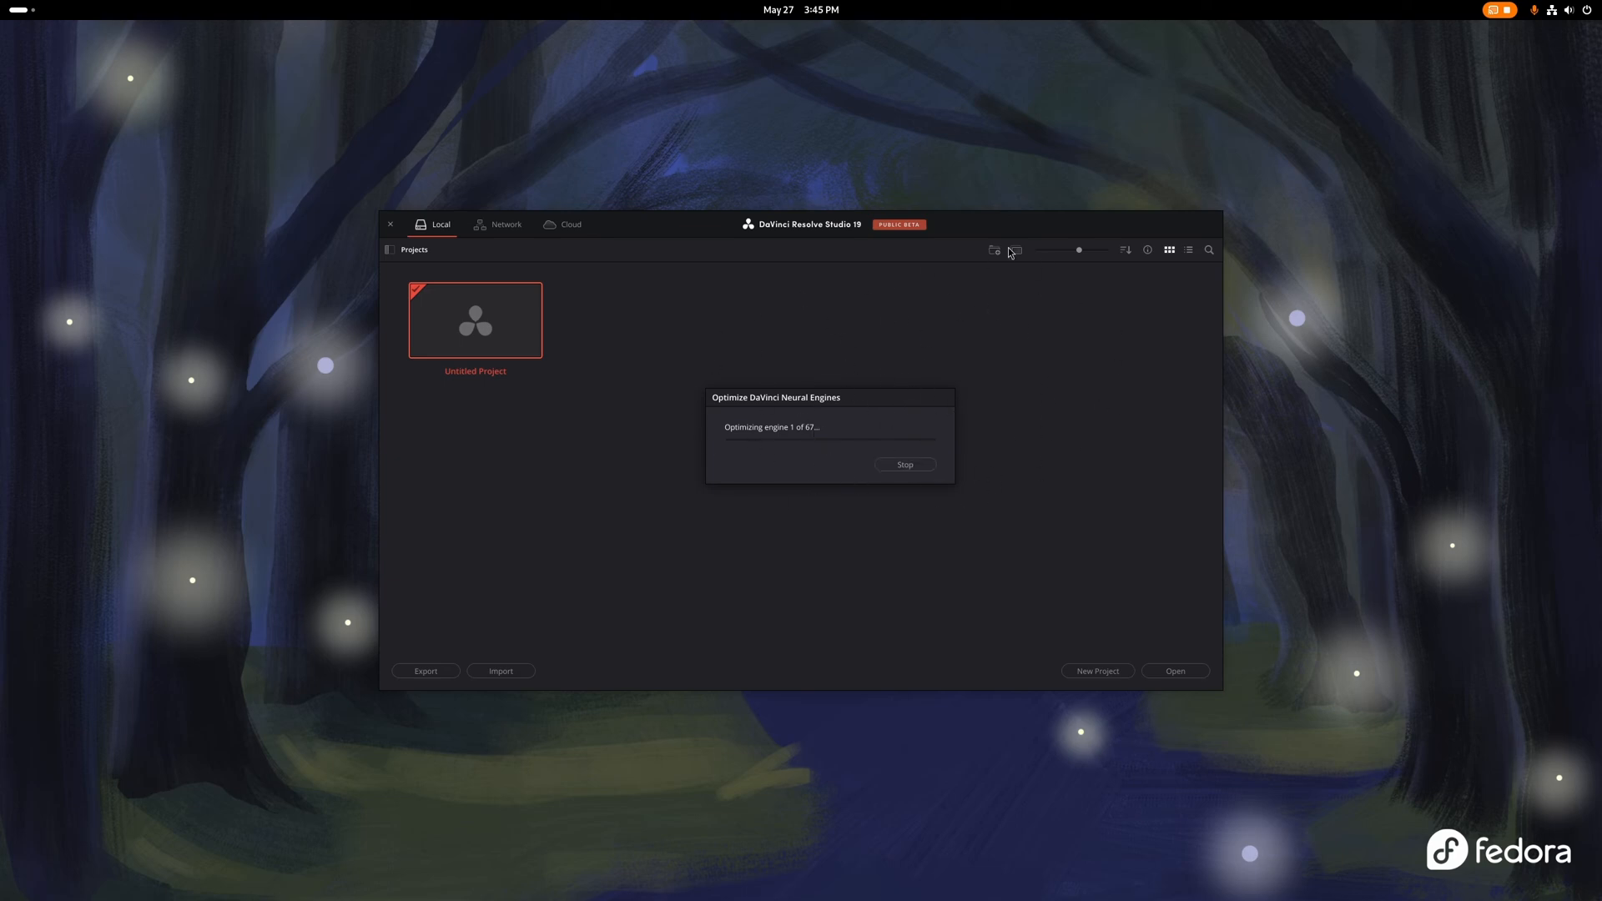
mouse_move(1273, 439)
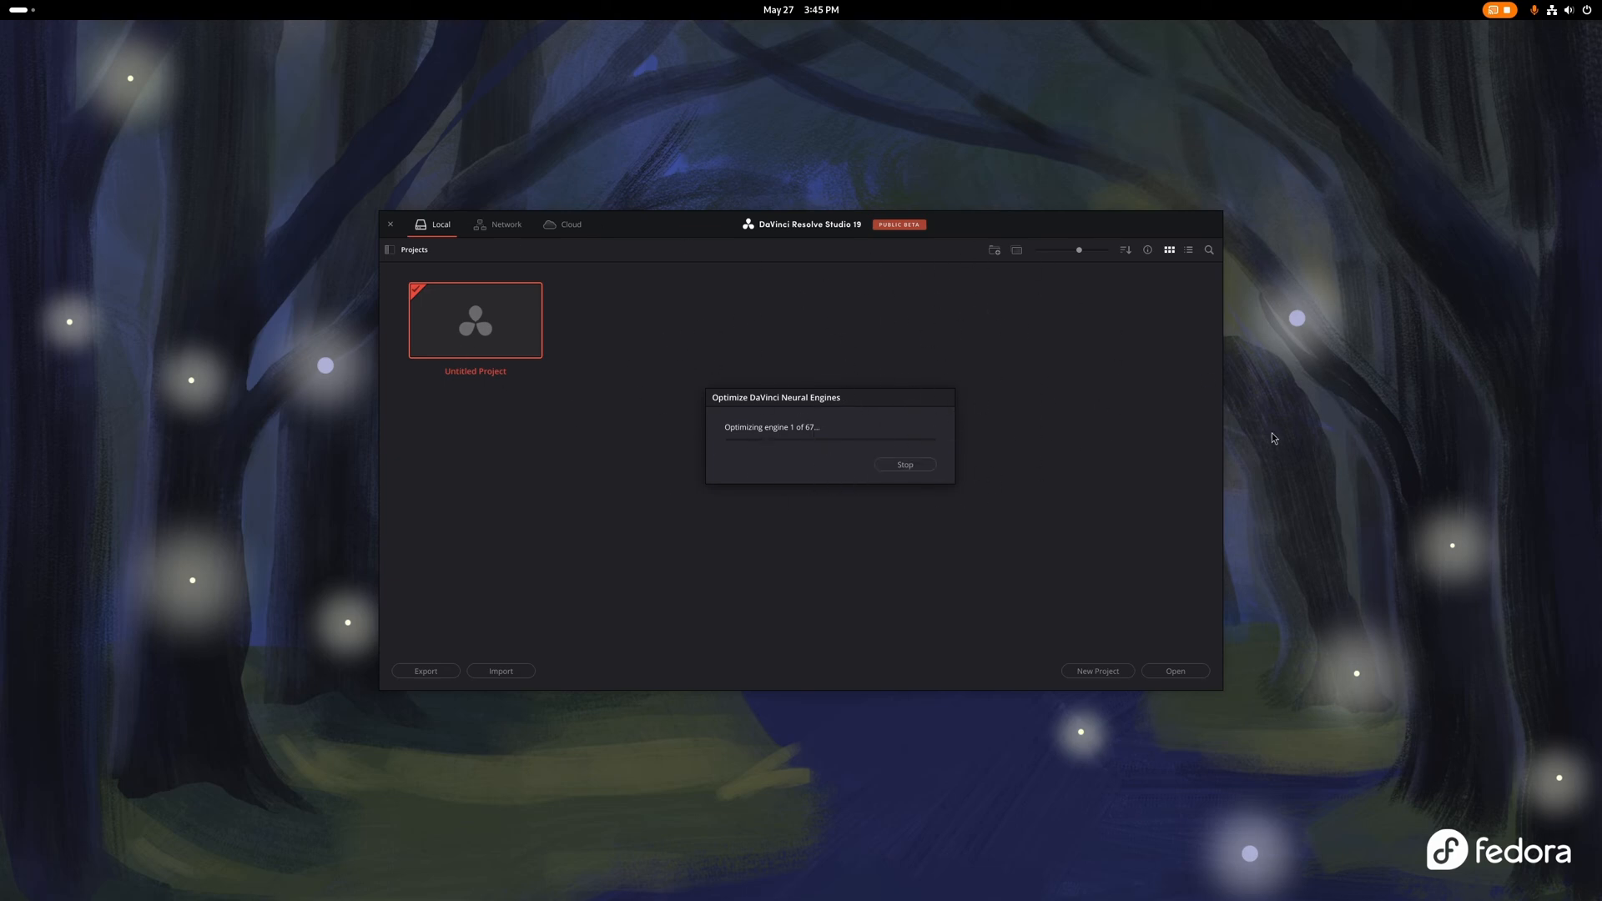
mouse_move(1291, 77)
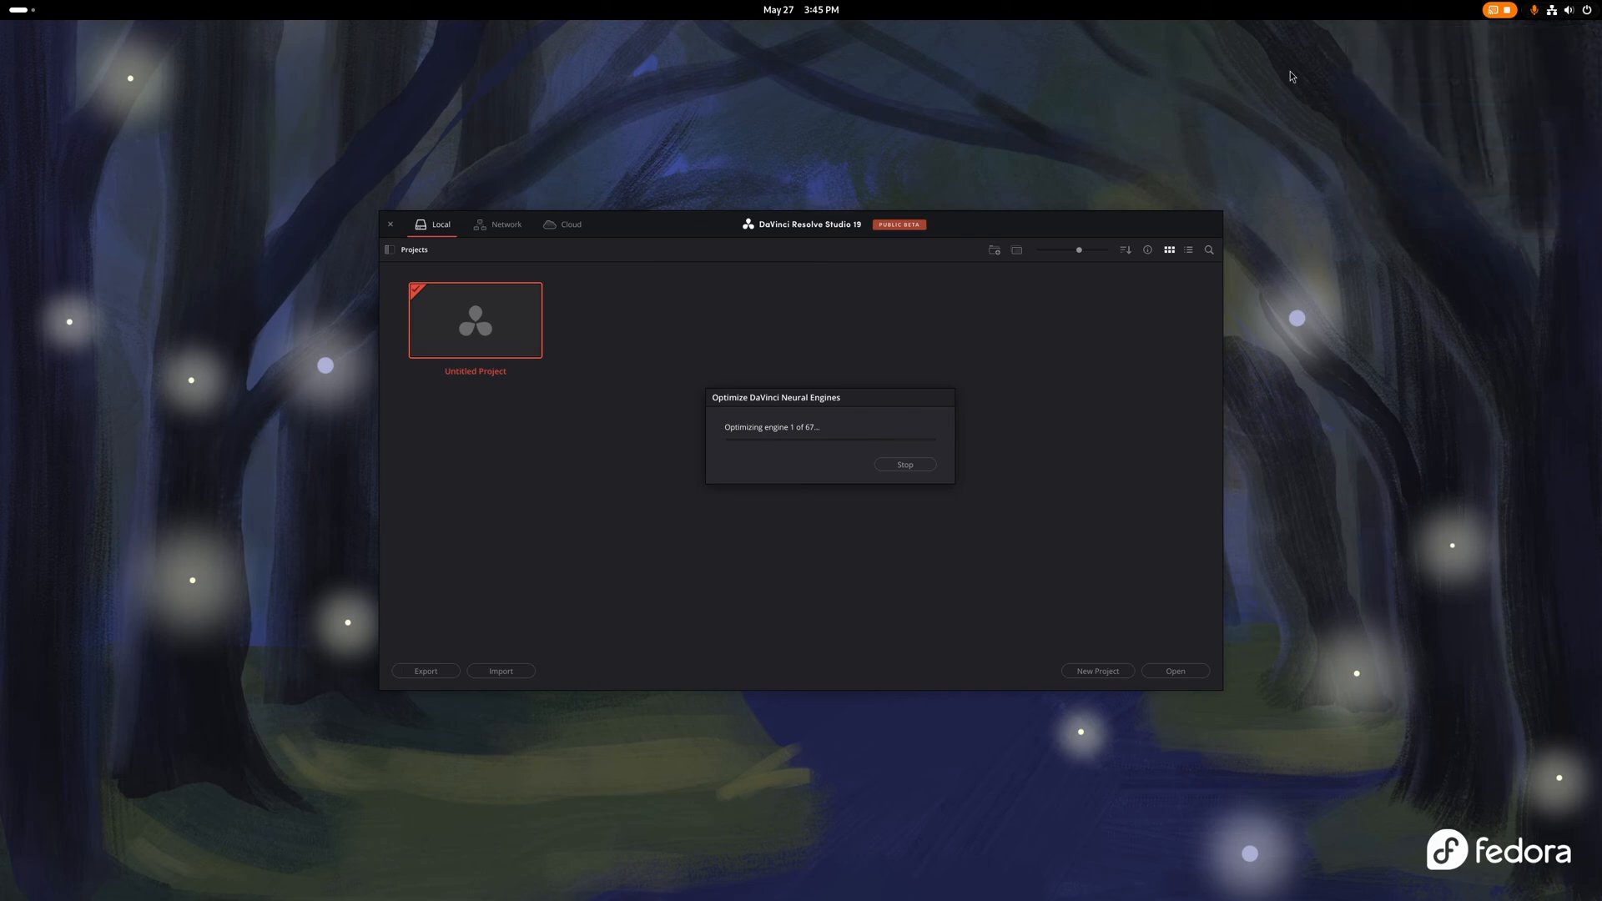
mouse_move(921, 506)
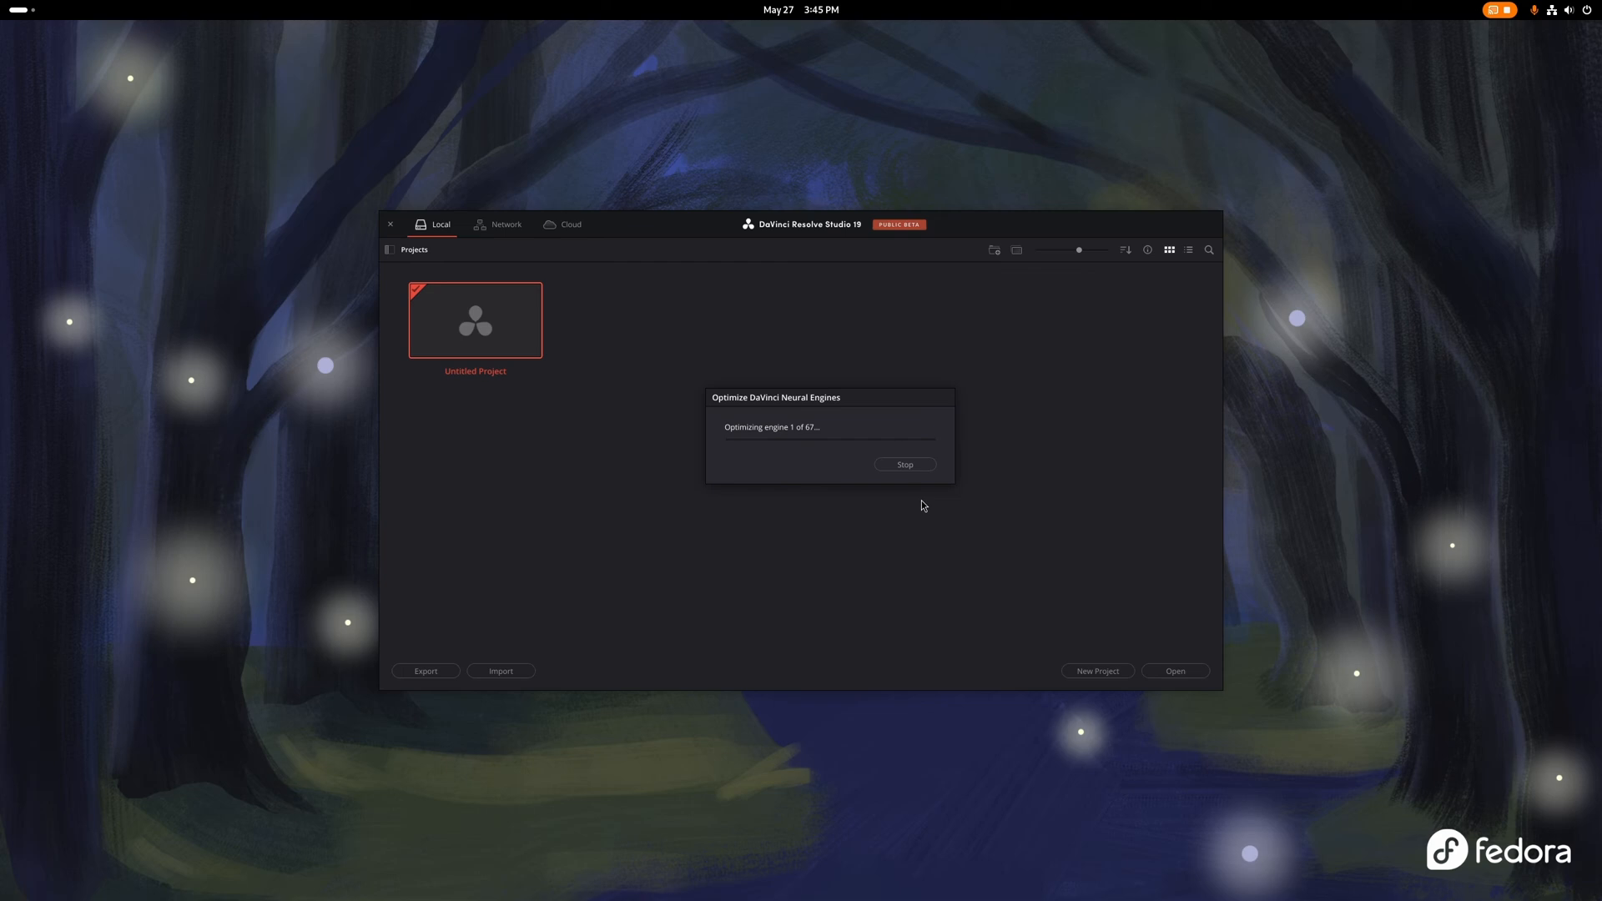
mouse_move(968, 498)
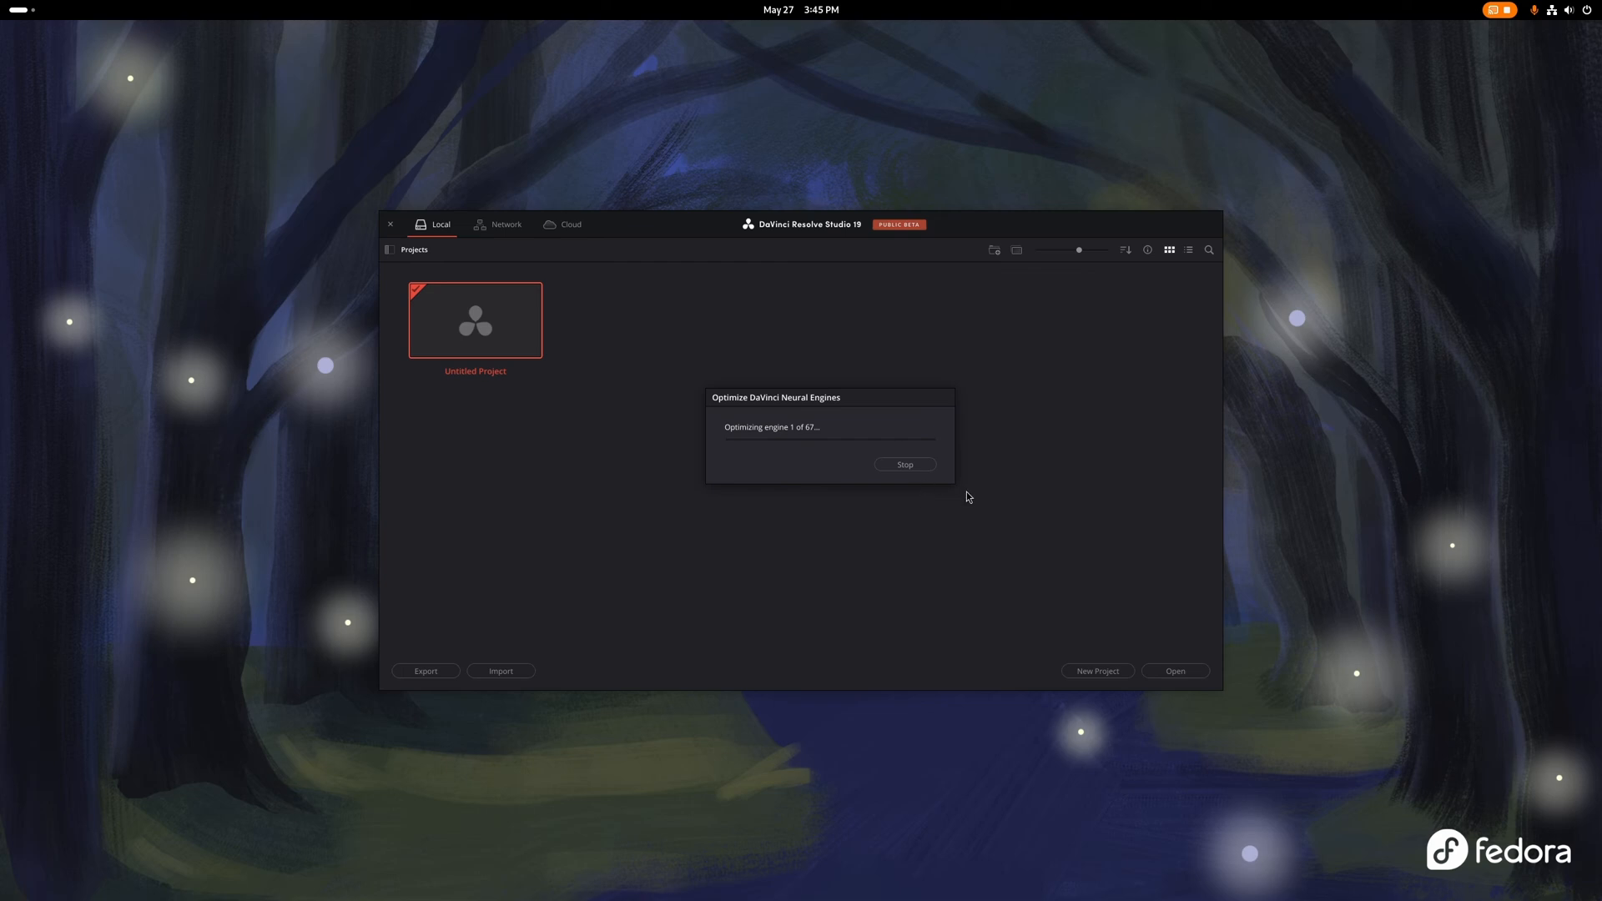
mouse_move(1155, 384)
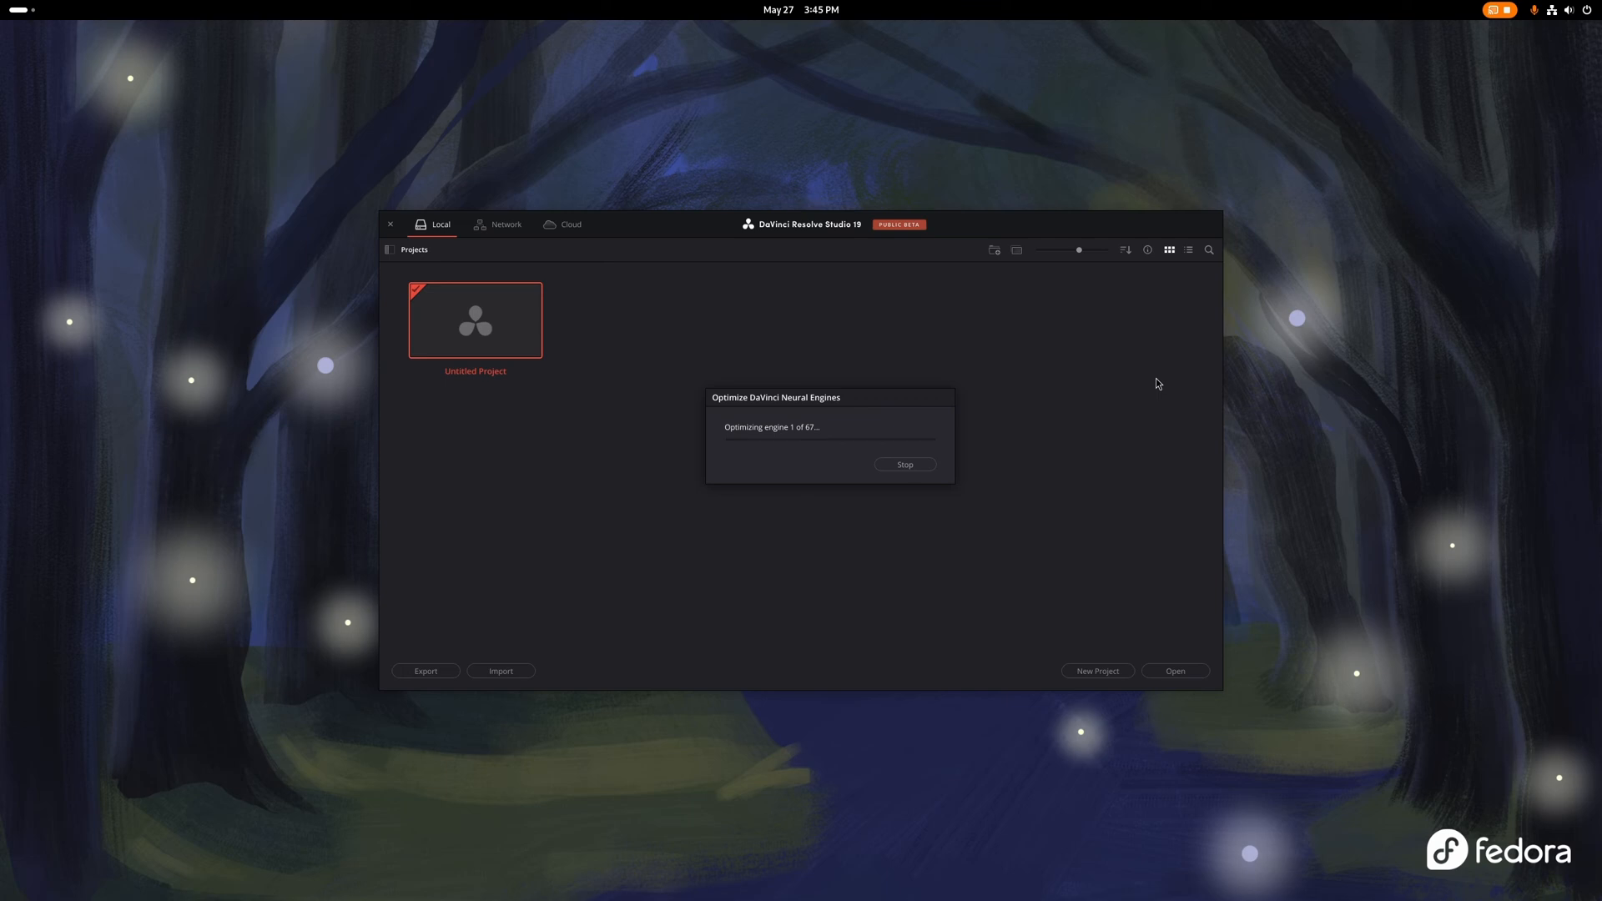
mouse_move(1446, 316)
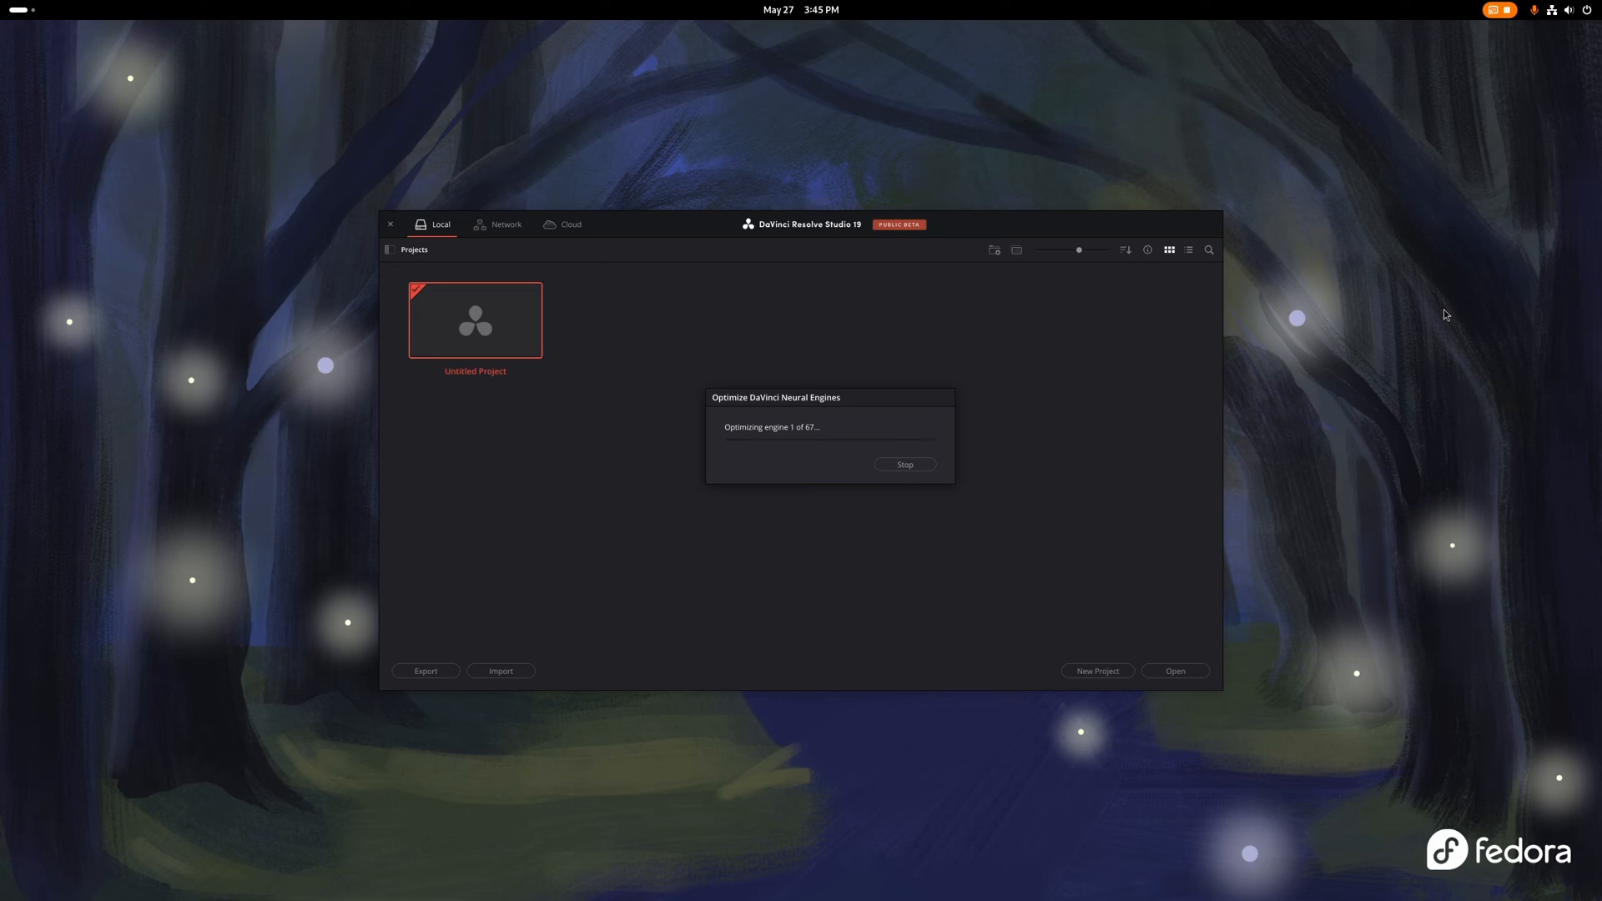